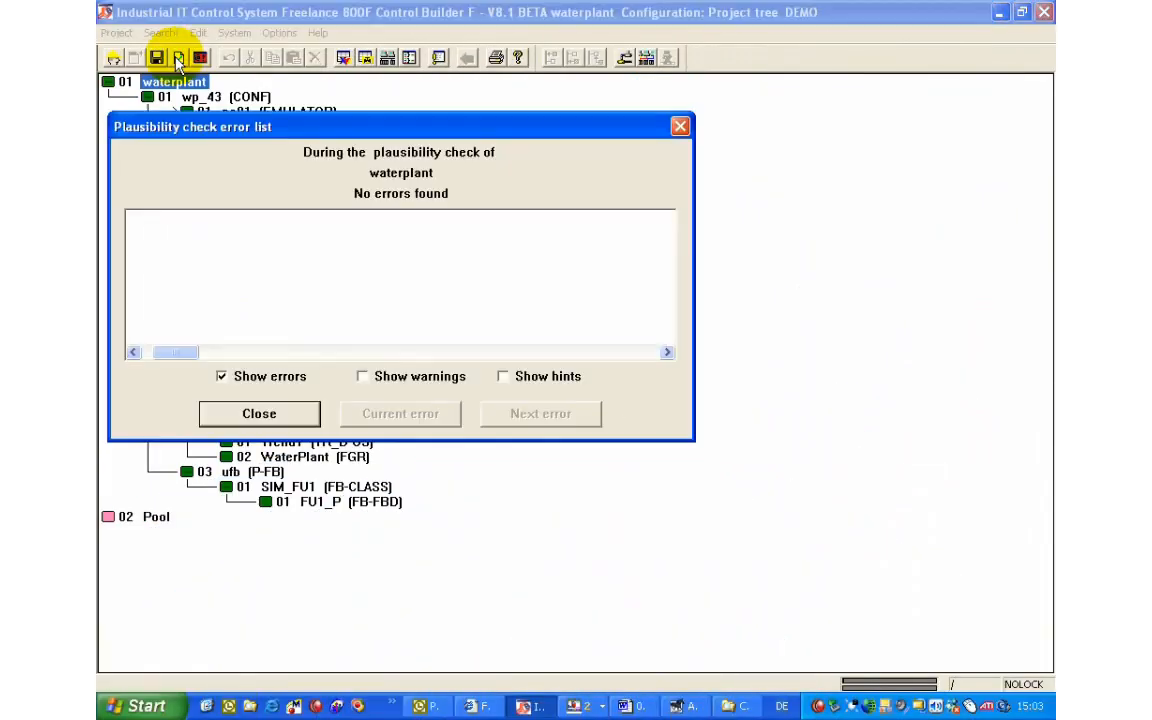
# Dismiss the plausibility list, then load whole stations ps01 and os01 in commissioning
pyautogui.click(259, 413)
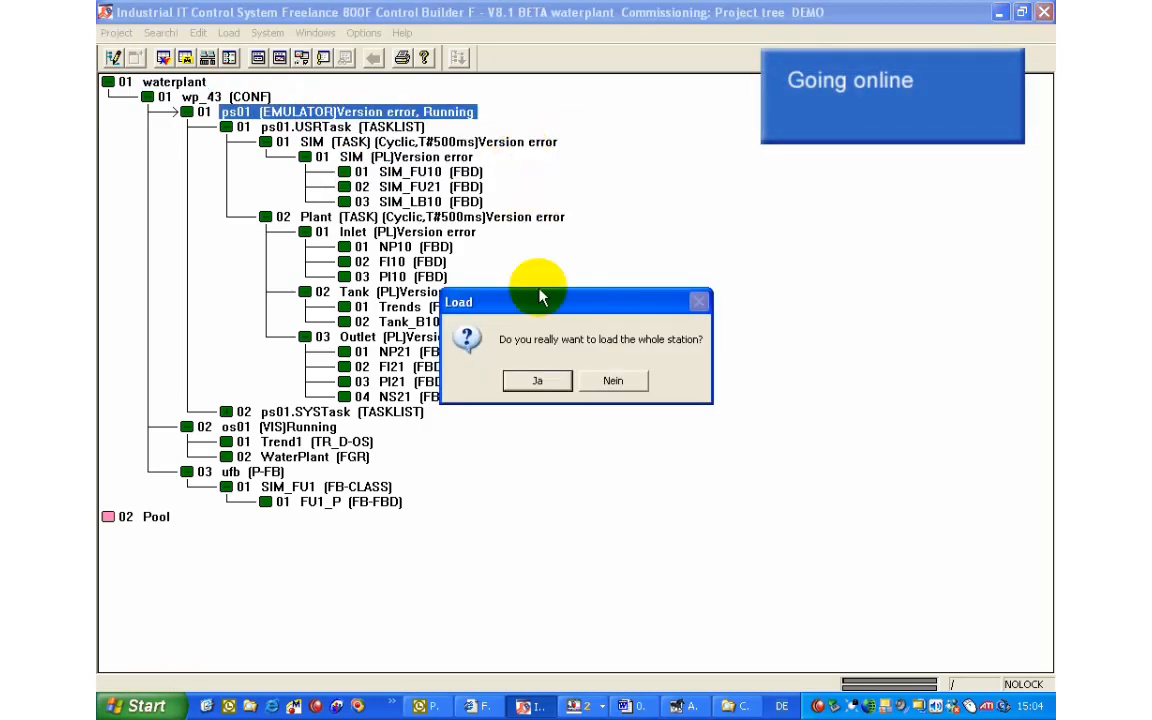
pyautogui.click(537, 380)
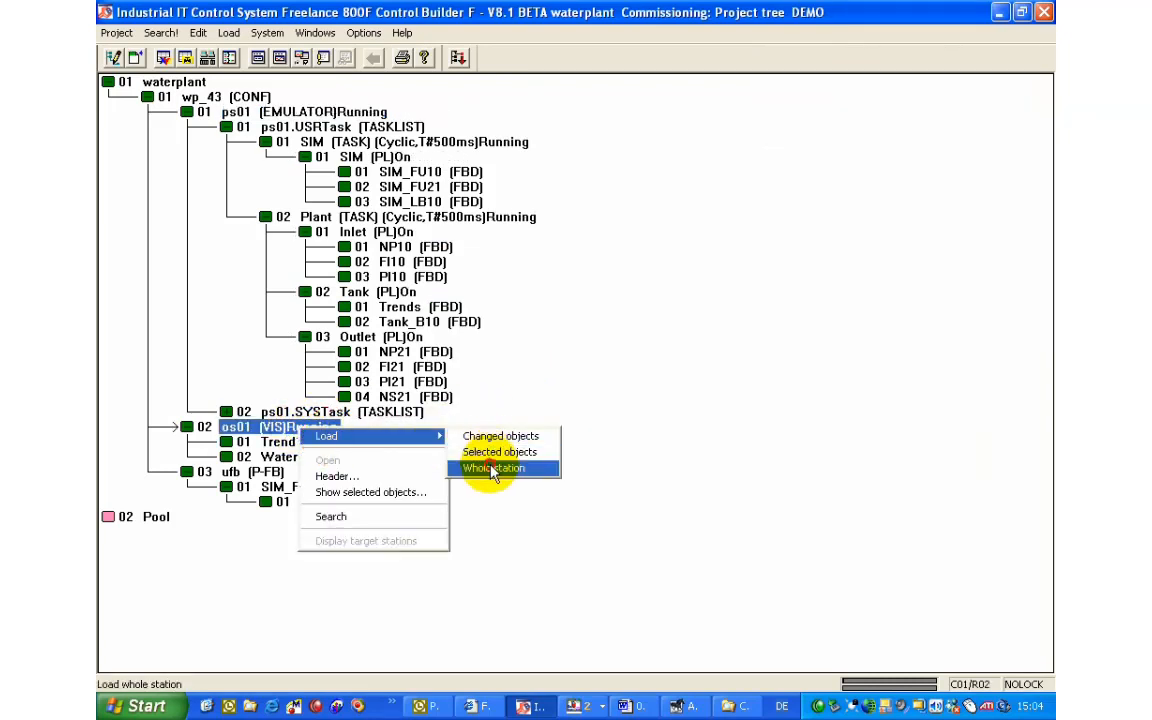
pyautogui.click(493, 468)
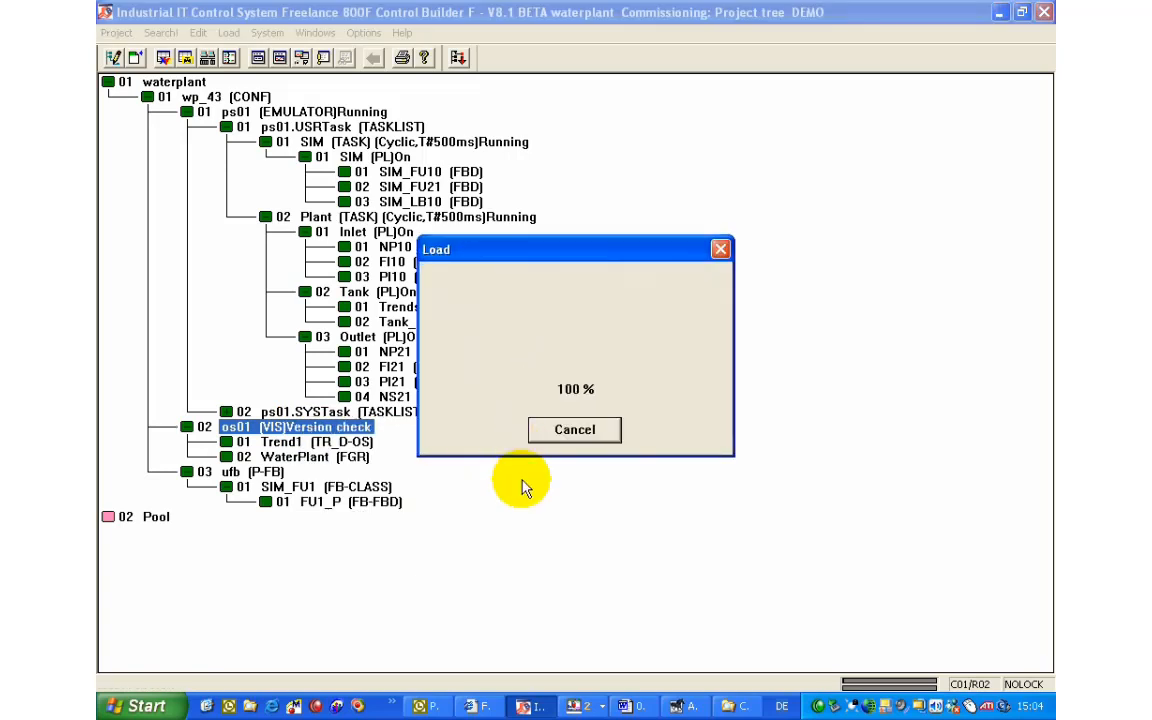
pyautogui.click(574, 429)
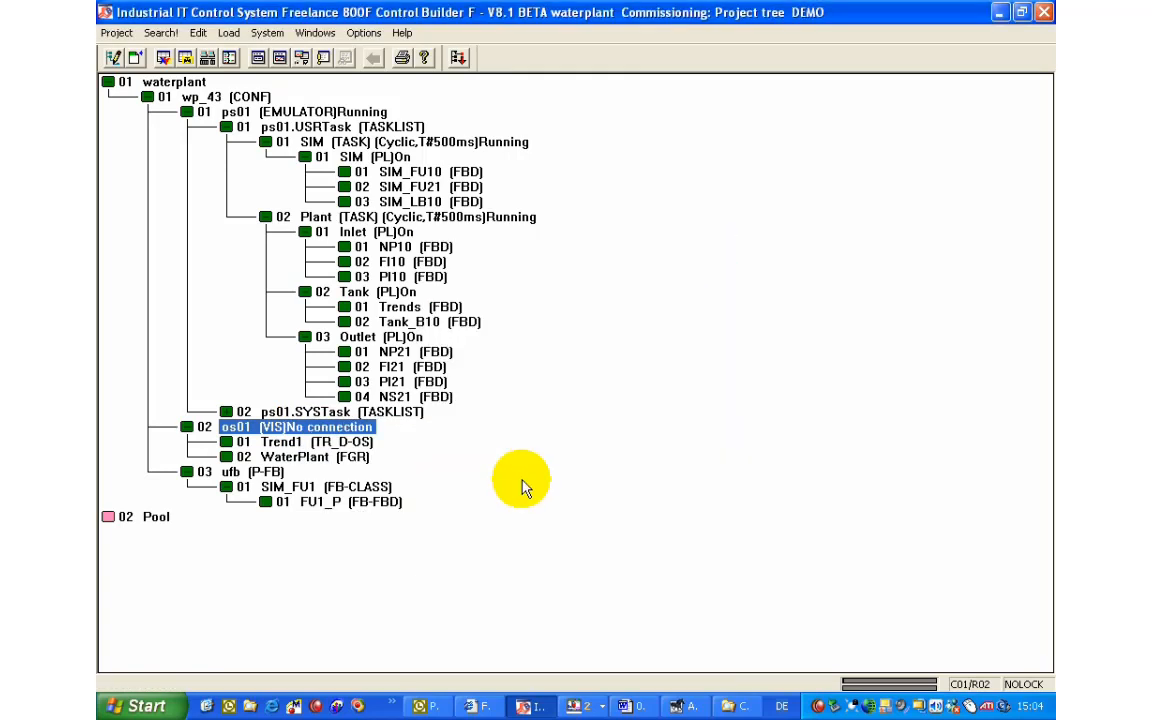
# Switch inlet pump NP10 on and set level controller LC10 to Auto
pyautogui.doubleClick(296, 427)
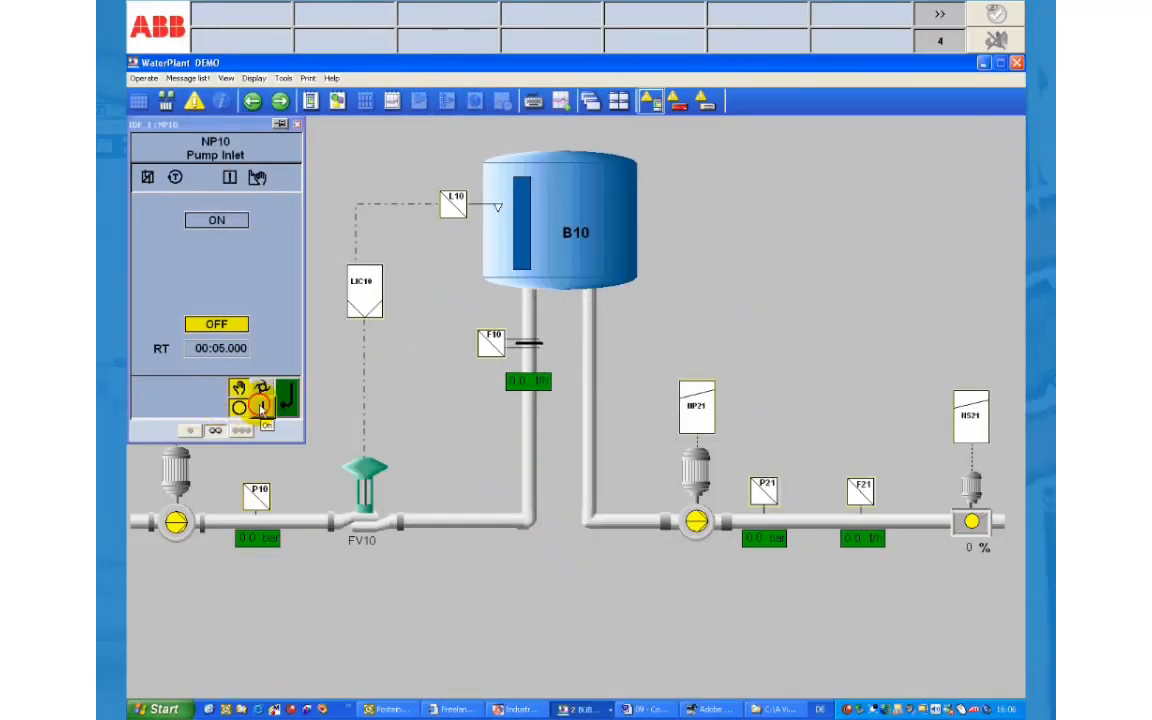
pyautogui.click(263, 405)
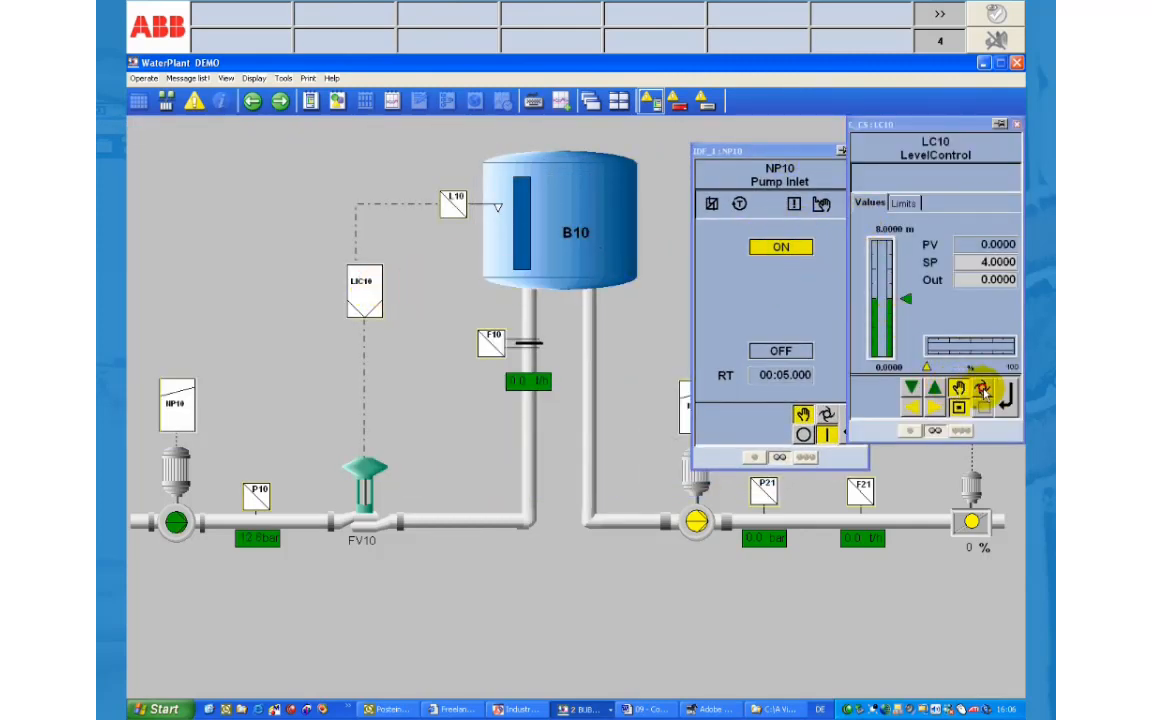
pyautogui.click(980, 390)
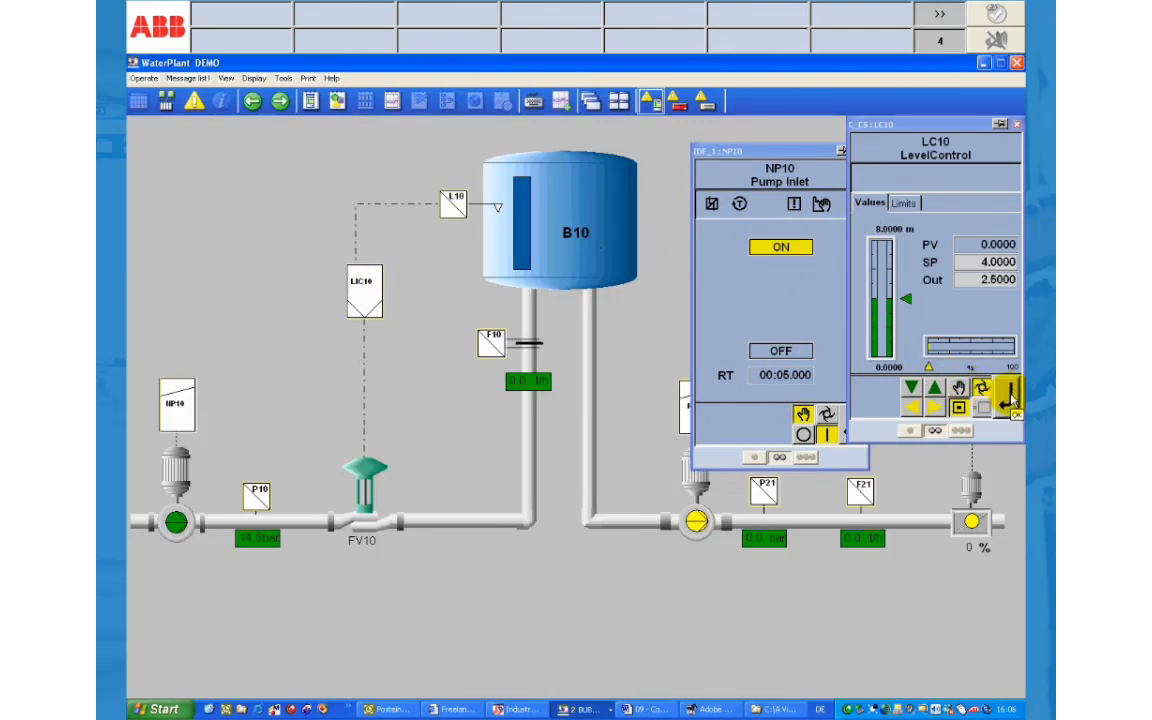
pyautogui.click(982, 389)
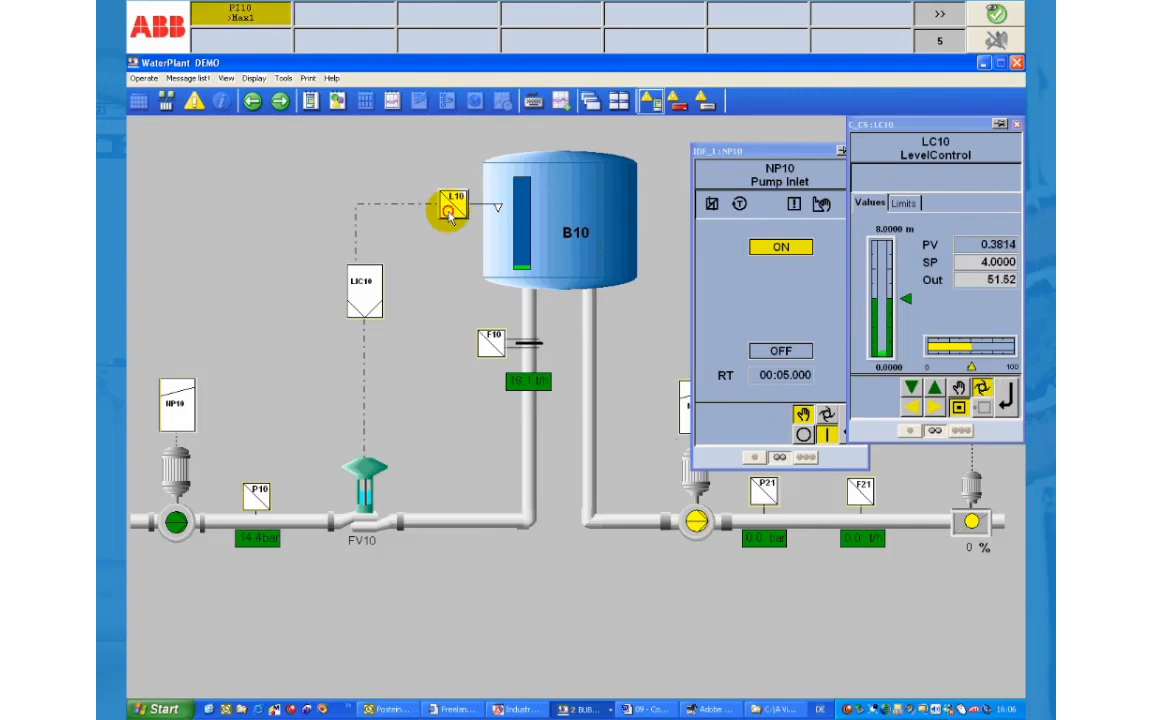
# Open the LI10, FI10 and FI21 faceplates and cascade them down the left
pyautogui.click(487, 342)
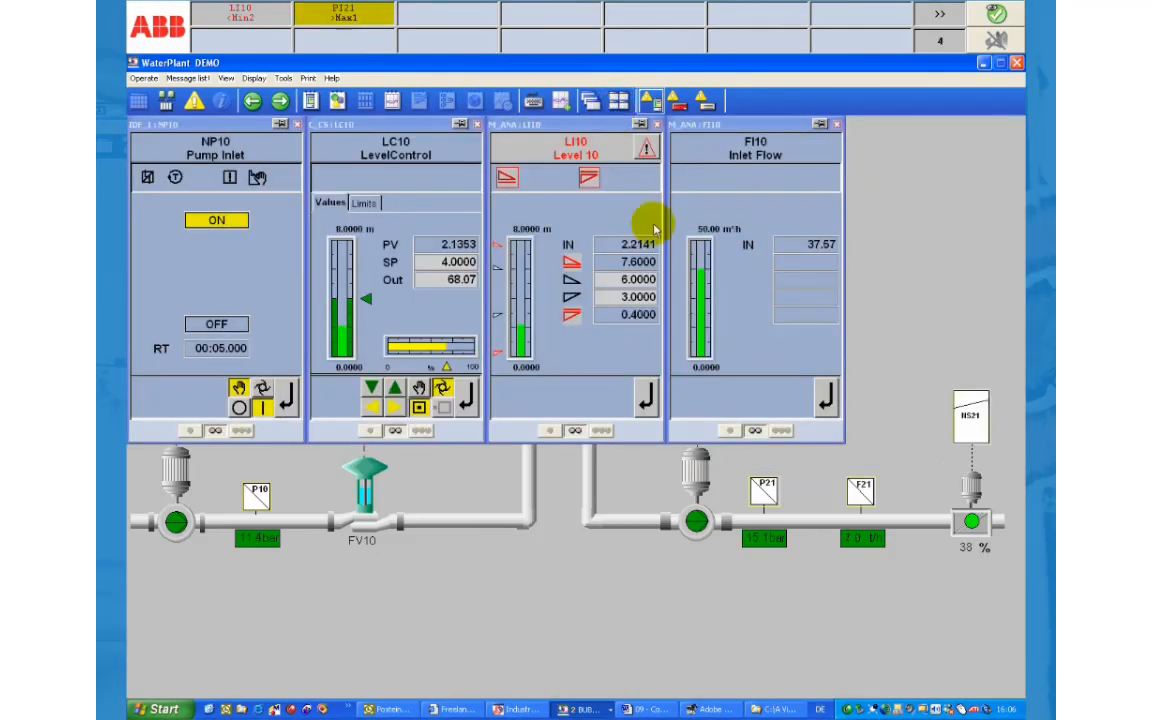
pyautogui.click(860, 490)
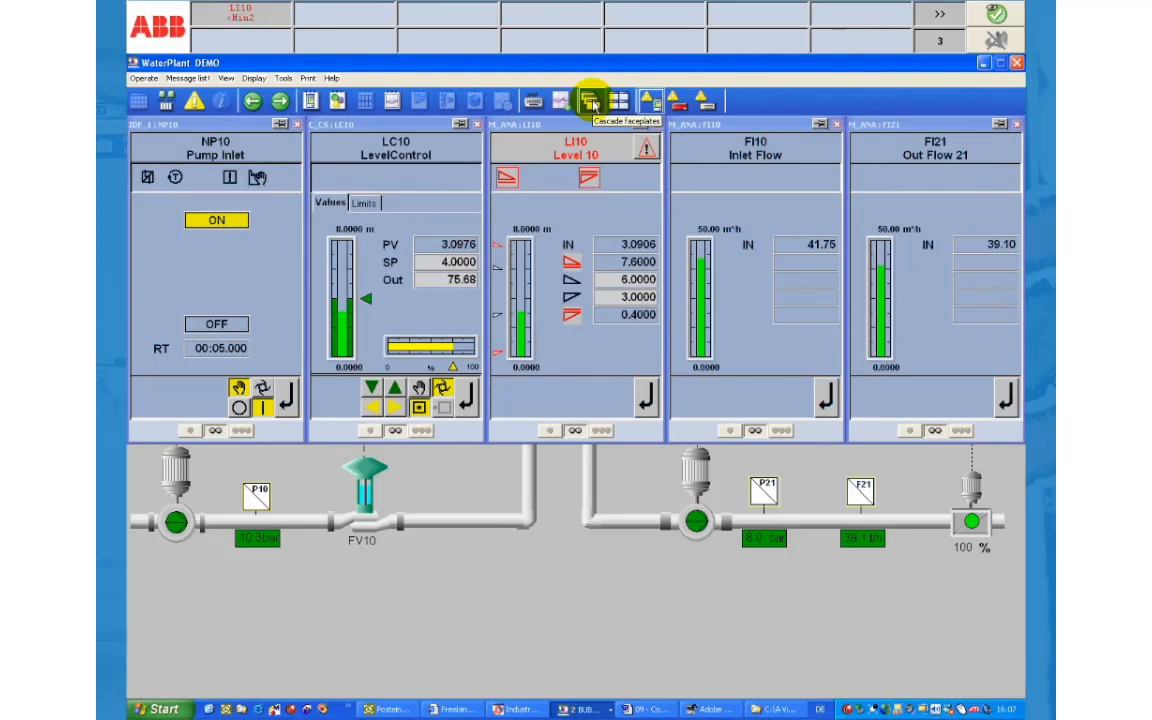
pyautogui.click(592, 99)
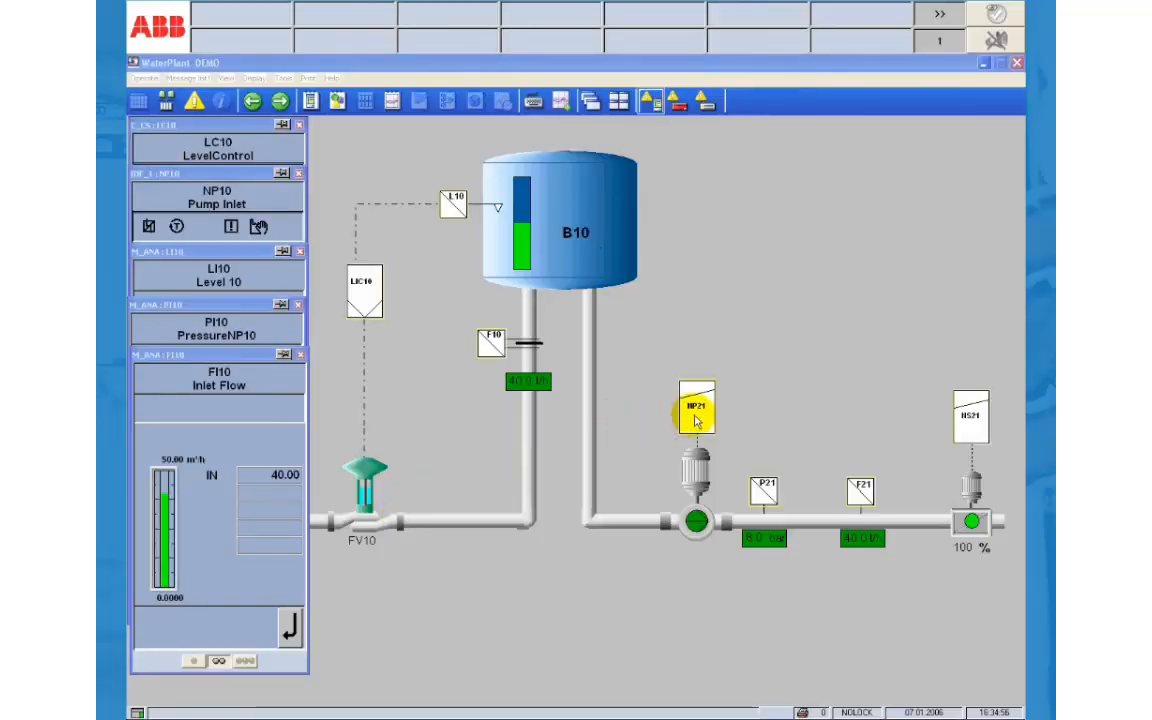
# Open and pin the NP21, PI21, FI21 and NS21 faceplates, then open LC10
pyautogui.click(697, 415)
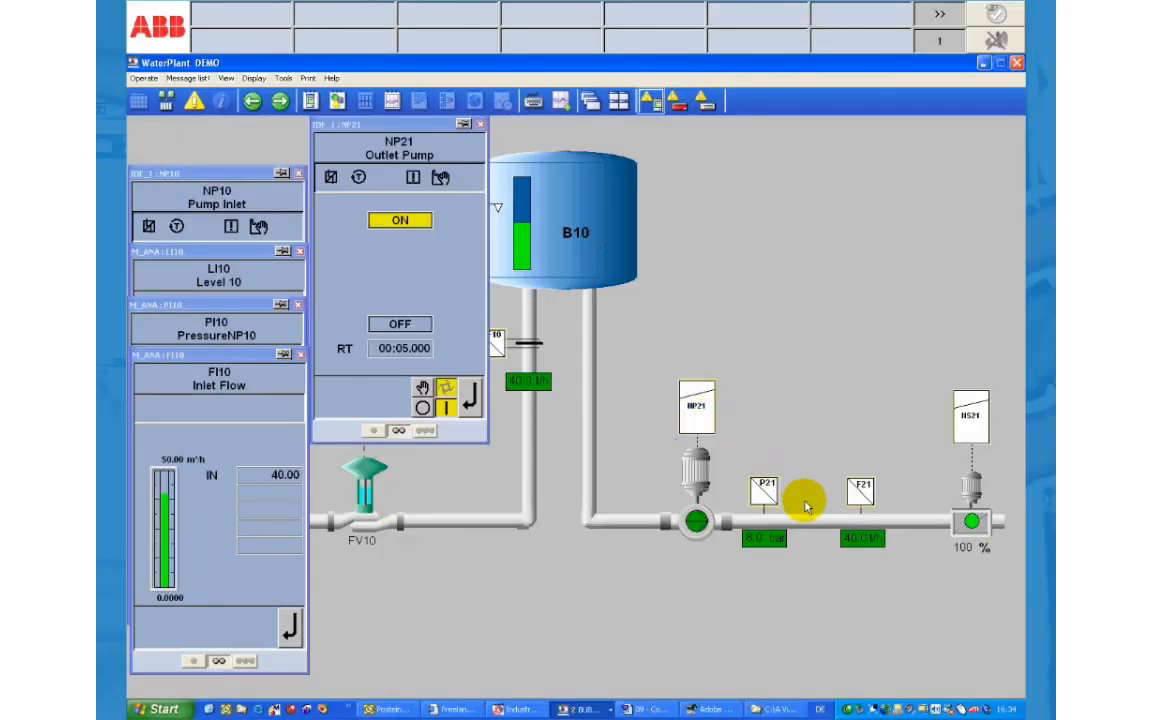
pyautogui.click(762, 490)
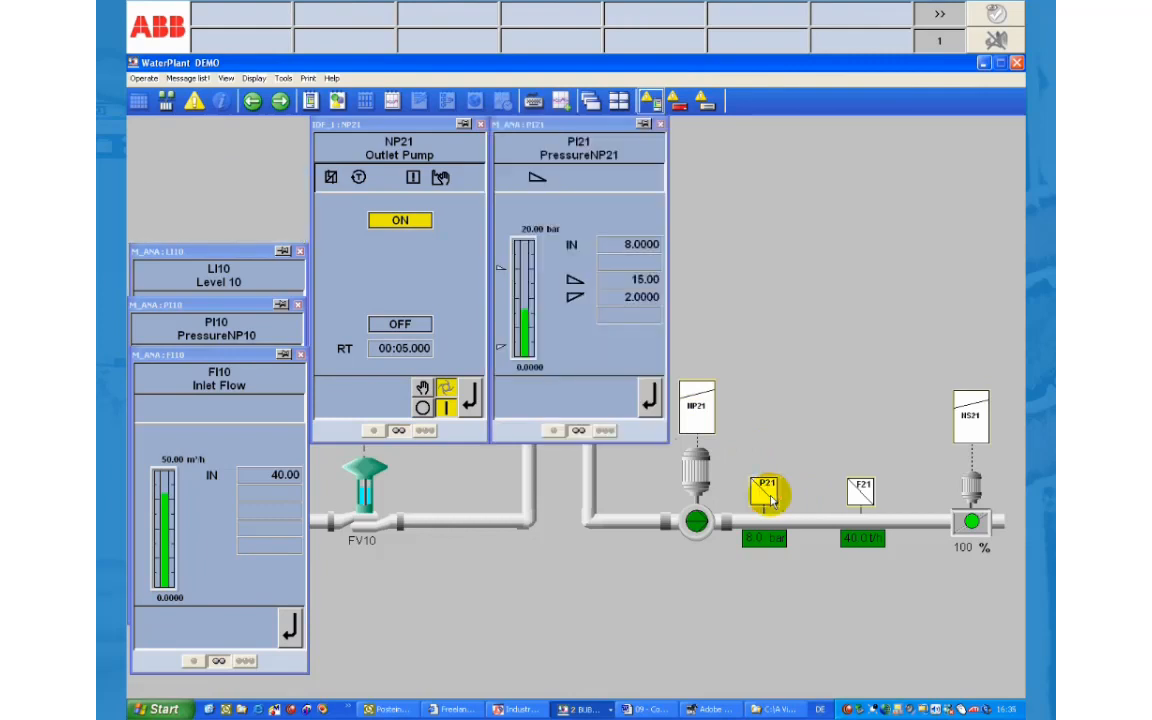
pyautogui.click(860, 492)
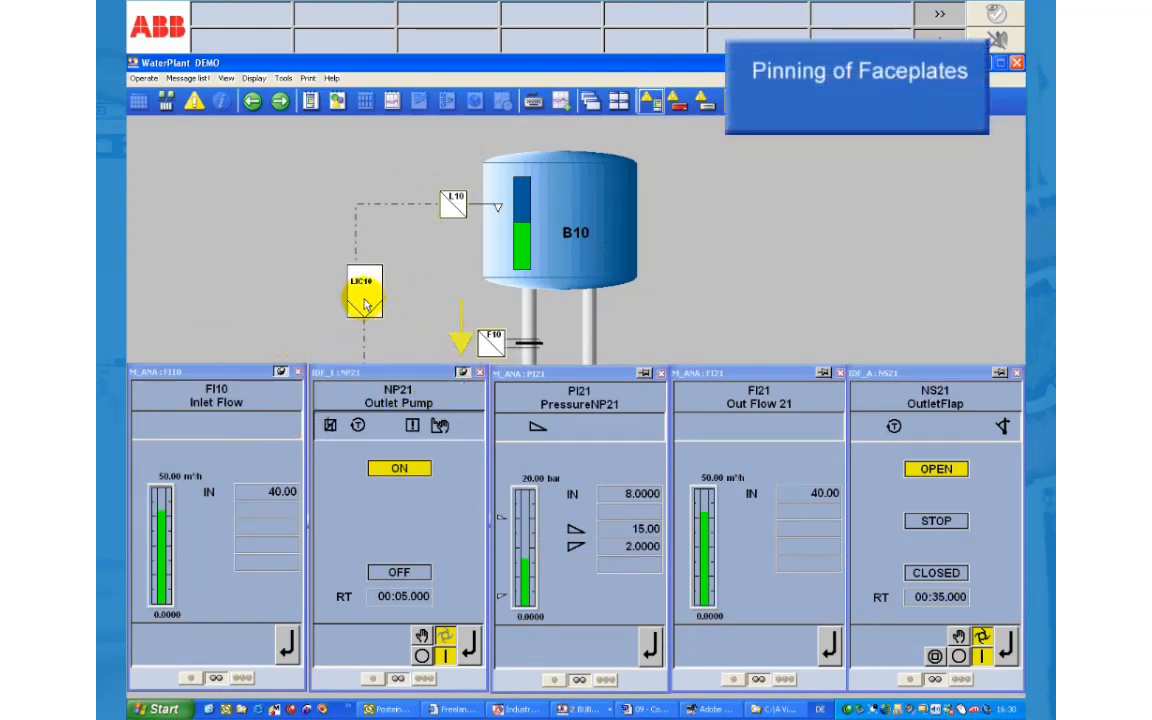
pyautogui.click(364, 293)
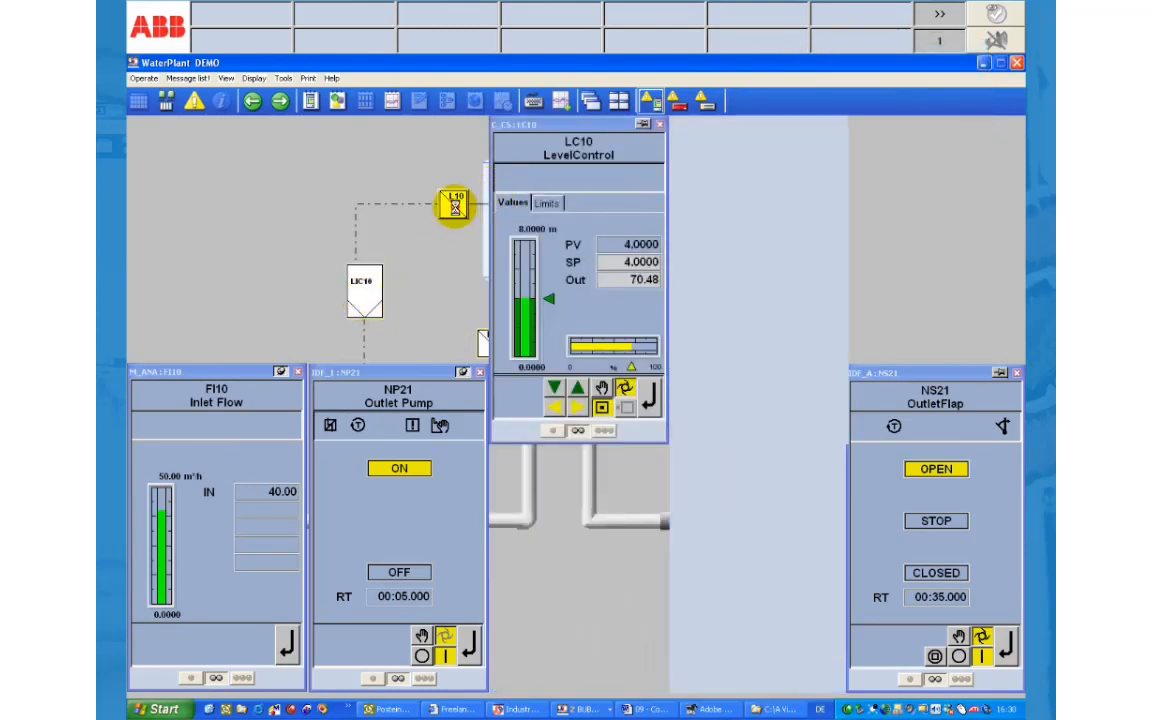
pyautogui.click(454, 204)
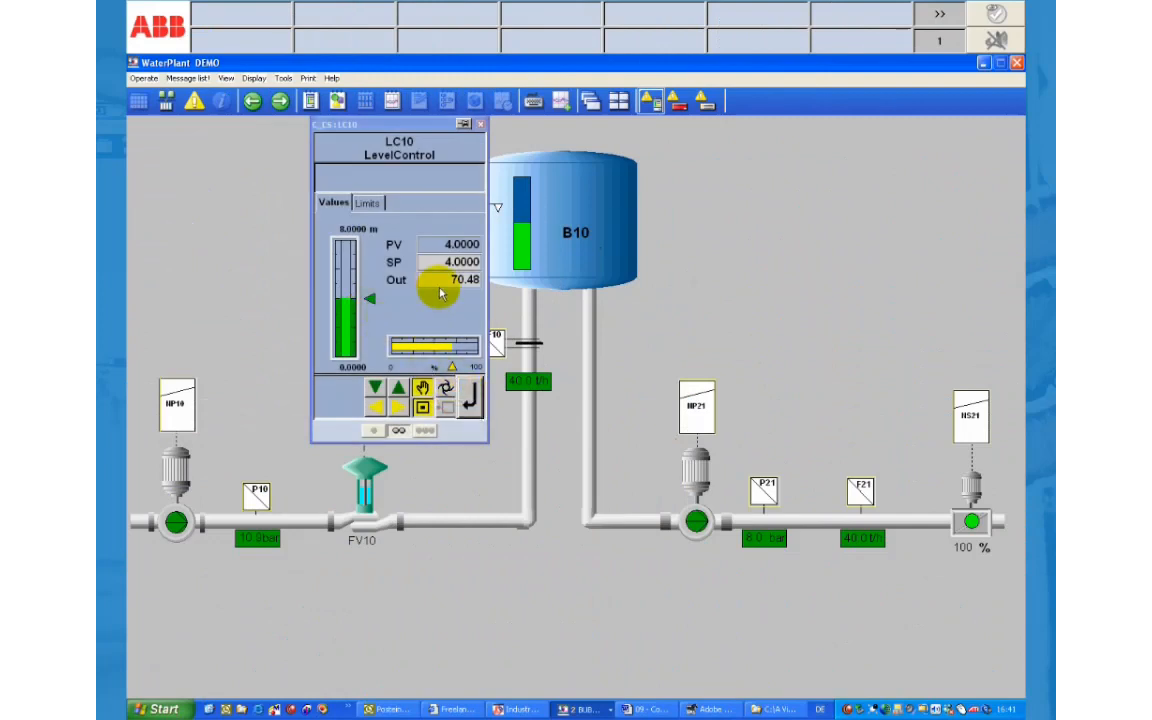
# Close the LC10 faceplate and wait for the LI10 >Max2 alarm
pyautogui.click(480, 123)
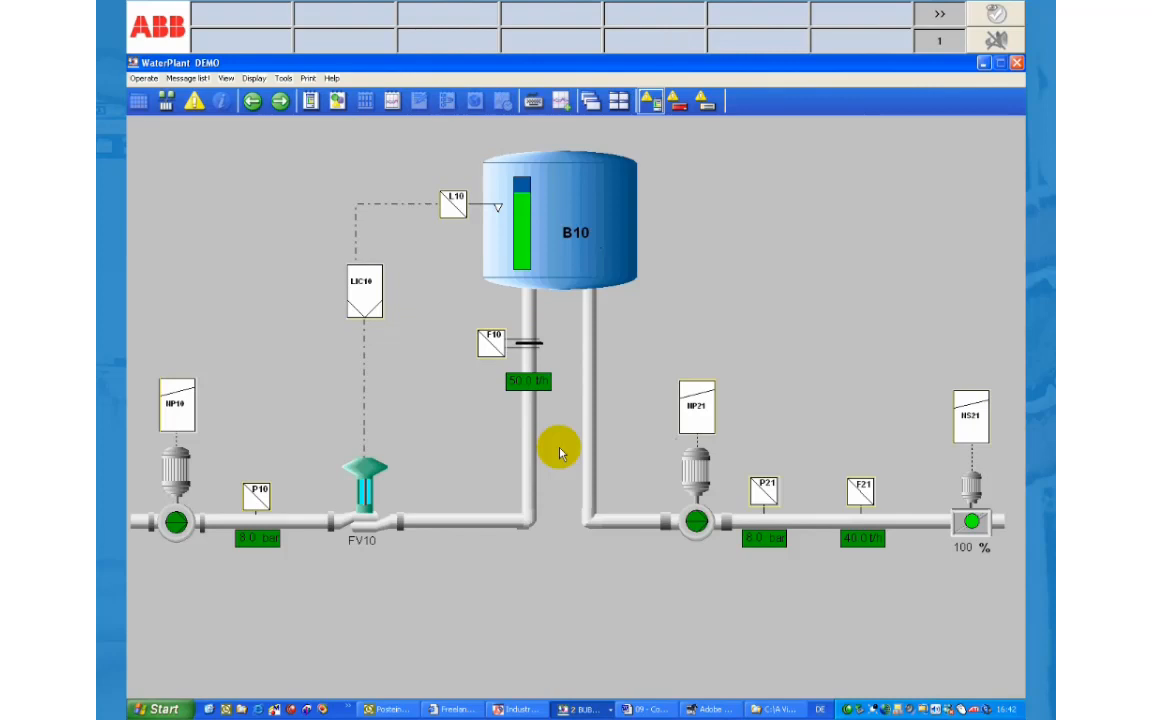
pyautogui.moveTo(997, 20)
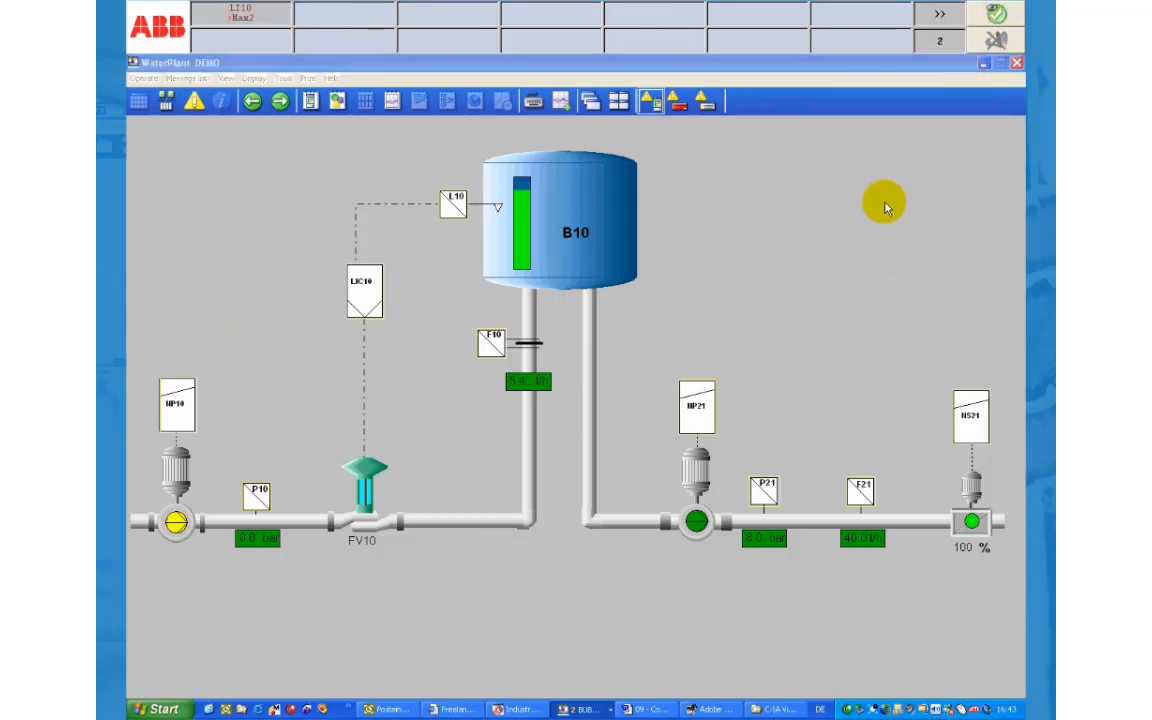
pyautogui.moveTo(843, 257)
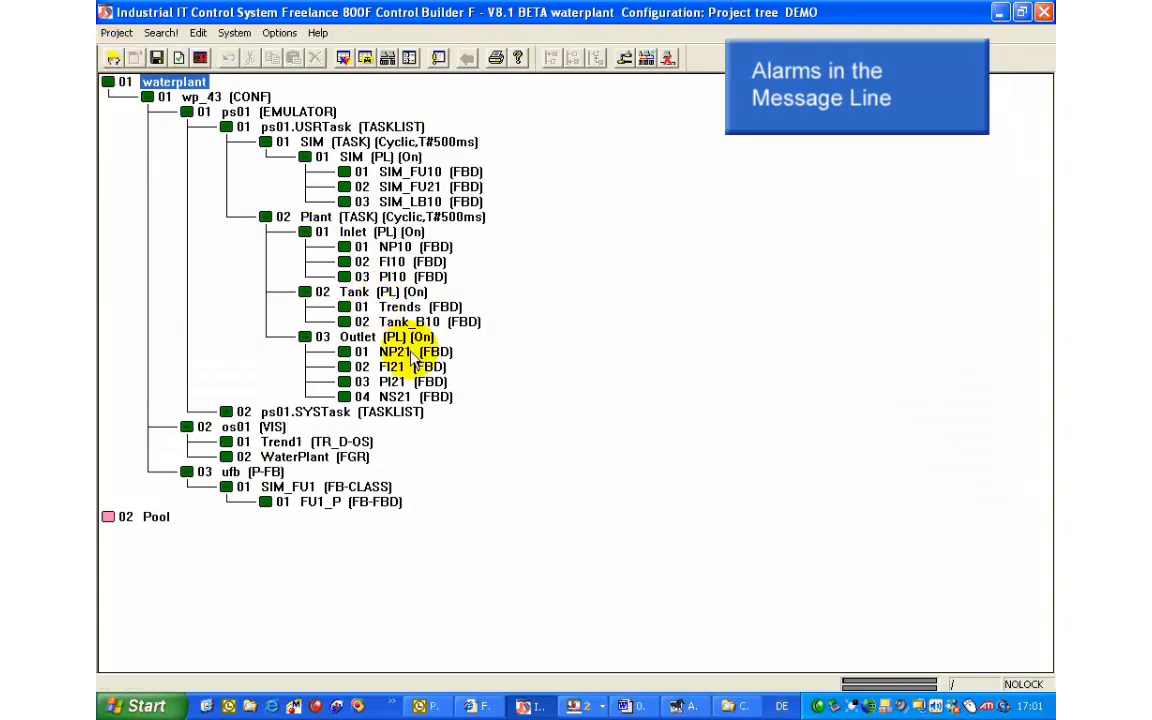
# Set pump block NP21's Protect Prio. to 1, confirm, and return to the project tree
pyautogui.doubleClick(395, 351)
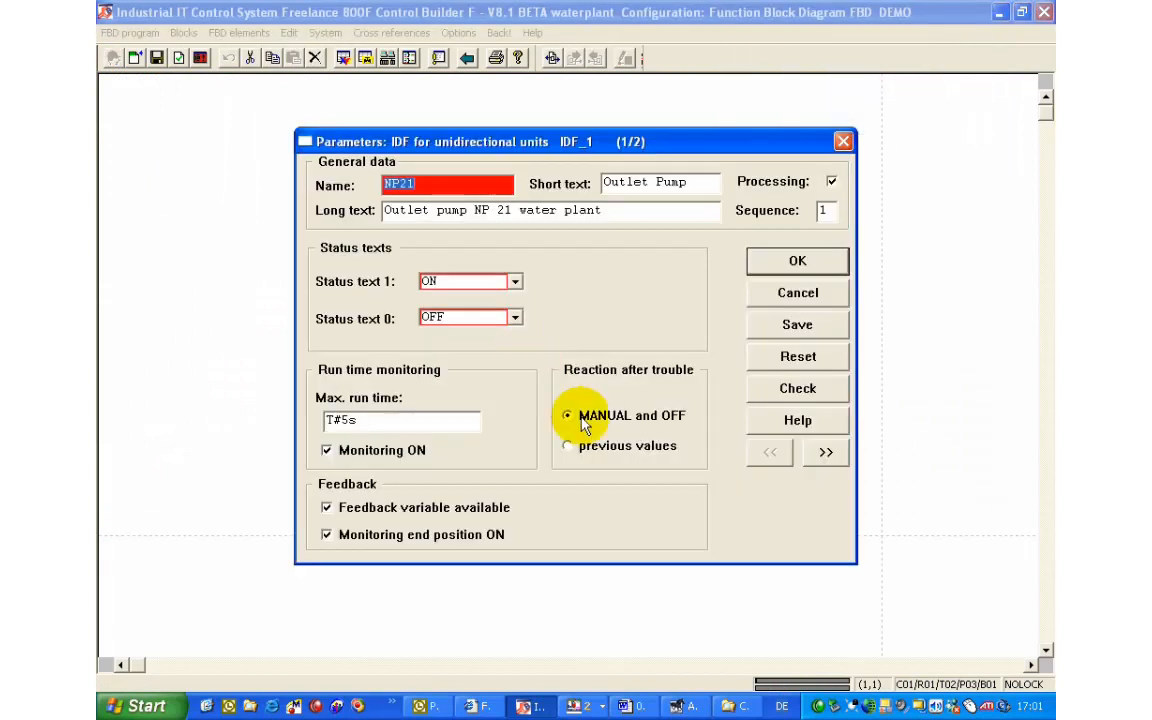
pyautogui.click(825, 452)
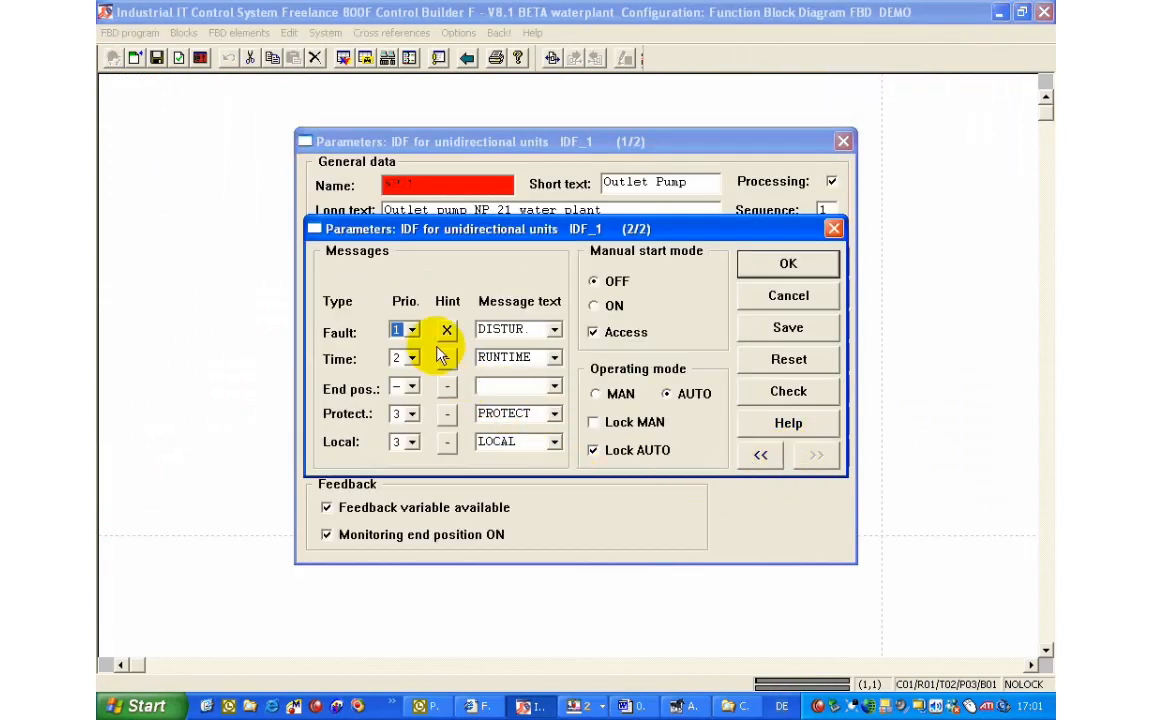
pyautogui.click(413, 413)
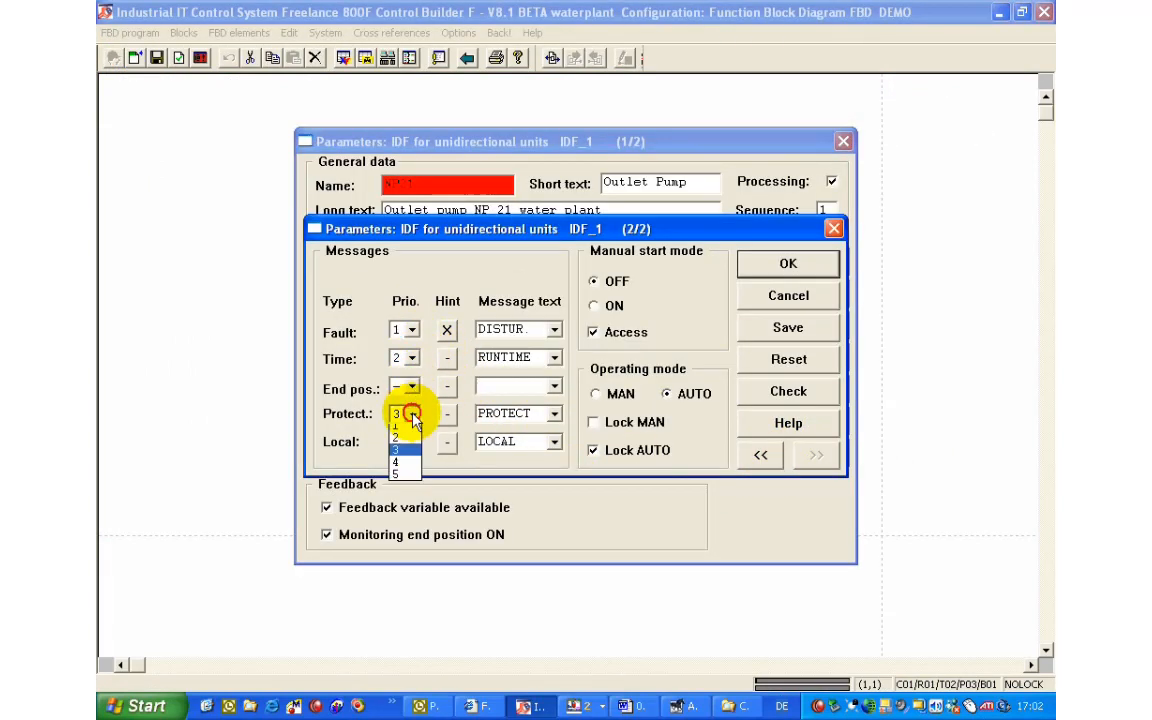
pyautogui.click(397, 426)
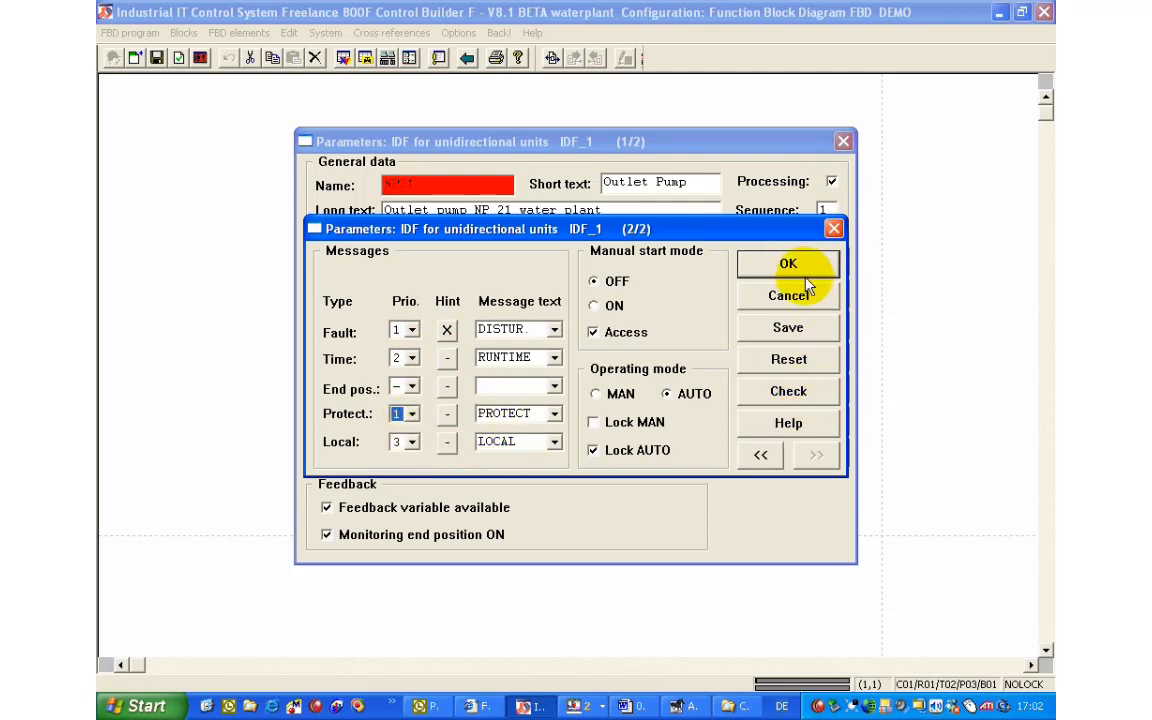
pyautogui.click(788, 263)
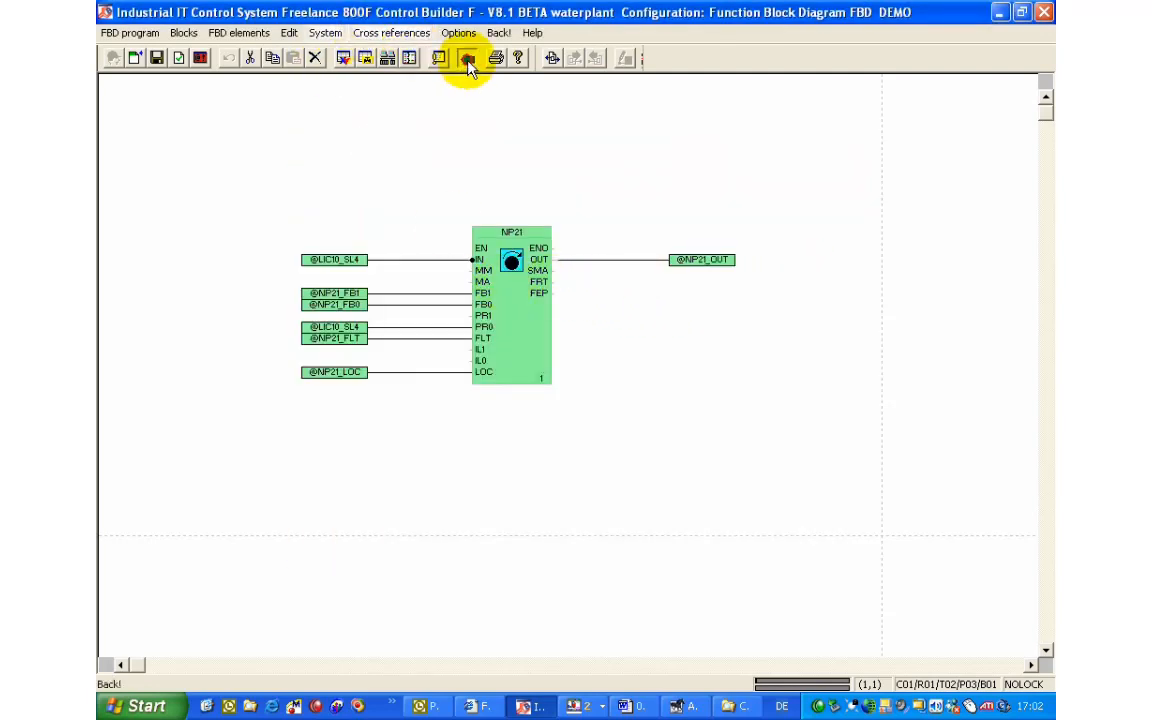
pyautogui.click(467, 57)
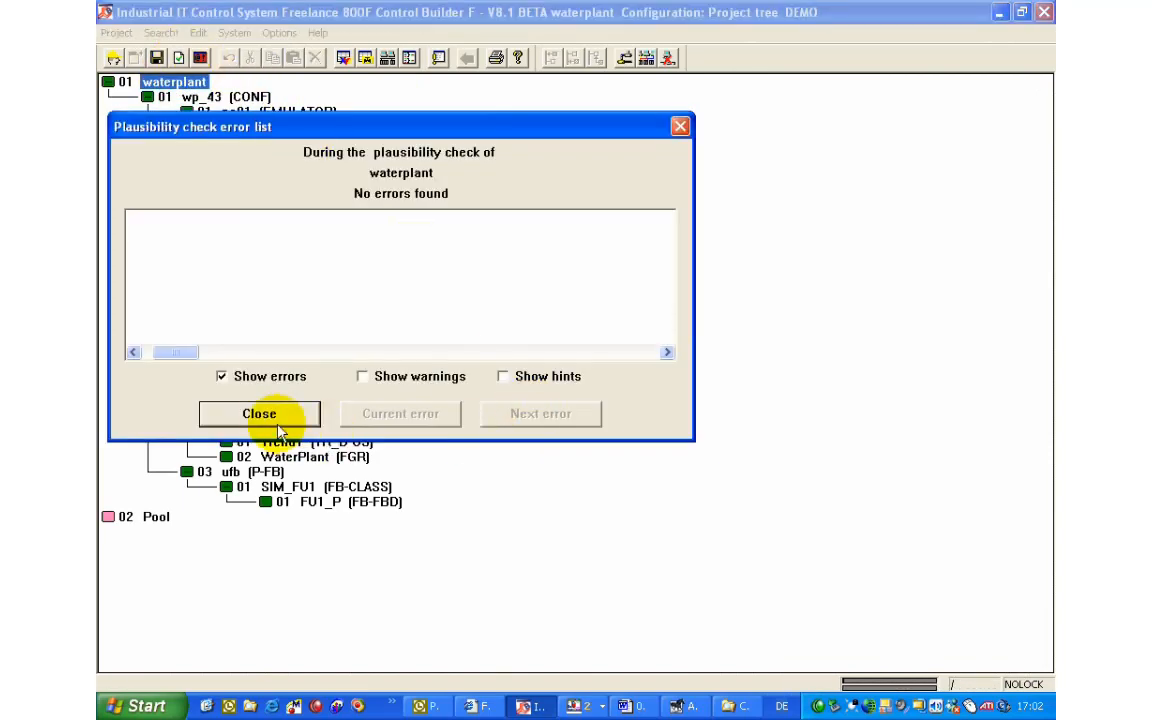
# Close the plausibility check results and switch the waterplant project to Commissioning
pyautogui.click(259, 413)
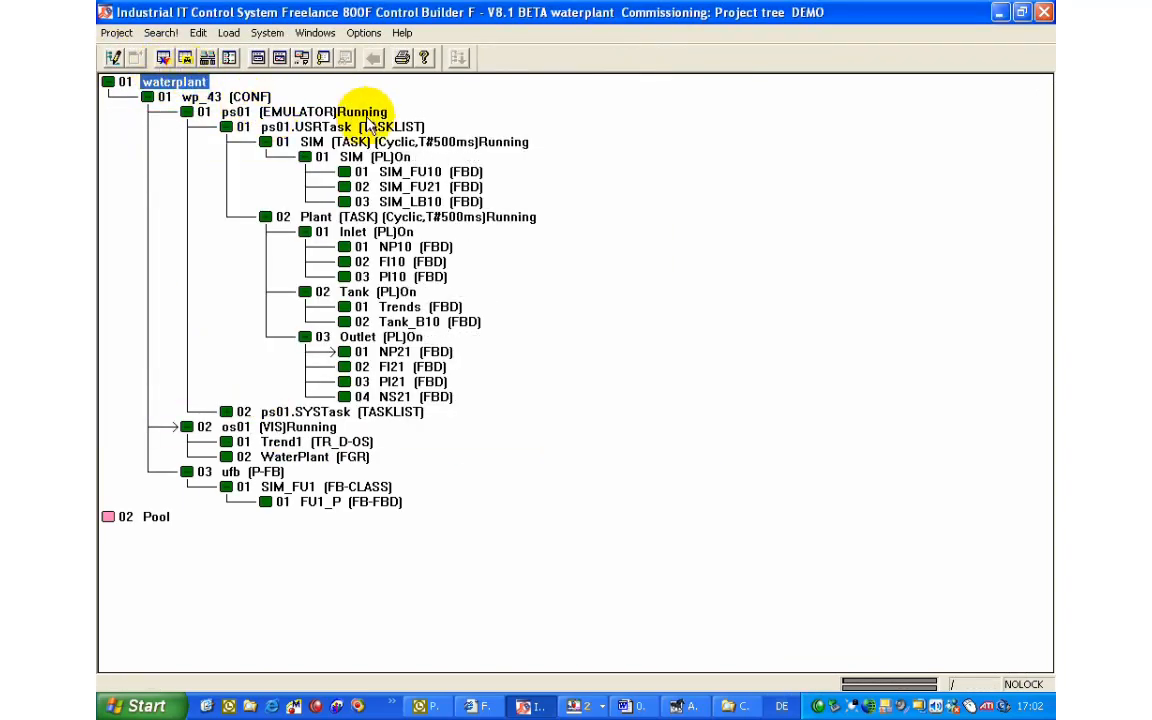
pyautogui.click(300, 111)
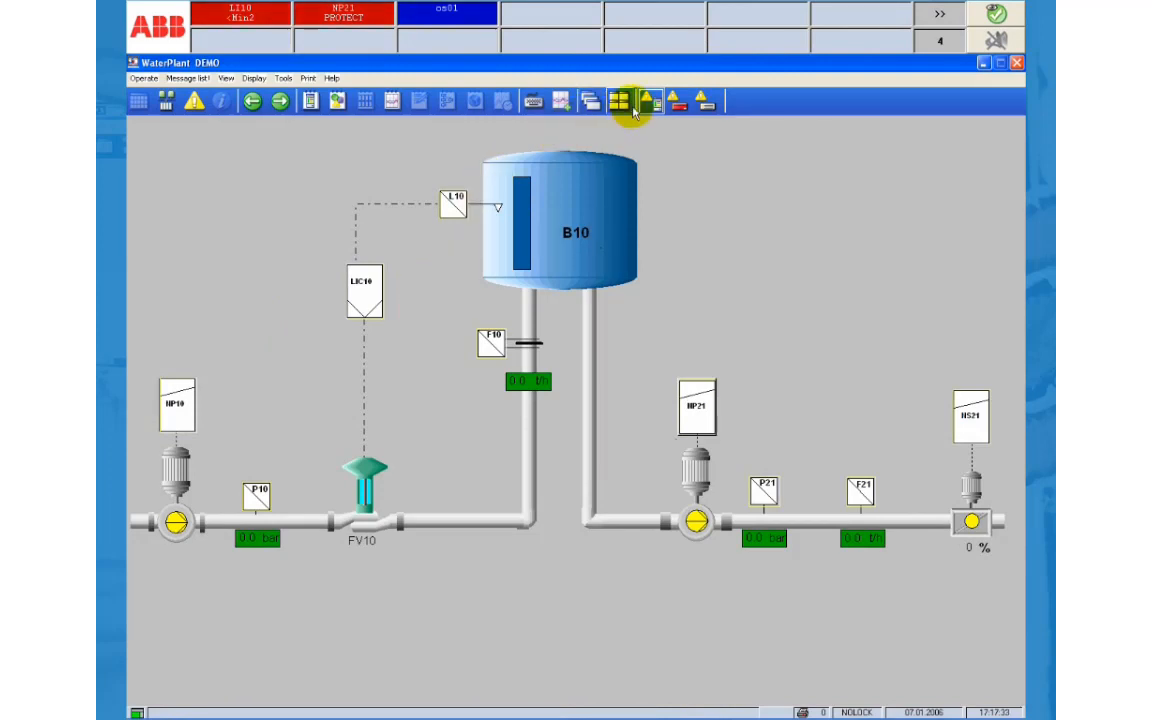
pyautogui.moveTo(645, 100)
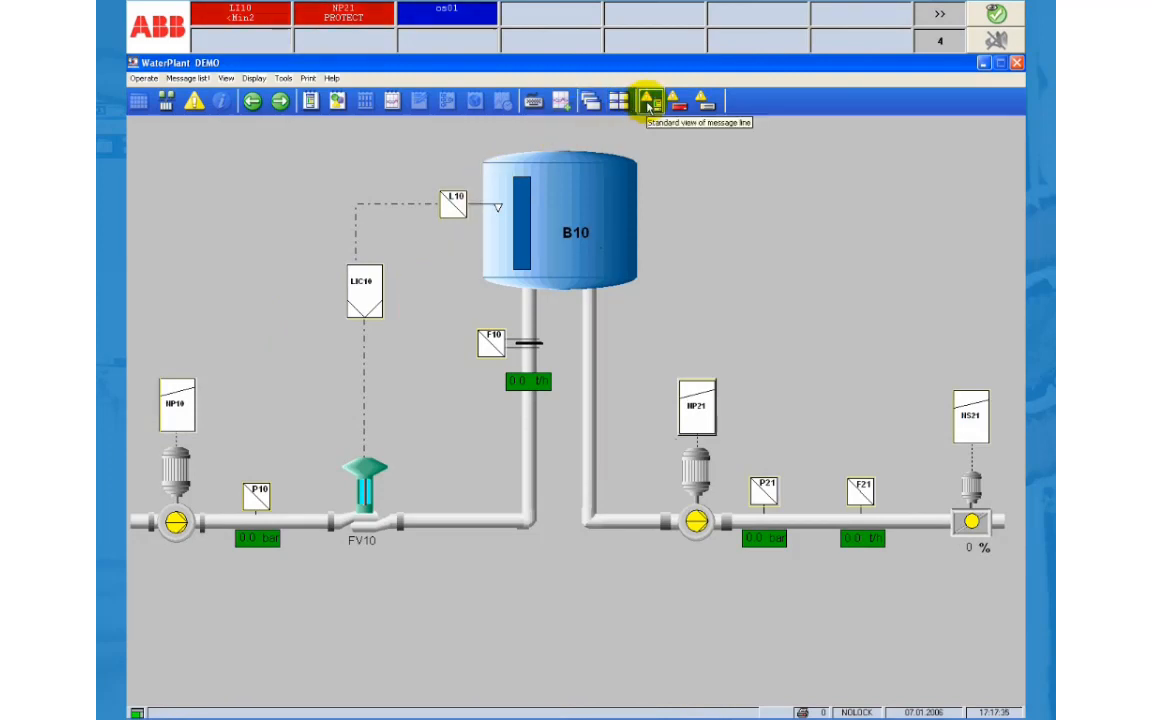
pyautogui.moveTo(648, 100)
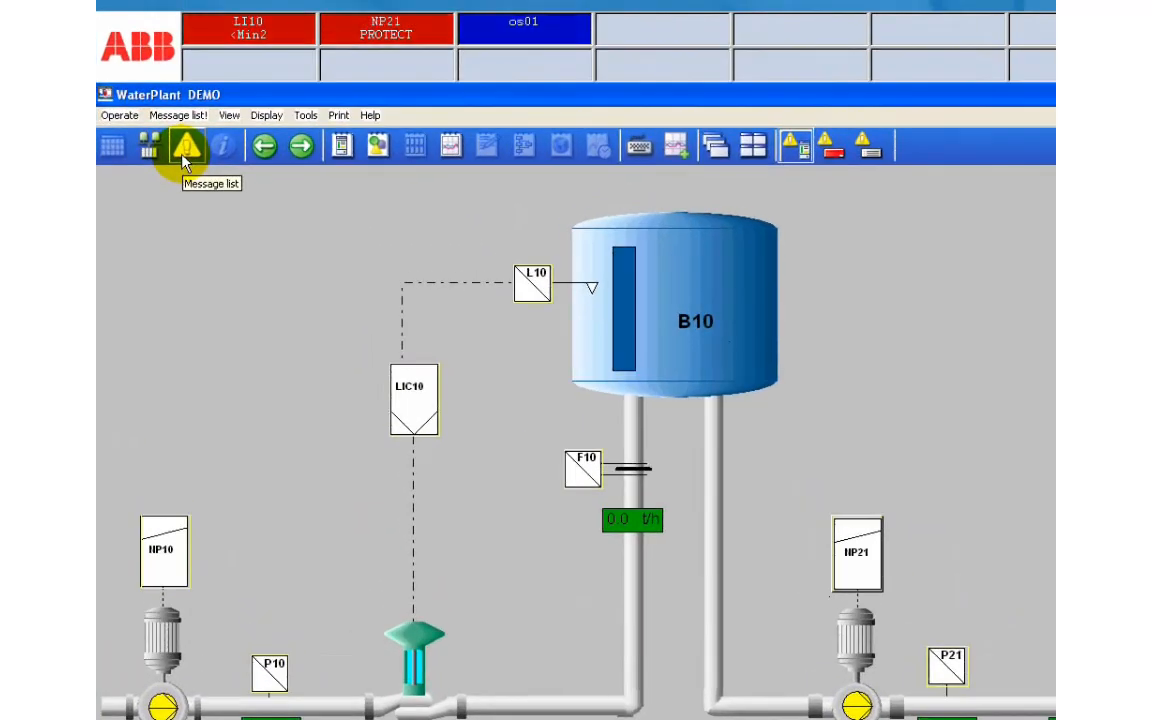
# Open the Message List DEMO window and inspect the NP21 PROTECT alarm
pyautogui.click(188, 146)
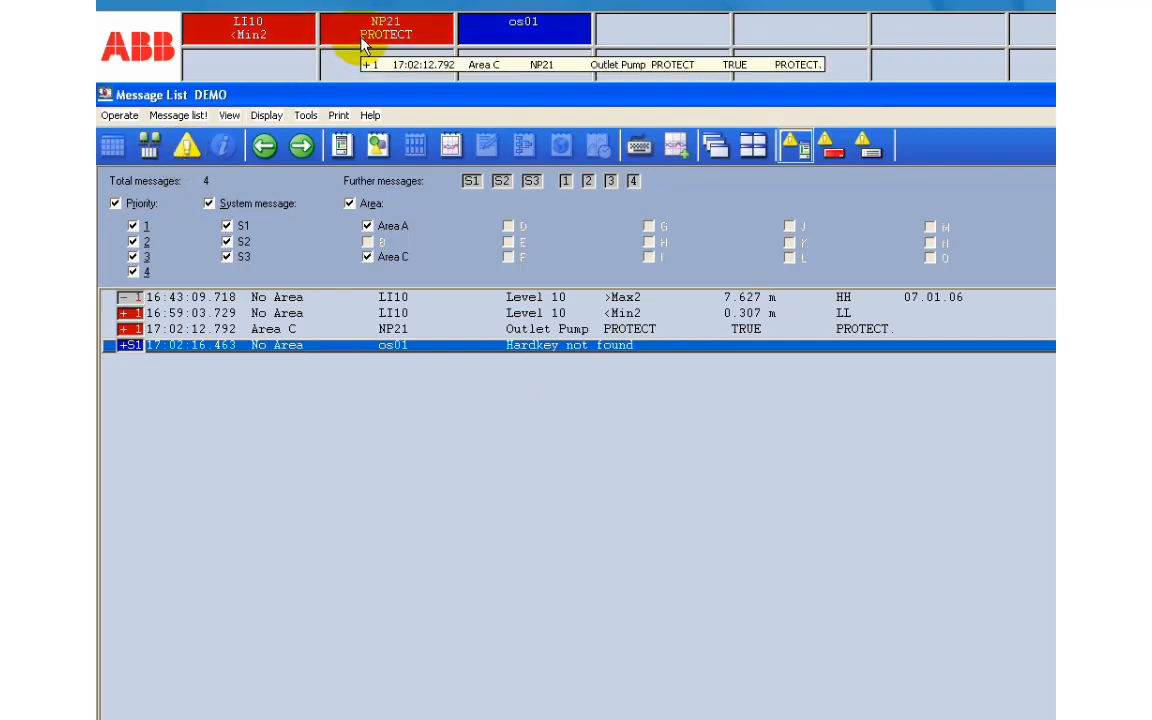
pyautogui.click(249, 28)
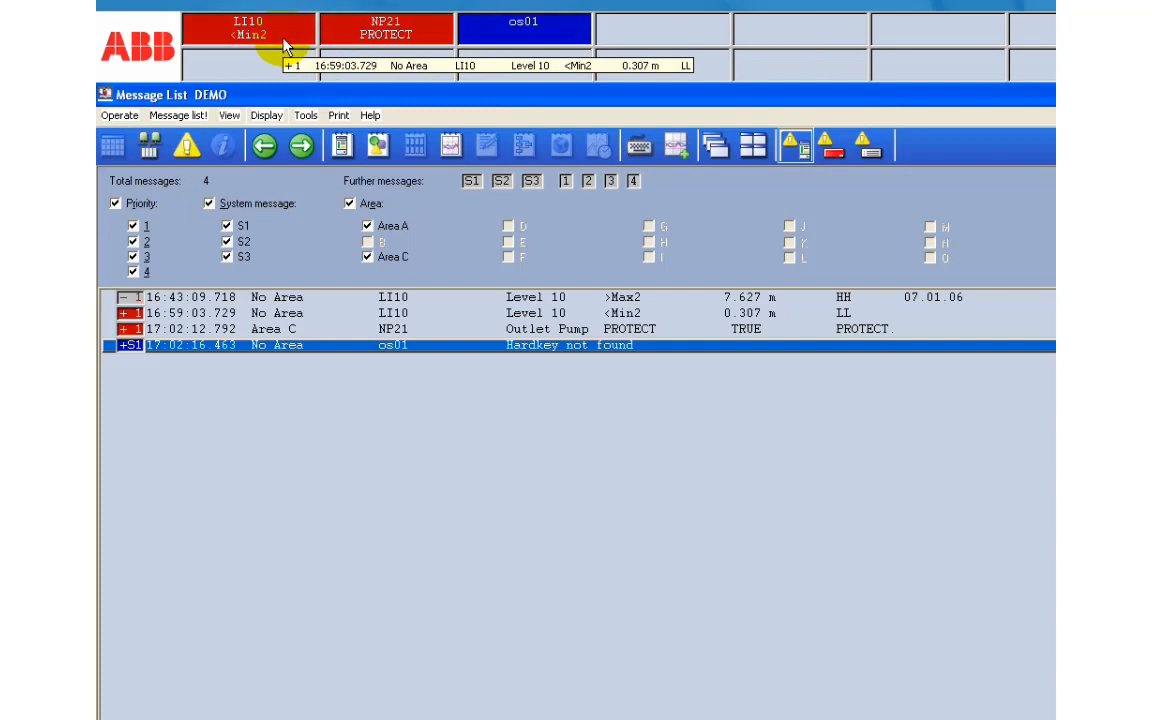
pyautogui.moveTo(278, 323)
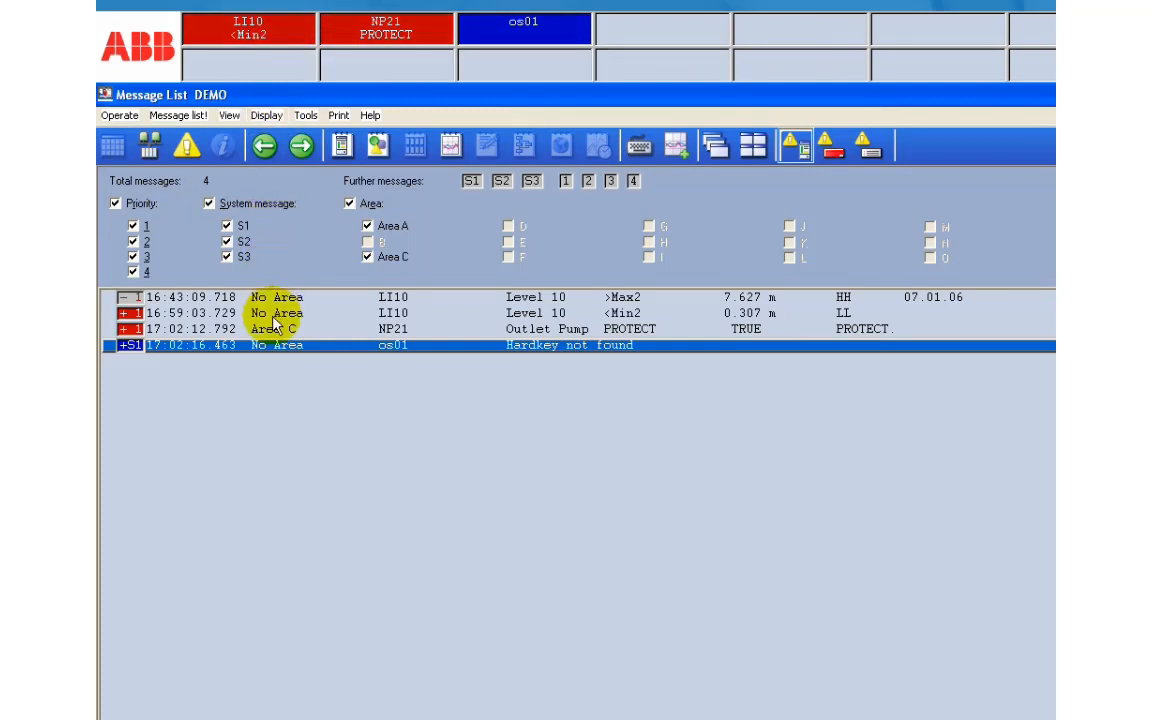
pyautogui.moveTo(338, 115)
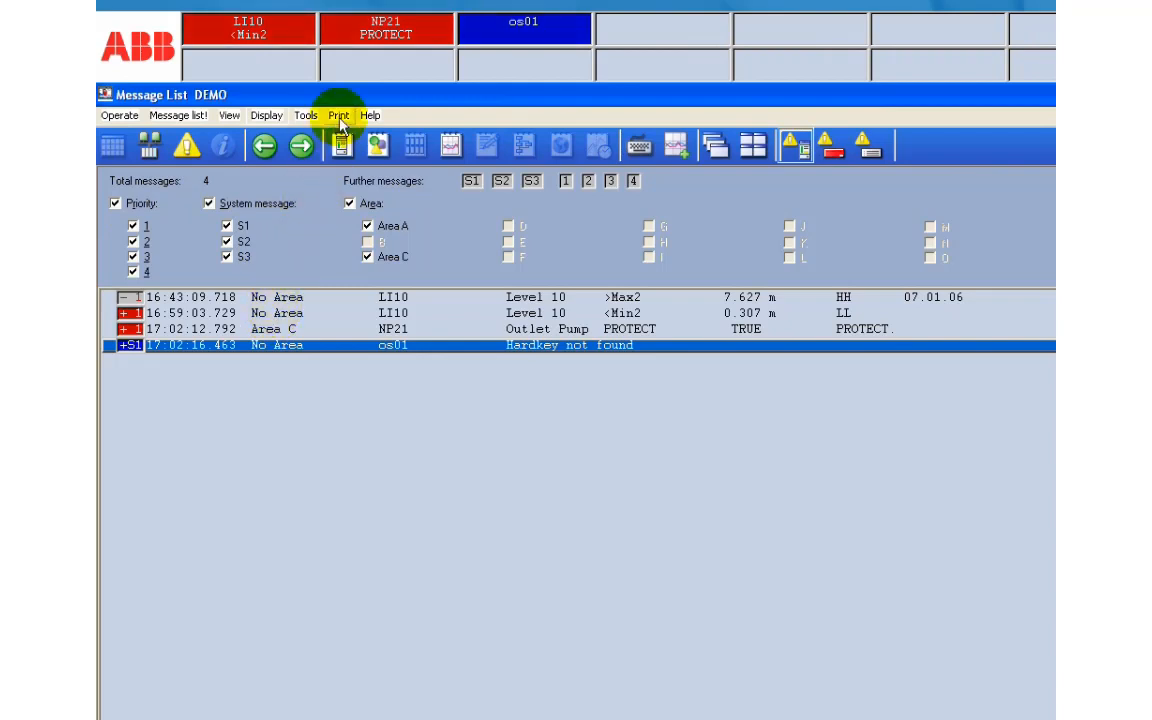
pyautogui.click(386, 28)
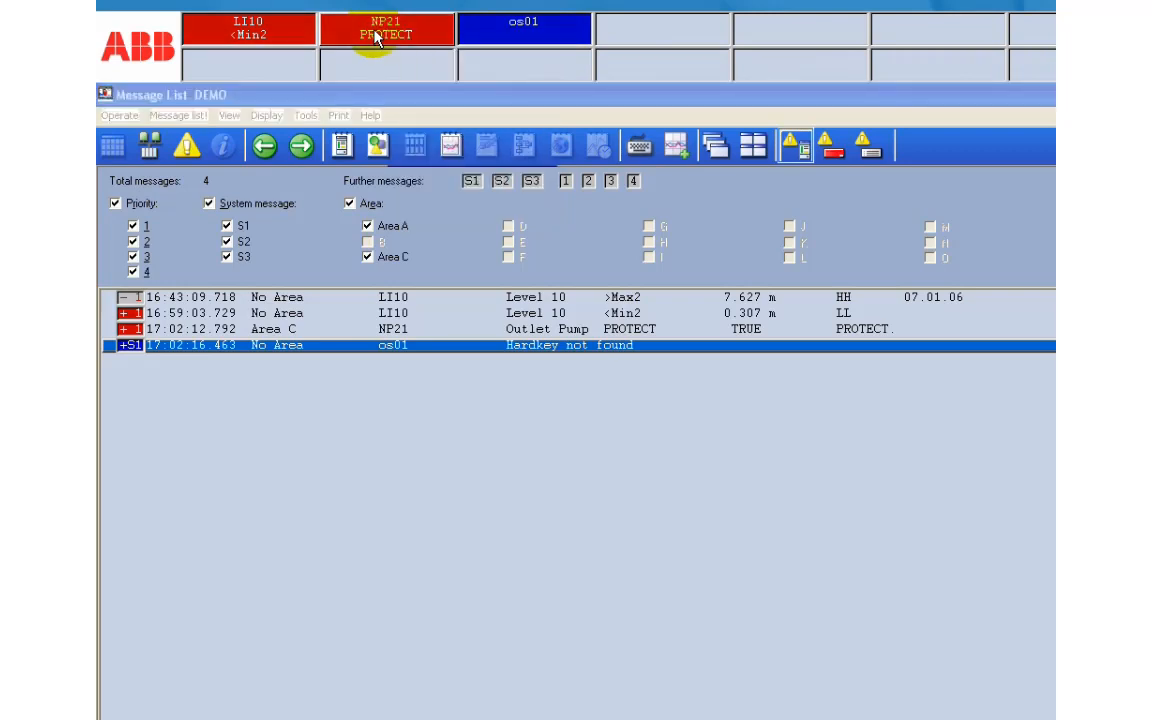
pyautogui.click(386, 29)
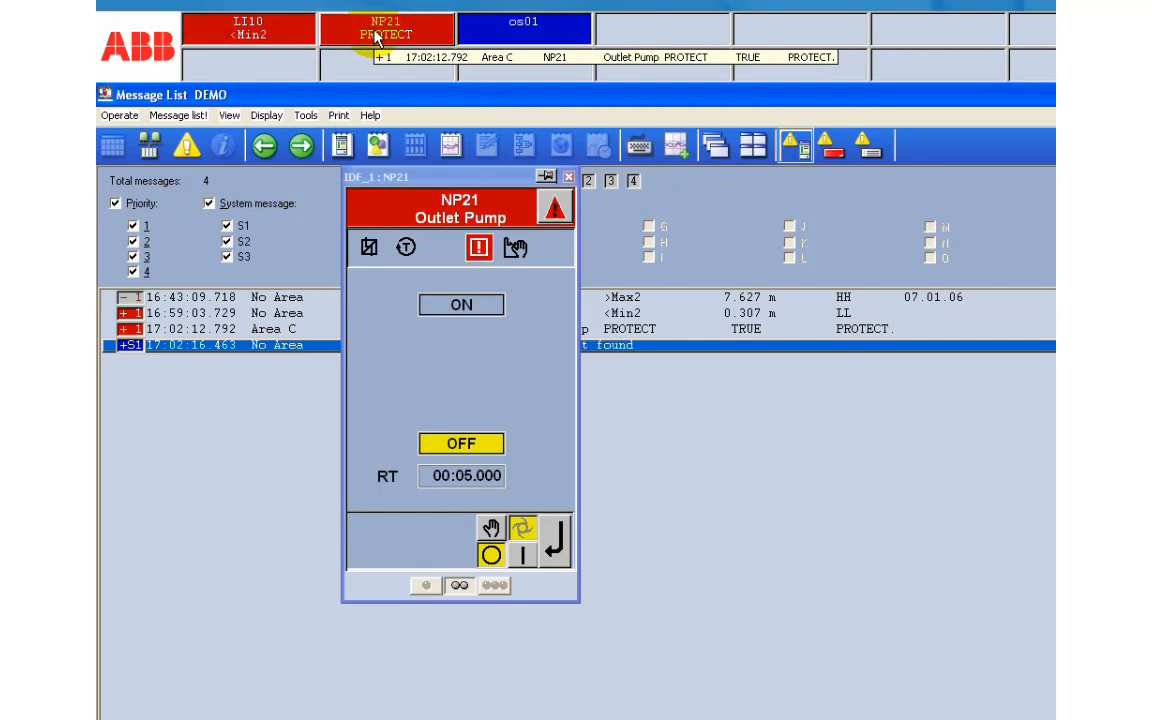
pyautogui.moveTo(500, 280)
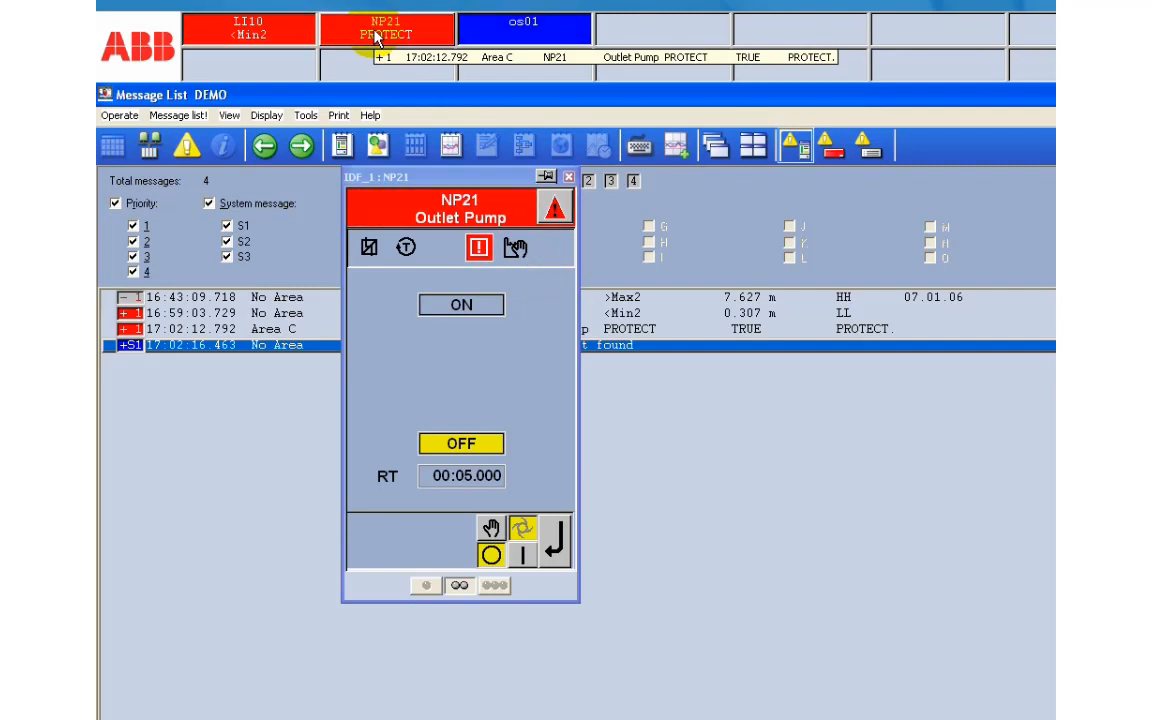
pyautogui.click(569, 177)
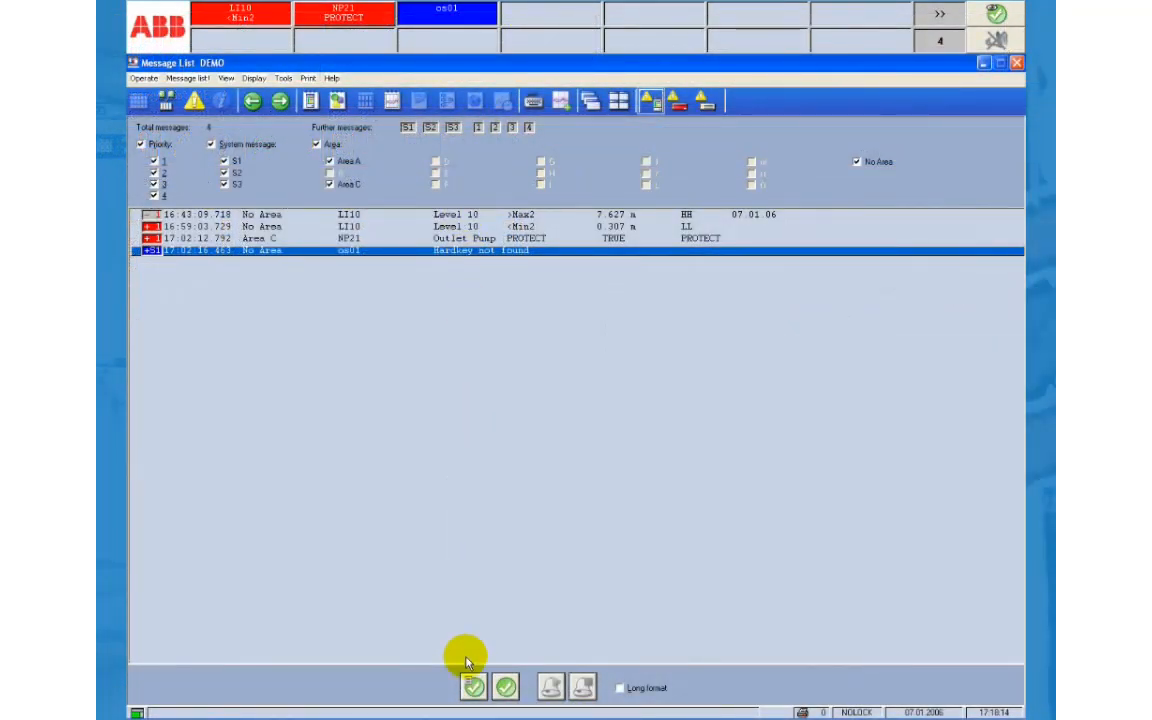
pyautogui.moveTo(473, 687)
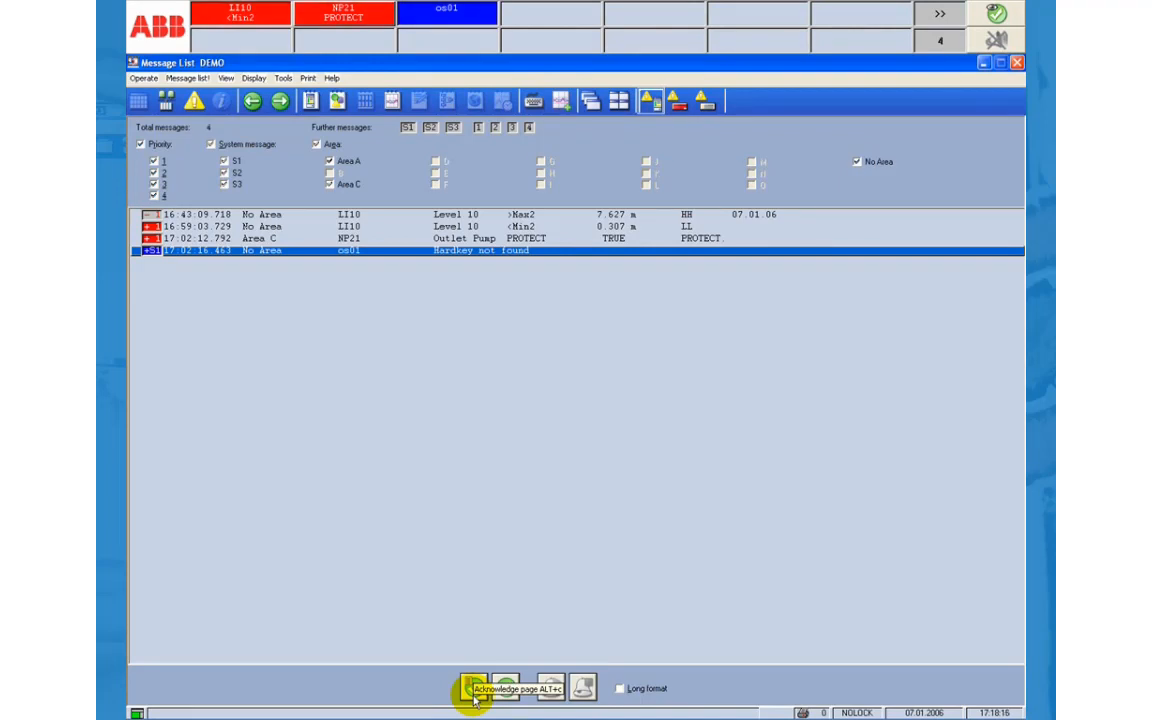
pyautogui.moveTo(505, 688)
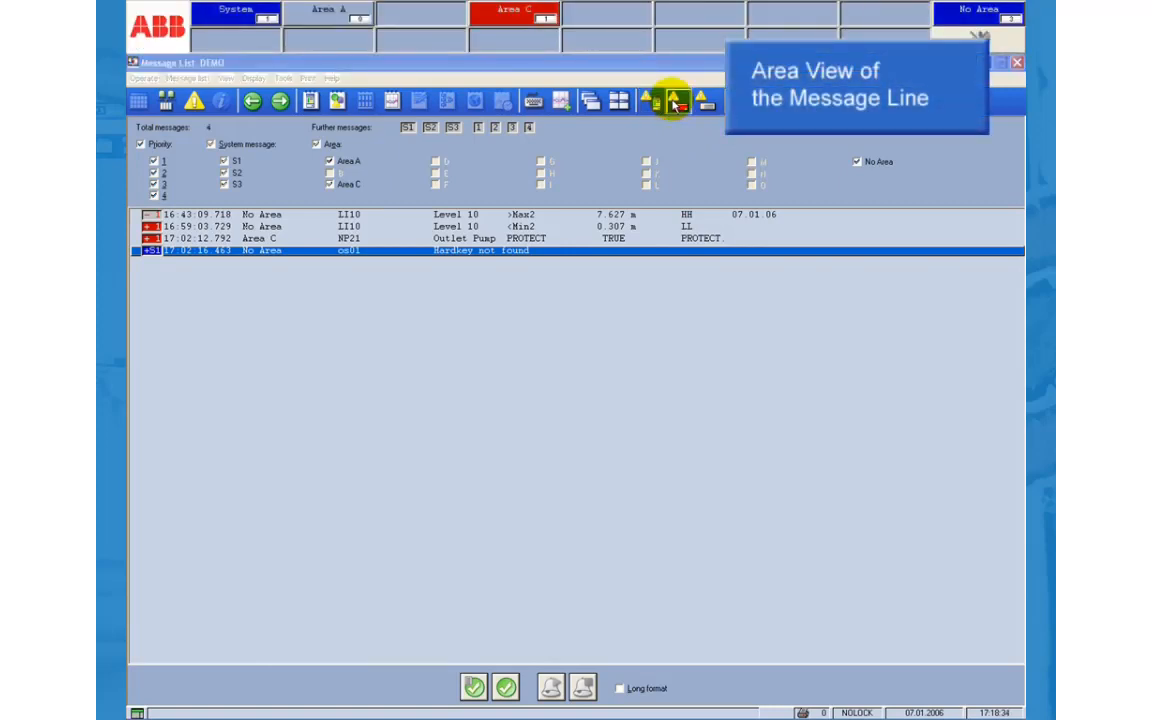
pyautogui.moveTo(675, 100)
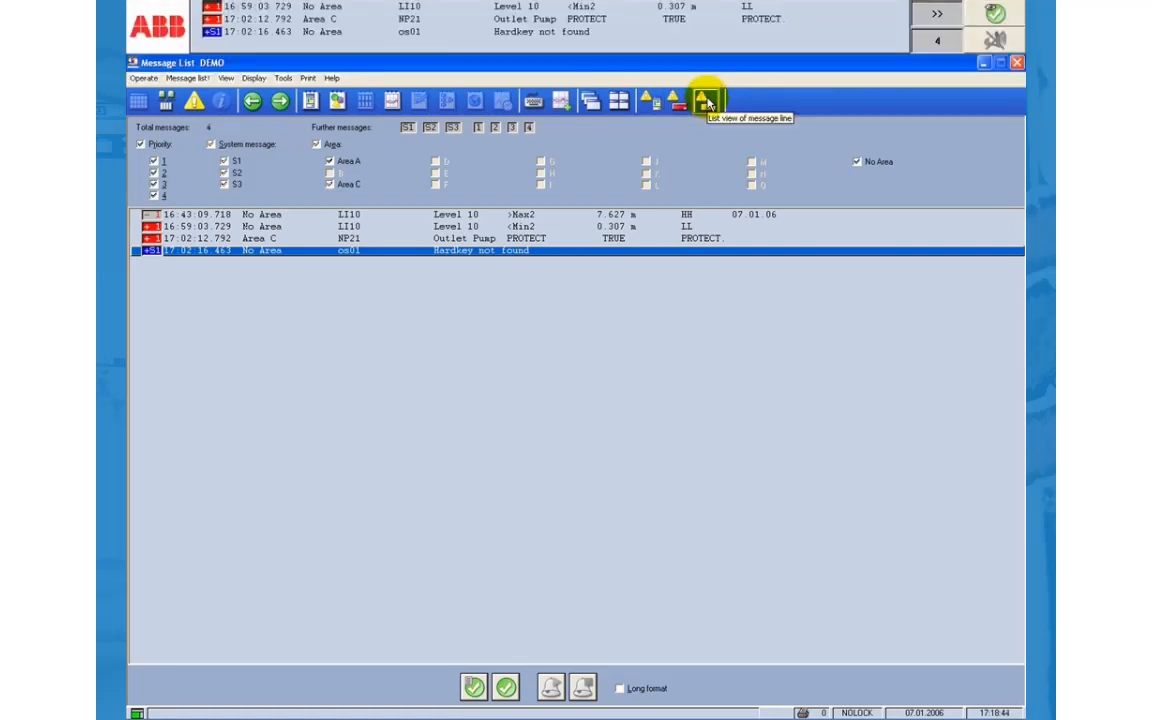
pyautogui.moveTo(705, 100)
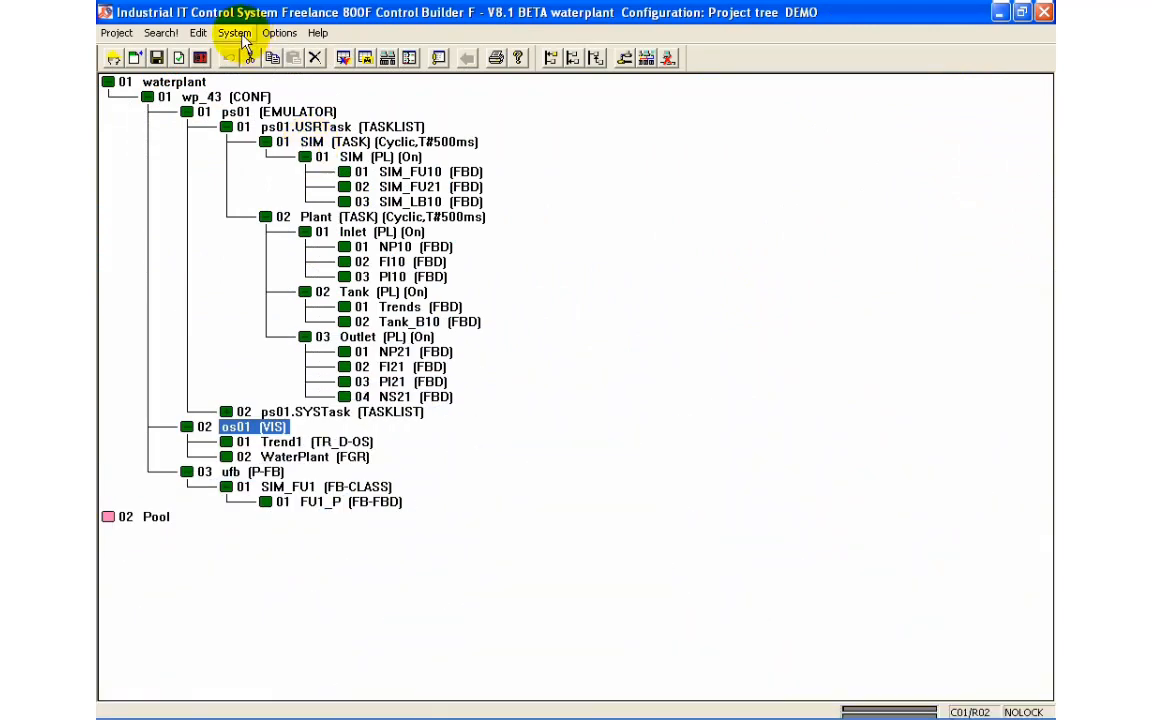
# In System > Area definition, name area A 'Inlet', B 'Tank B10', and start renaming C
pyautogui.click(234, 33)
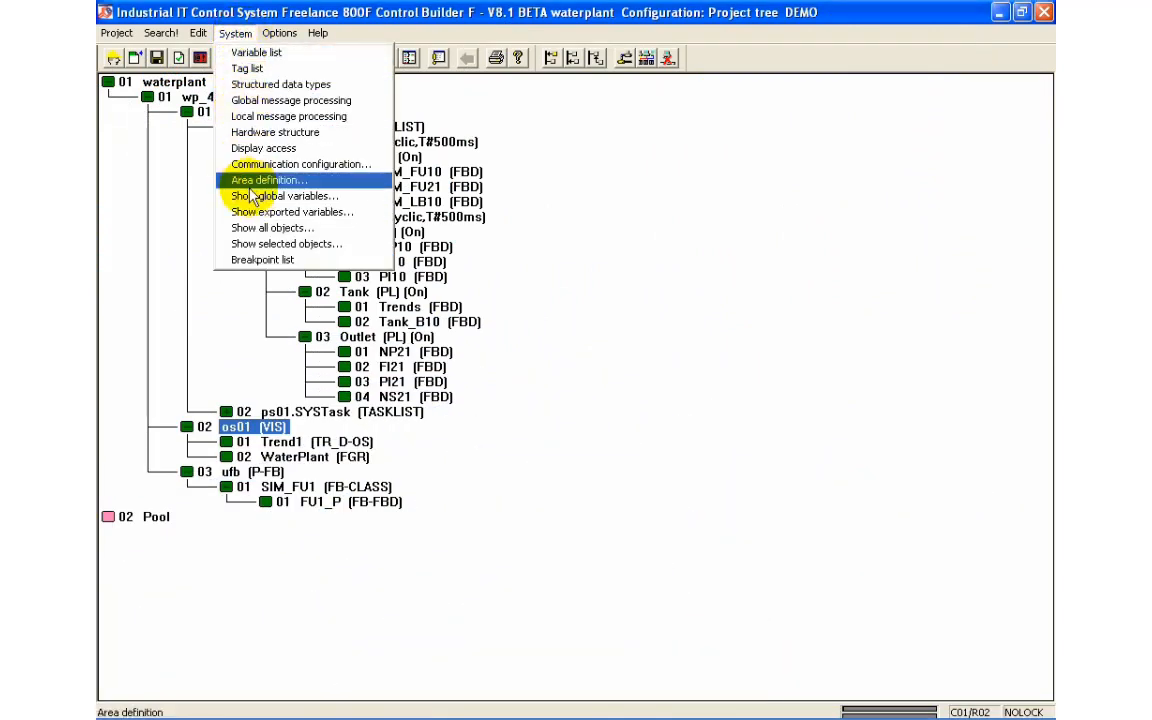
pyautogui.click(266, 180)
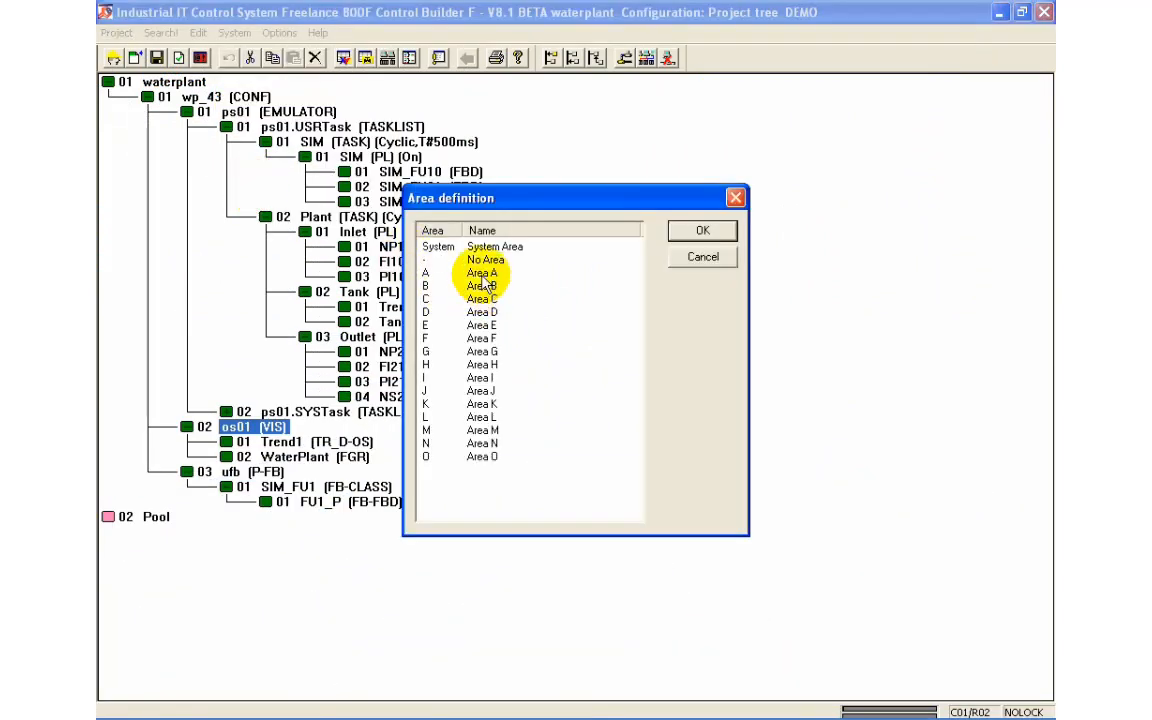
pyautogui.click(481, 273)
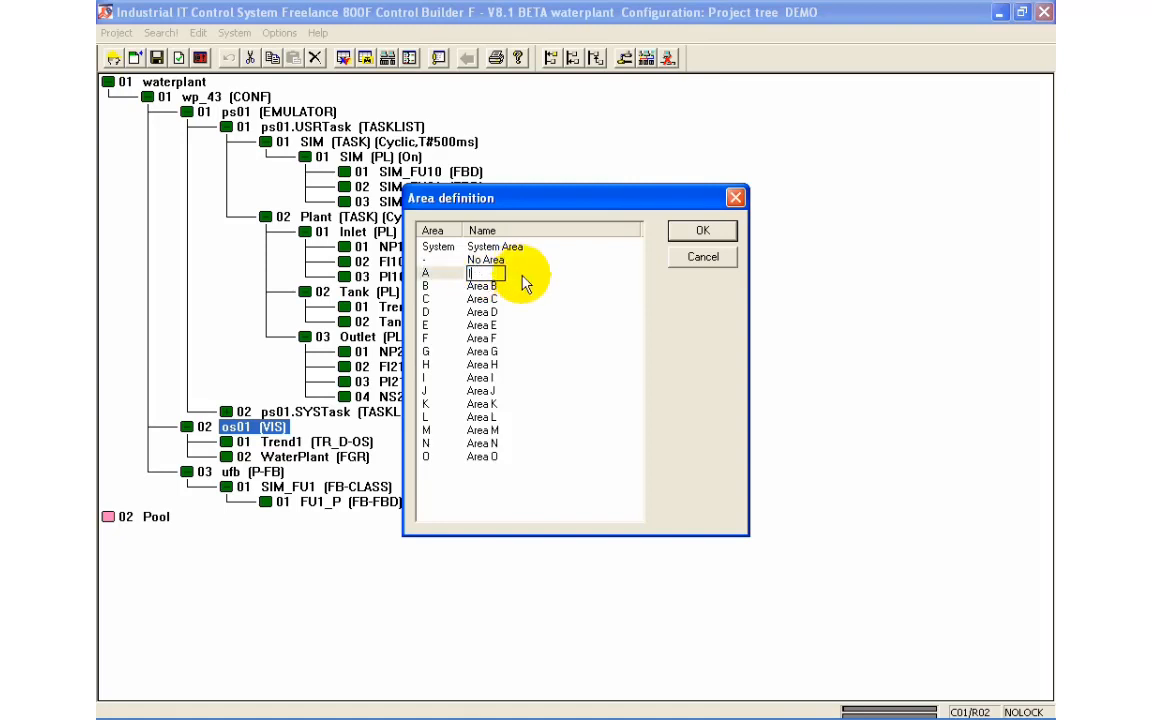
pyautogui.write('Inlet')
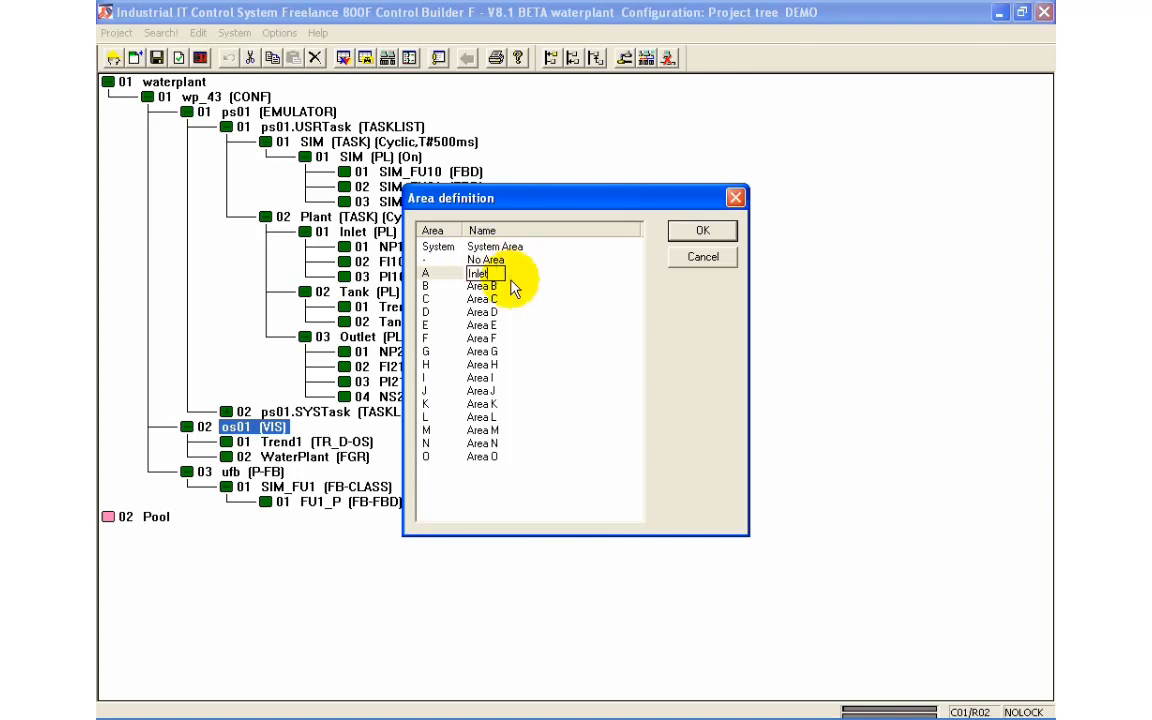
pyautogui.click(481, 288)
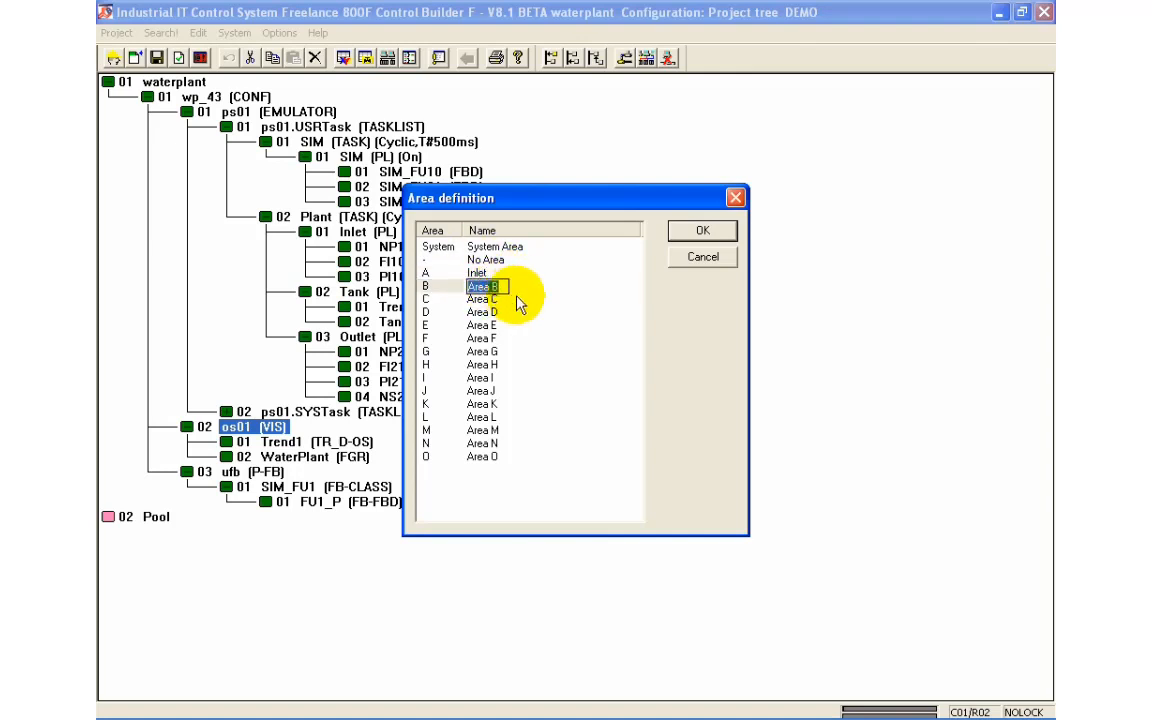
pyautogui.write('Tank')
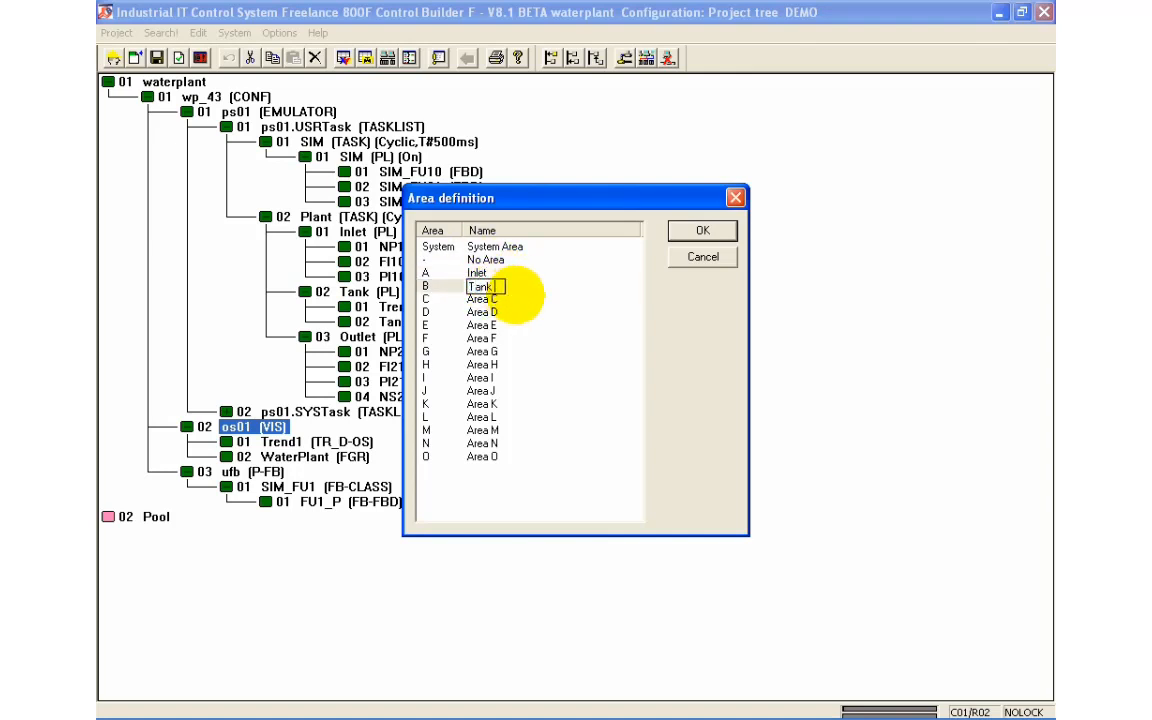
pyautogui.write('B10')
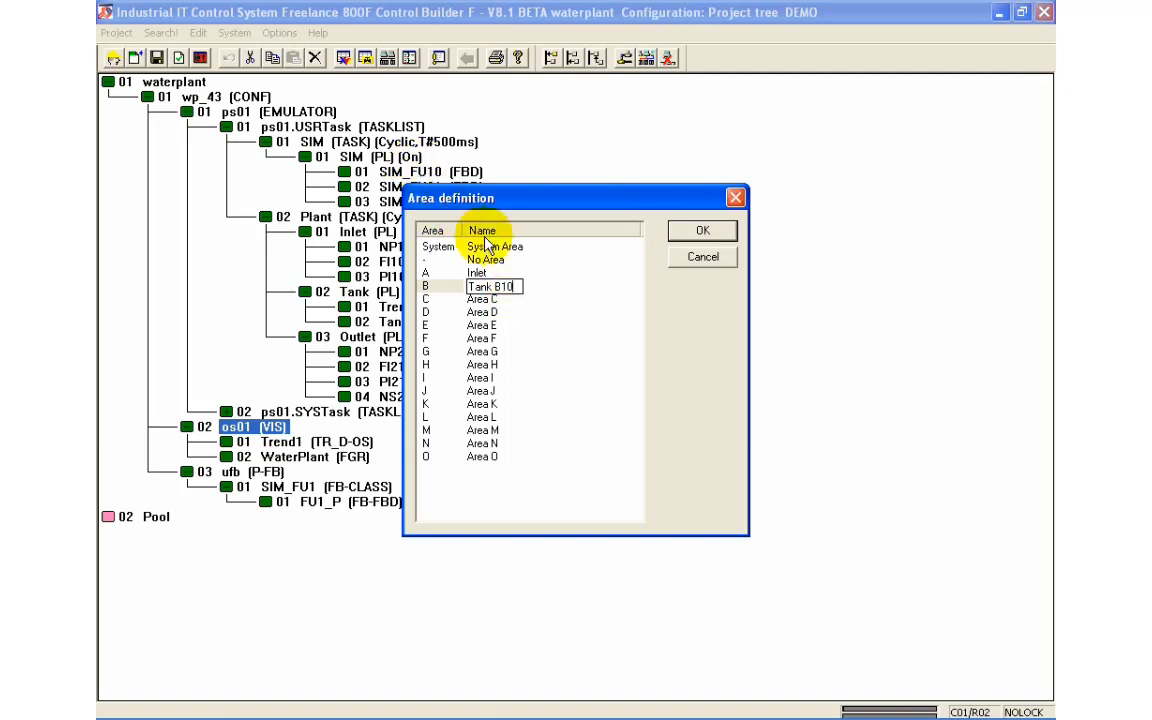
pyautogui.click(485, 299)
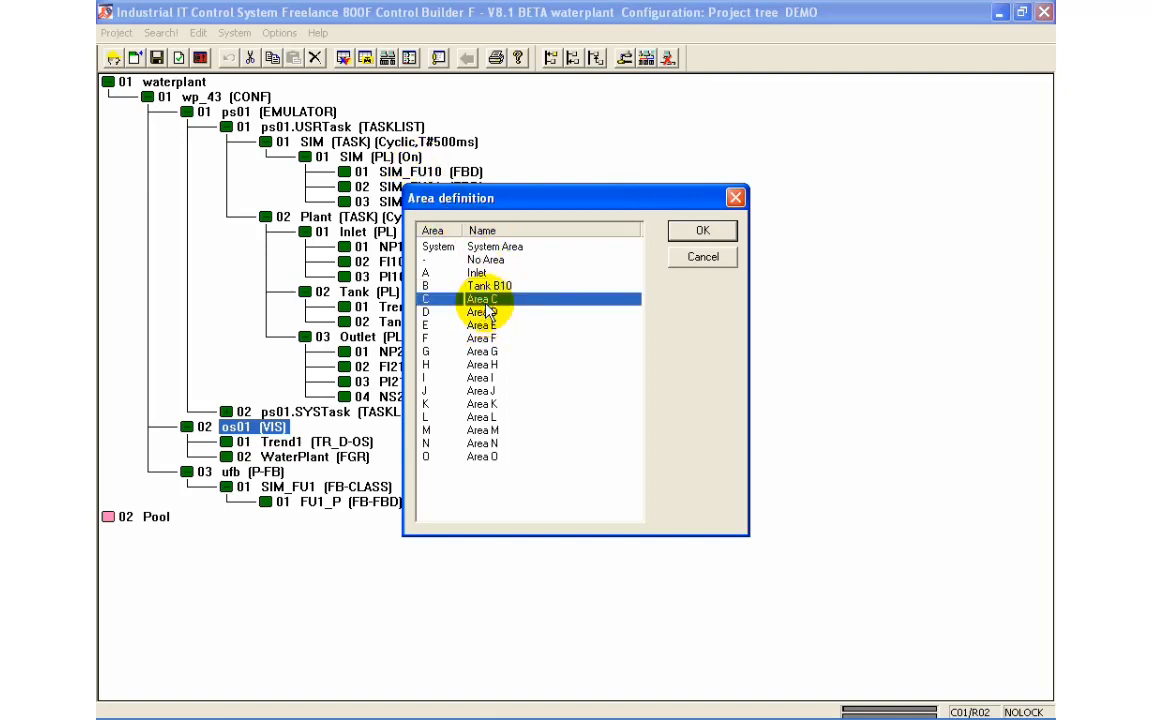
pyautogui.doubleClick(485, 299)
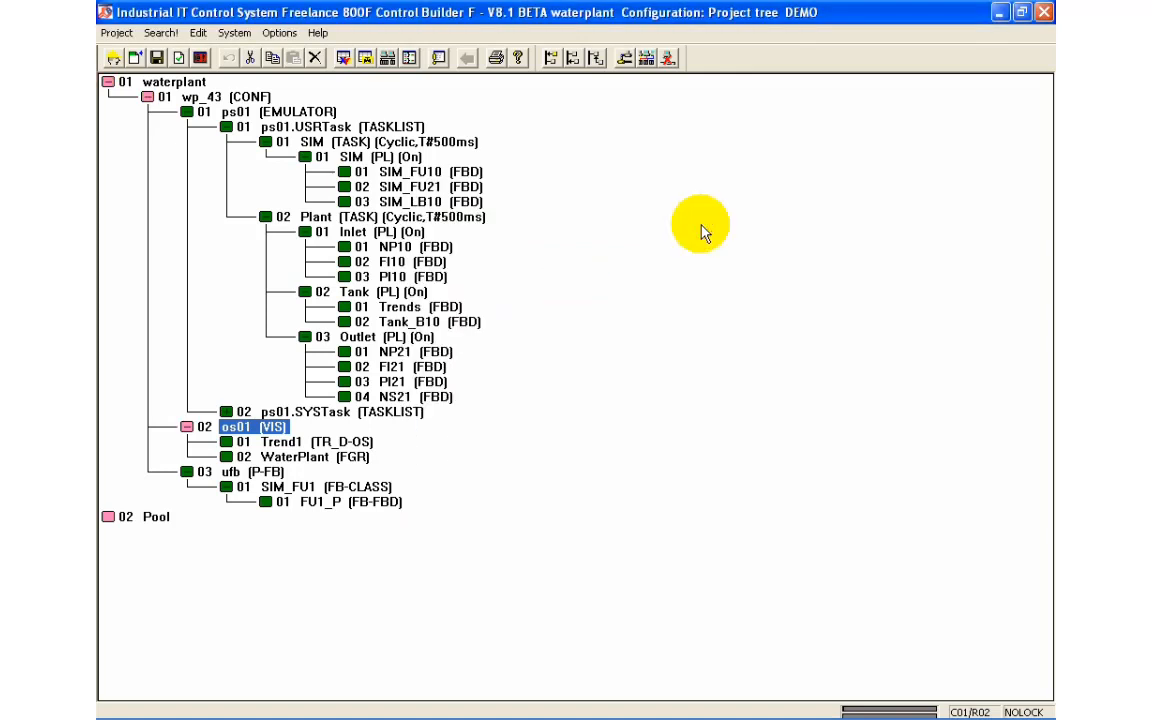
pyautogui.moveTo(365, 57)
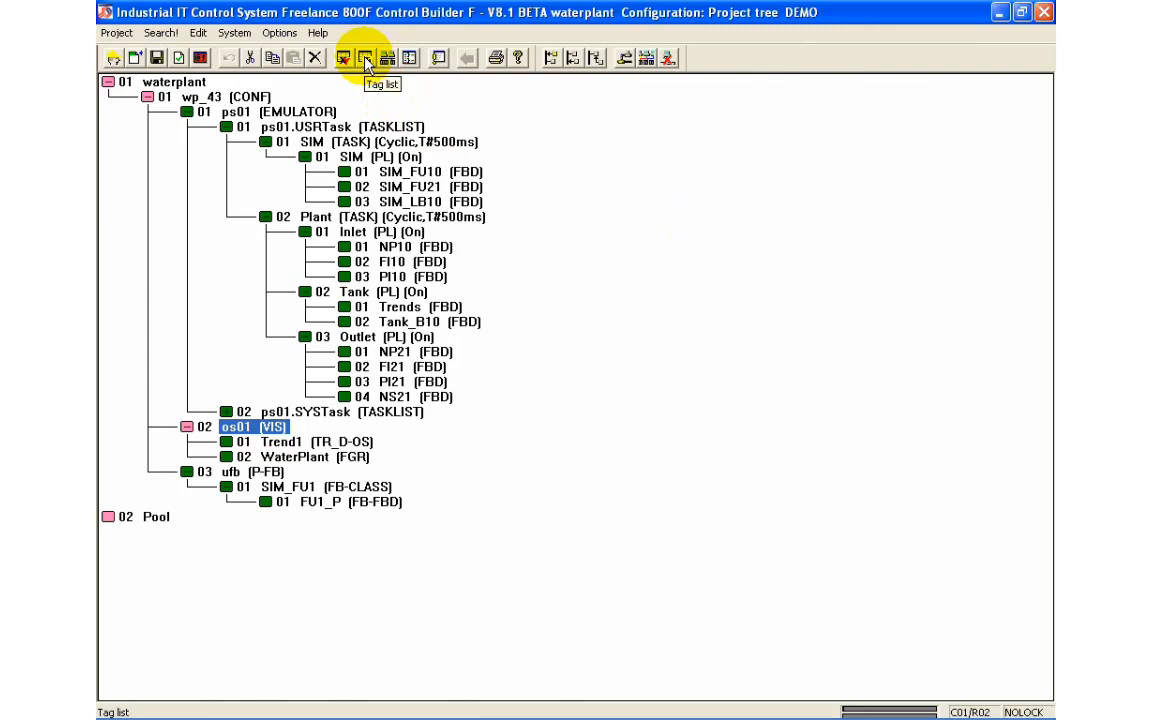
# In the Tag list, assign an area to tag LI10 via Area selection
pyautogui.click(343, 57)
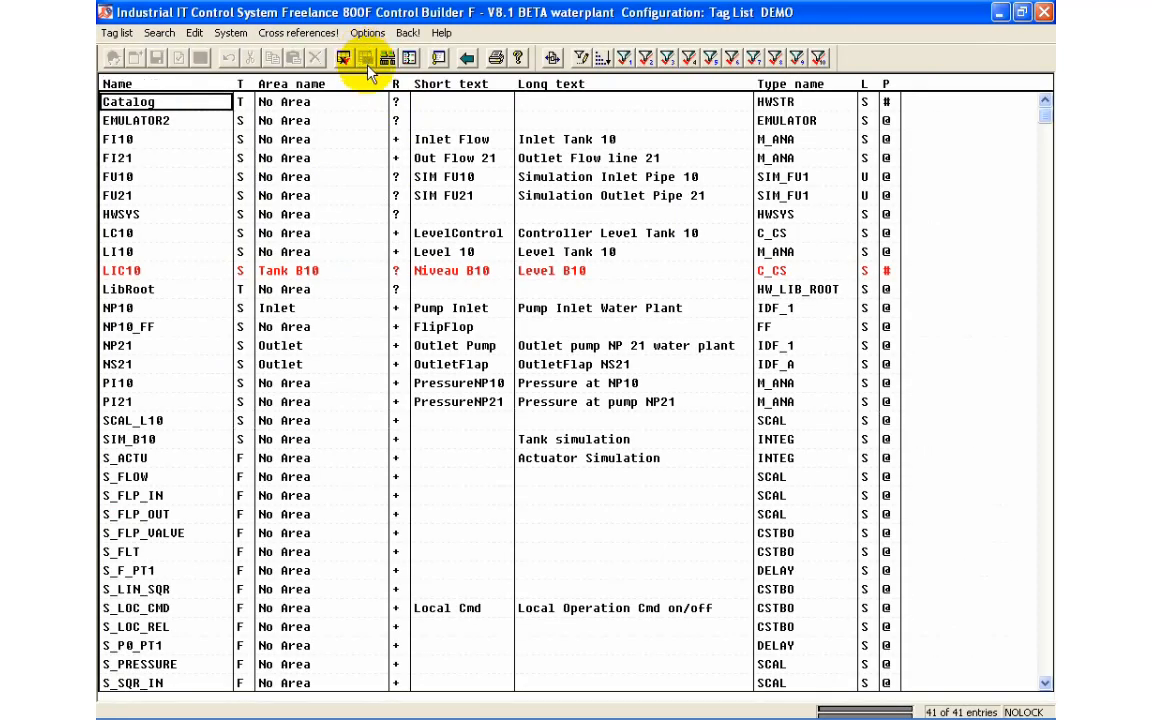
pyautogui.moveTo(295, 225)
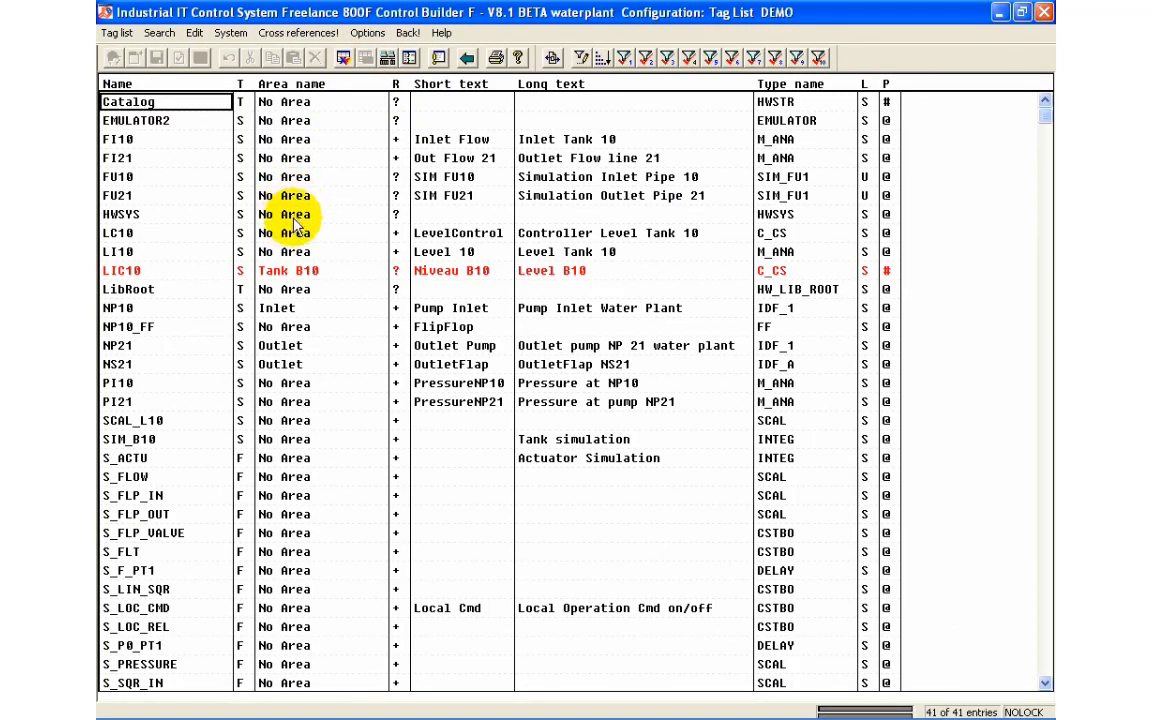
pyautogui.click(283, 251)
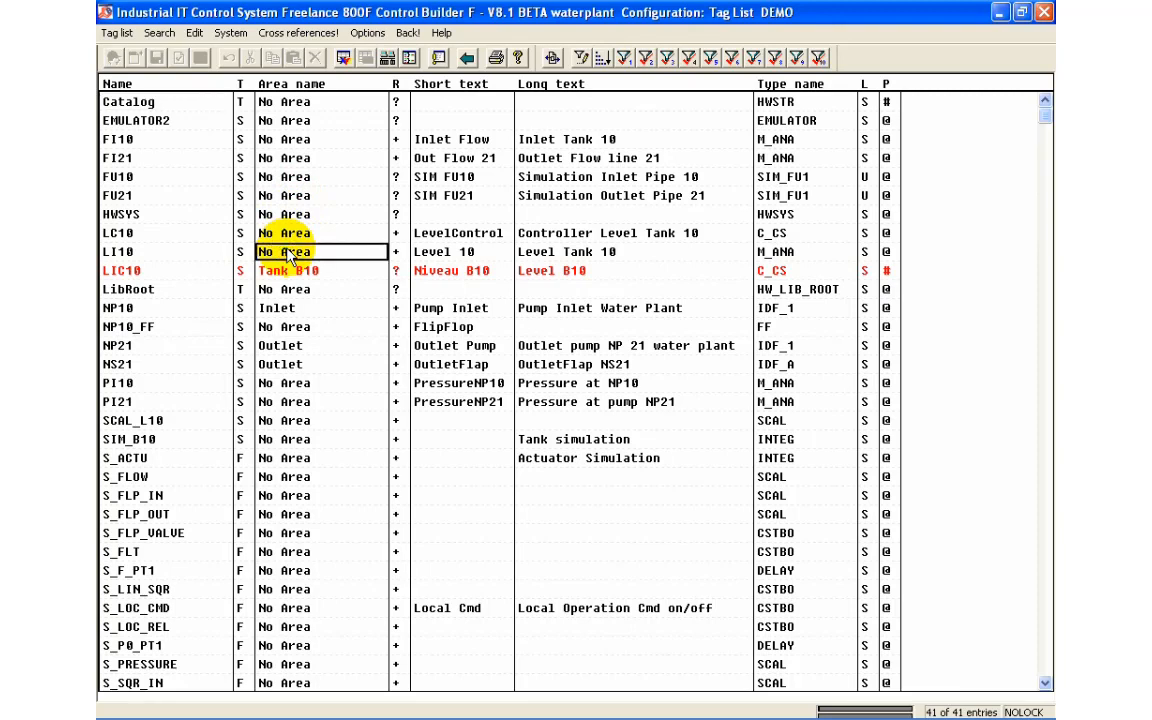
pyautogui.doubleClick(283, 251)
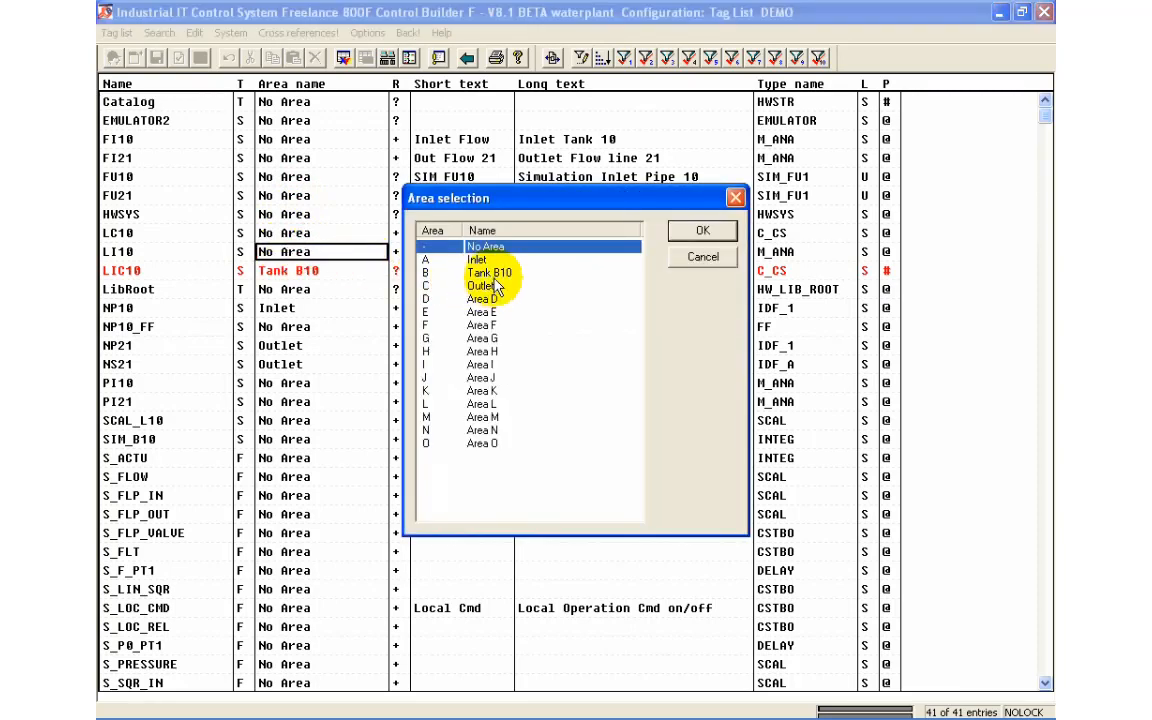
pyautogui.click(477, 260)
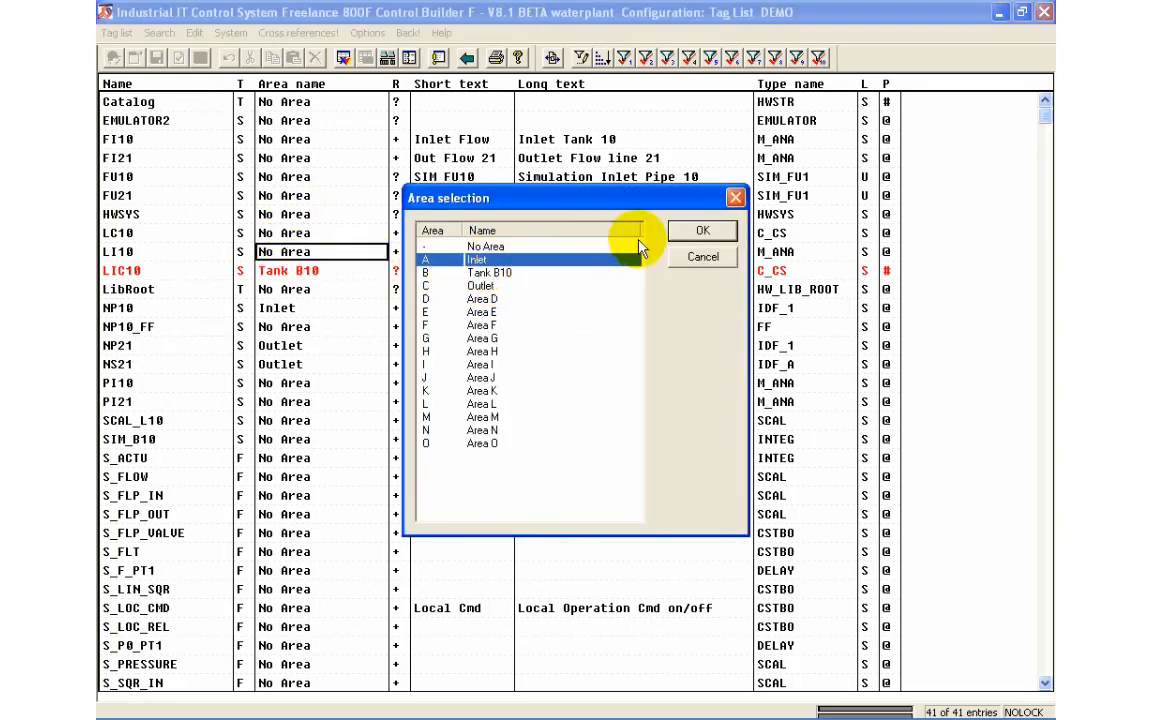
pyautogui.click(702, 230)
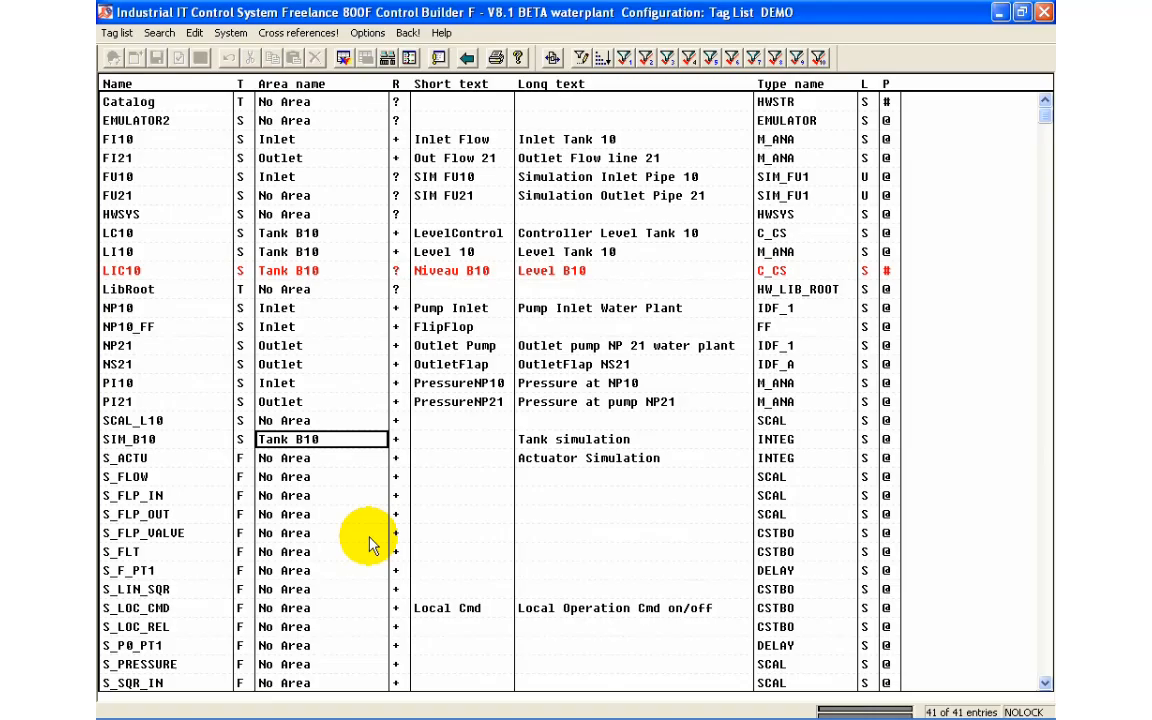
# Check the waterplant project, close the error-free result, and enter Commissioning selecting ps01 EMULATOR
pyautogui.click(182, 57)
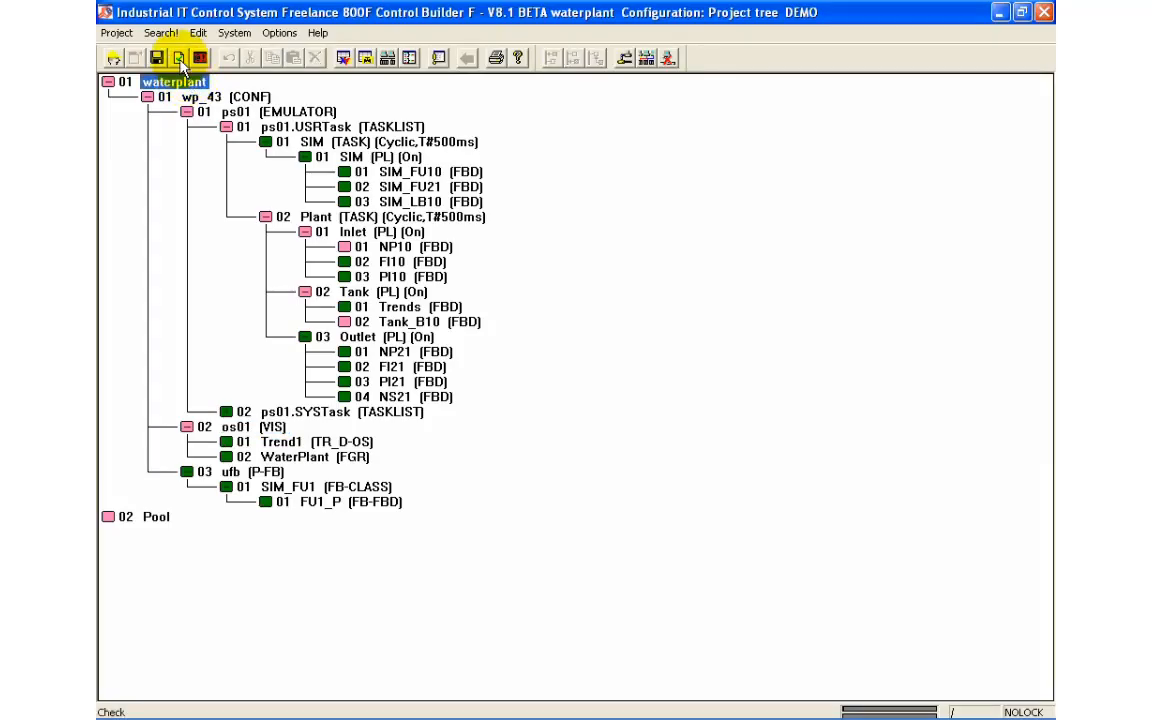
pyautogui.click(193, 57)
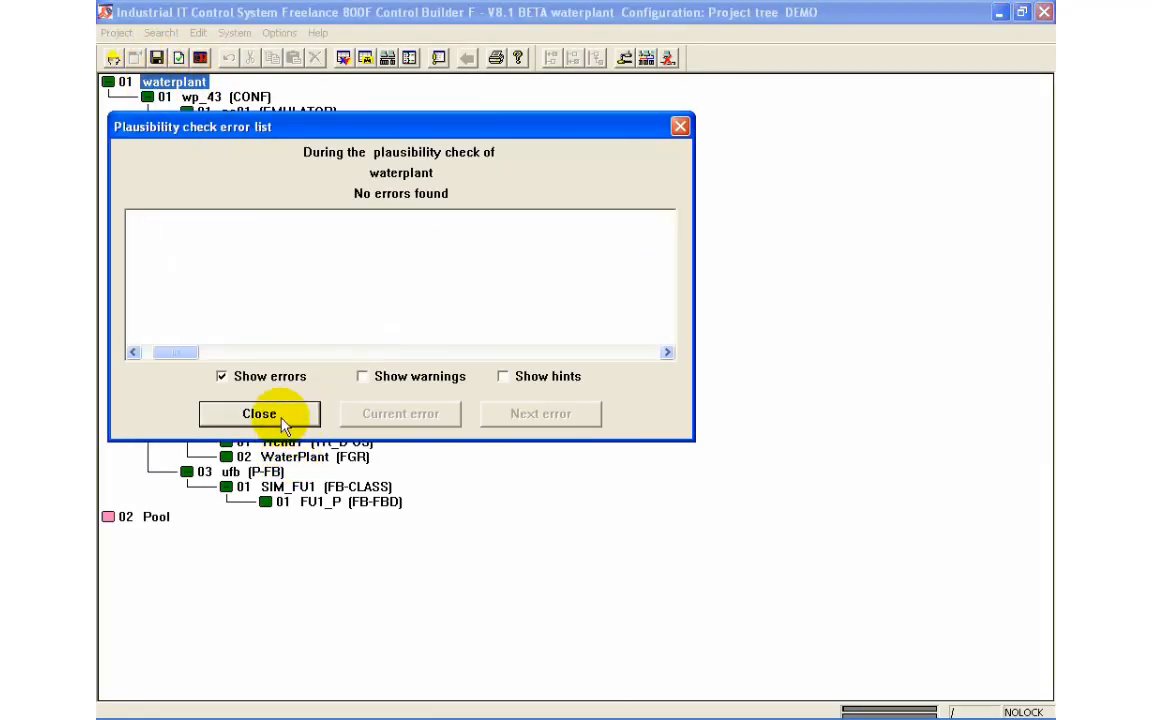
pyautogui.click(259, 413)
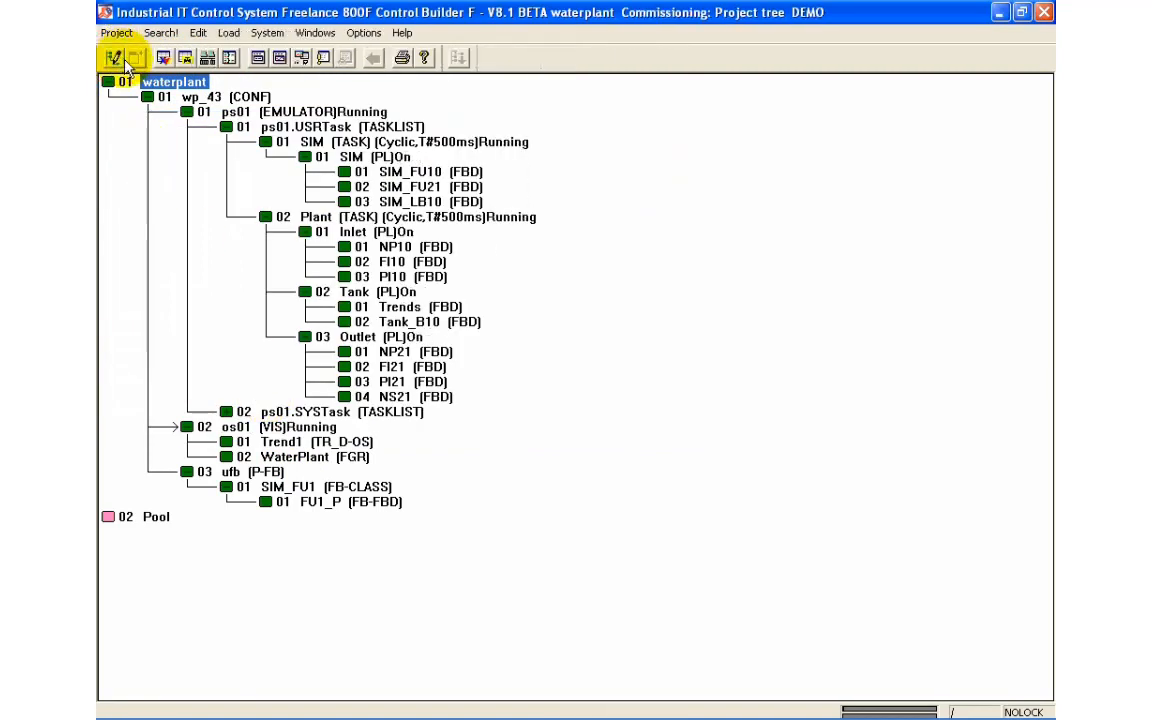
pyautogui.moveTo(335, 110)
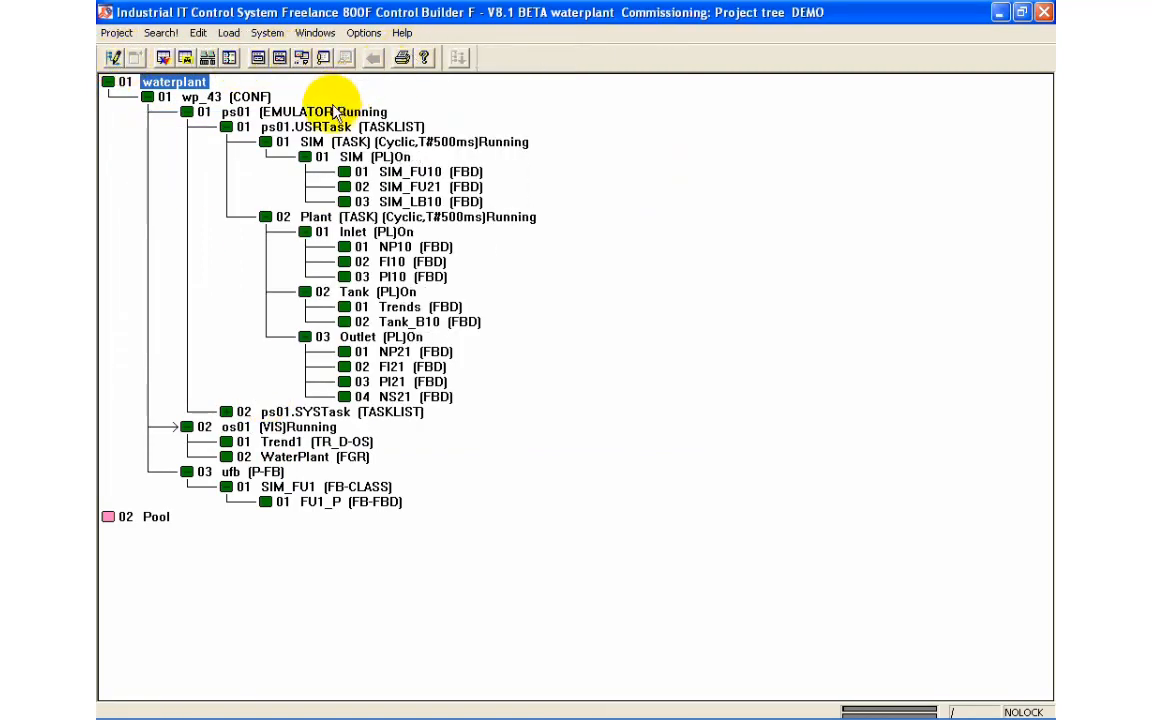
pyautogui.click(300, 111)
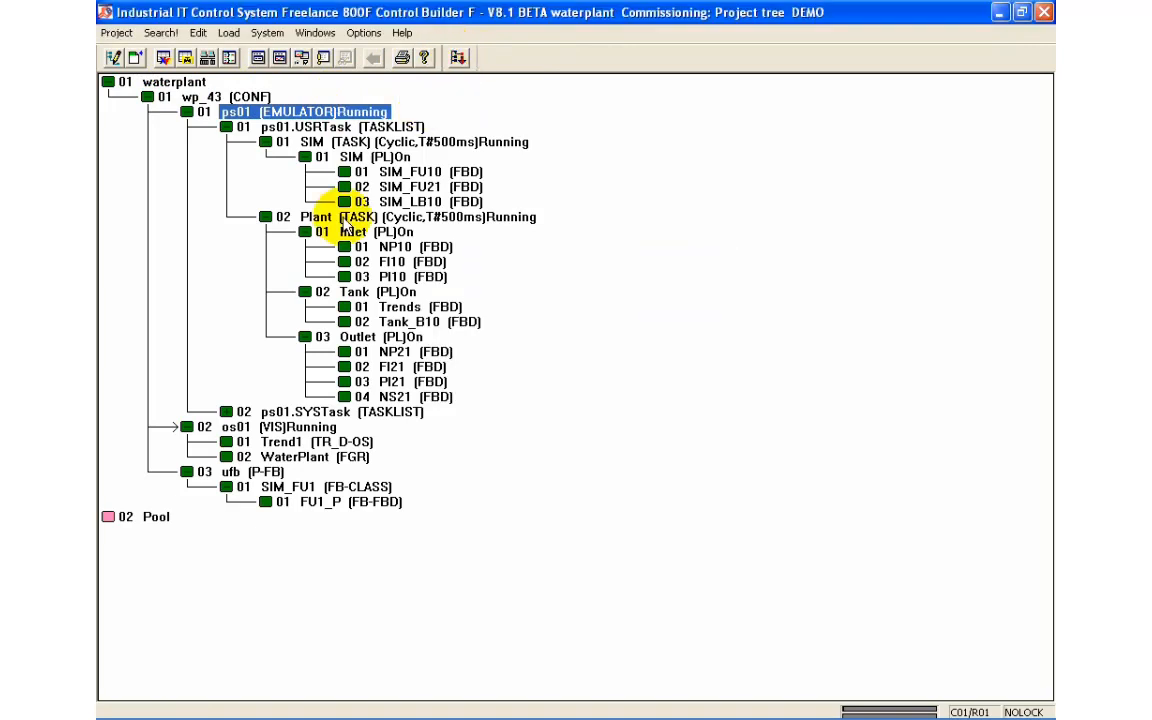
pyautogui.click(280, 427)
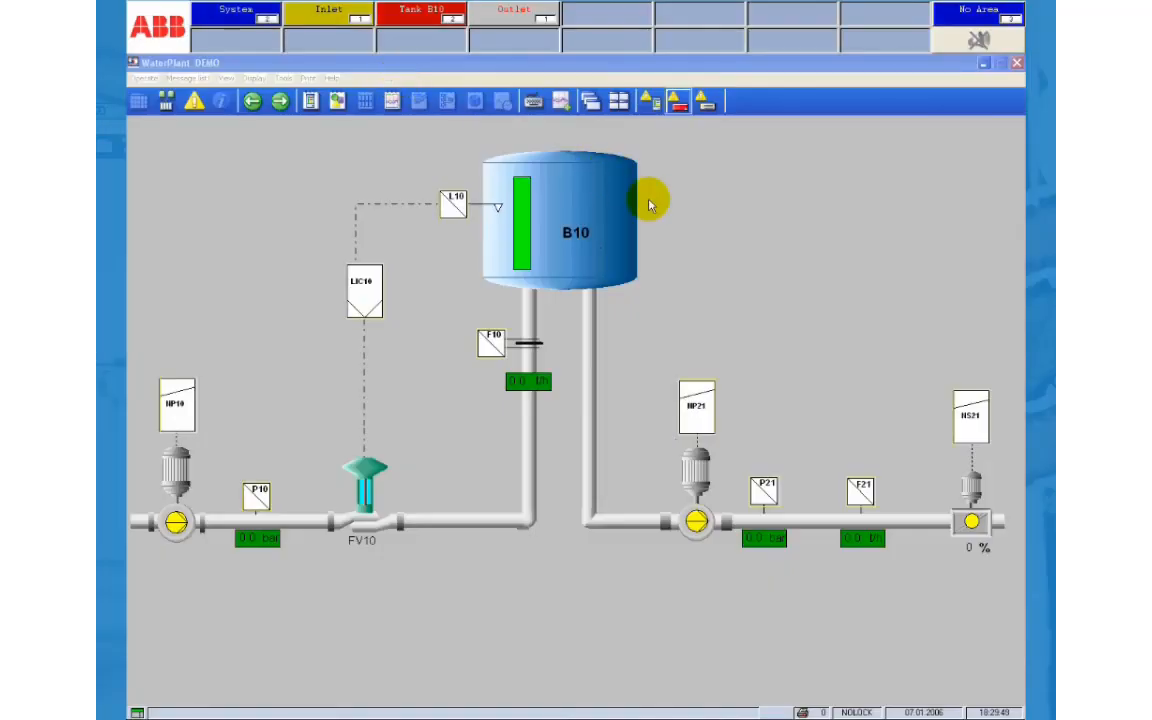
pyautogui.moveTo(773, 301)
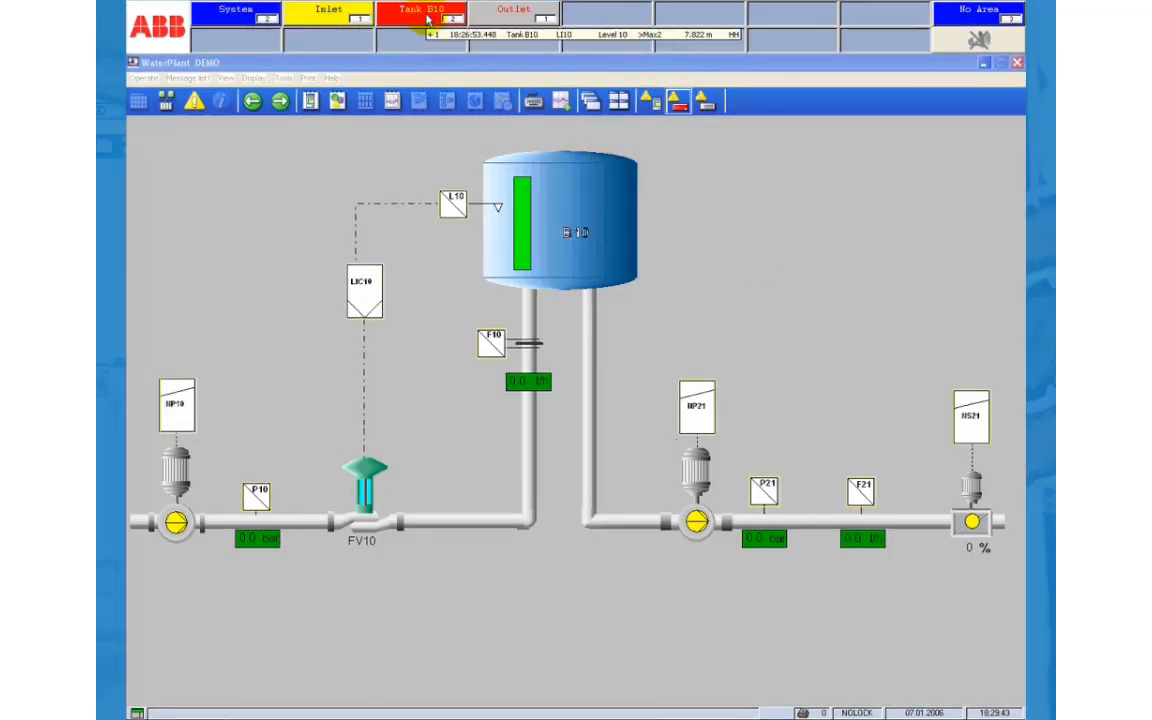
# Check the Outlet, Inlet and Tank B10 area alarms, then show all seven messages in the message list
pyautogui.click(515, 14)
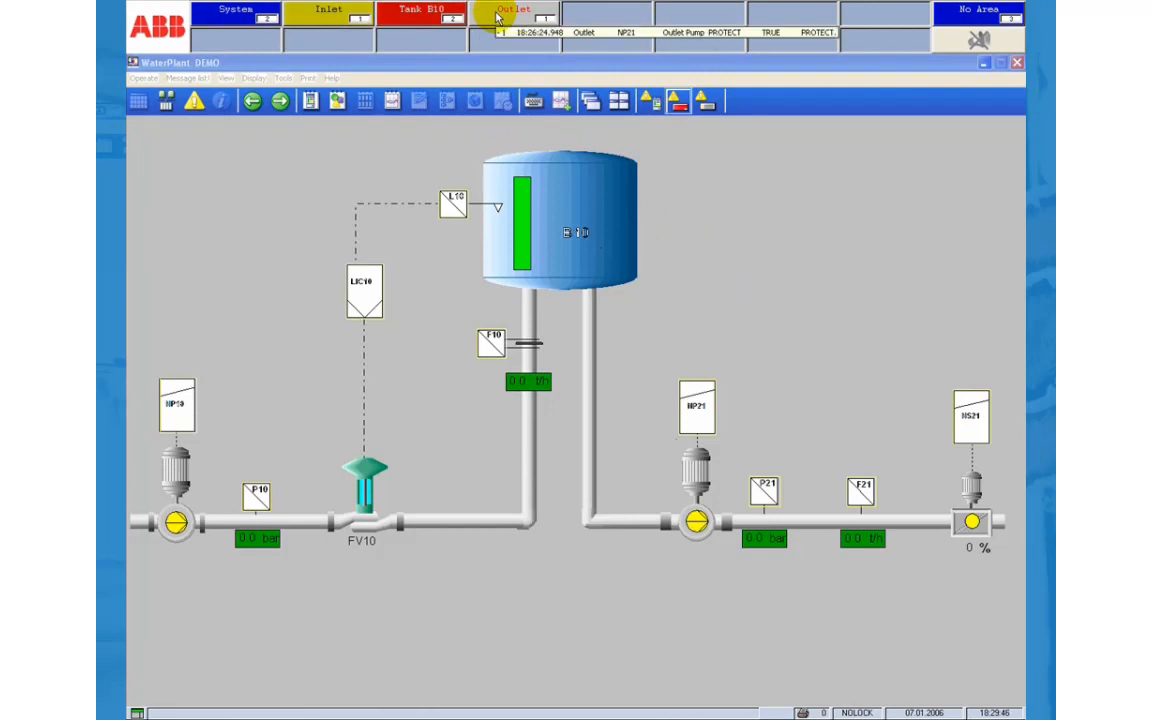
pyautogui.click(328, 11)
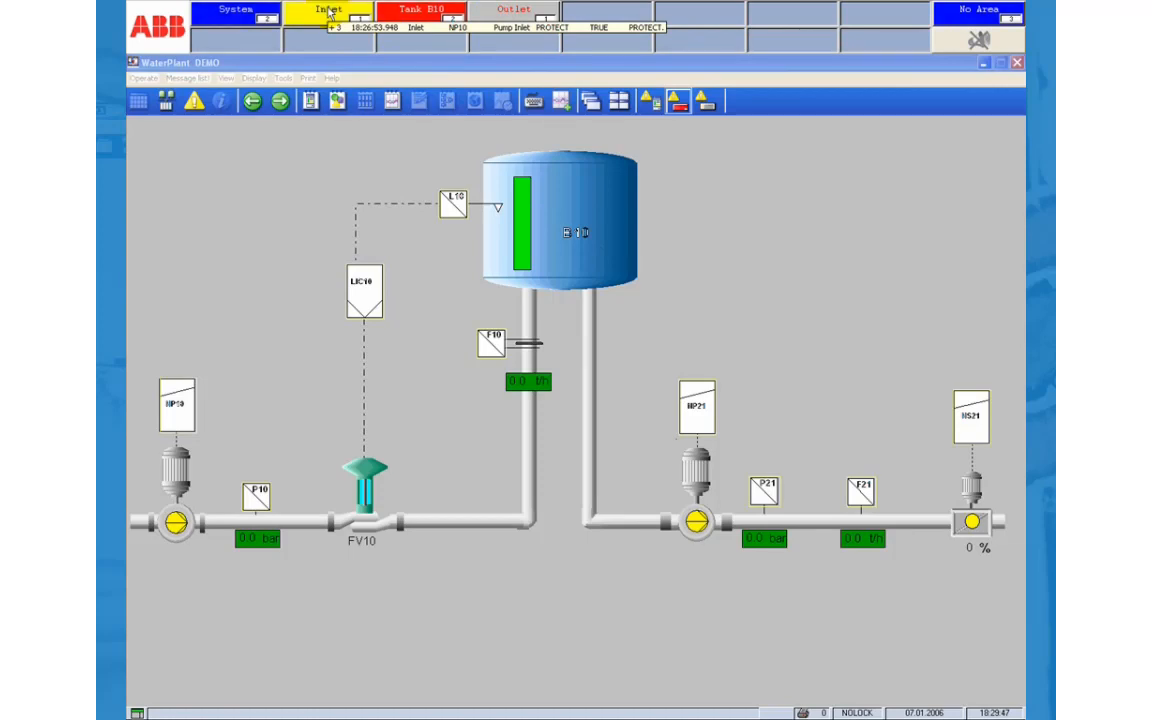
pyautogui.click(328, 18)
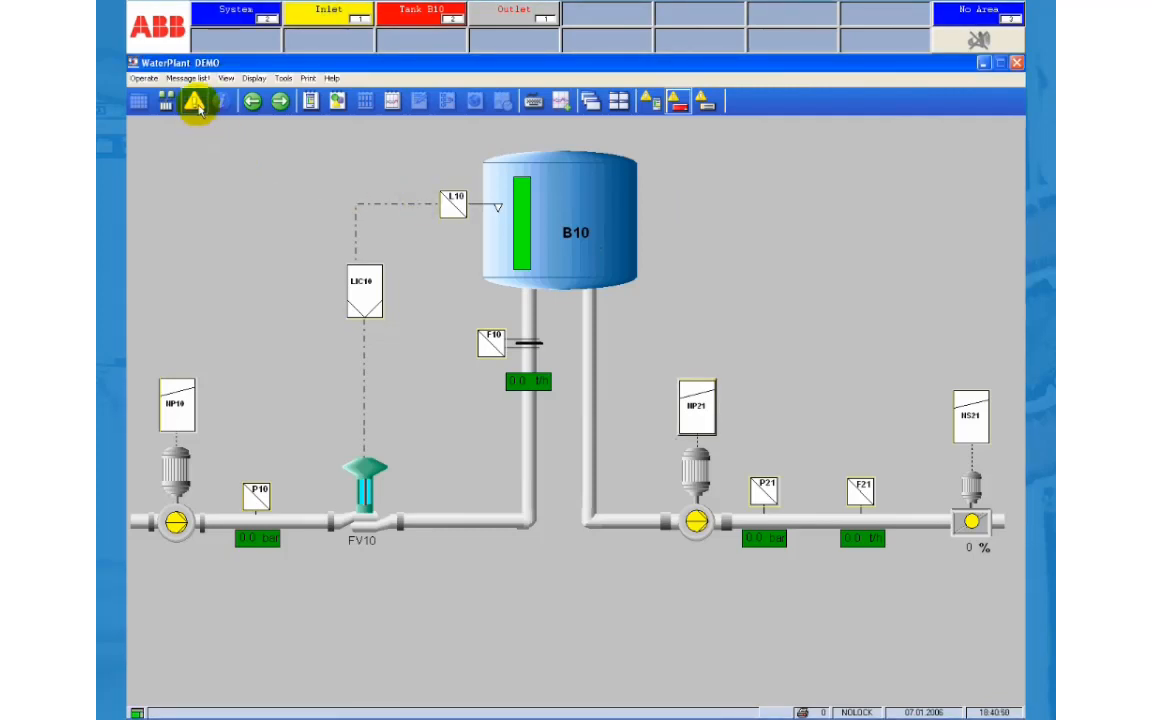
pyautogui.click(195, 100)
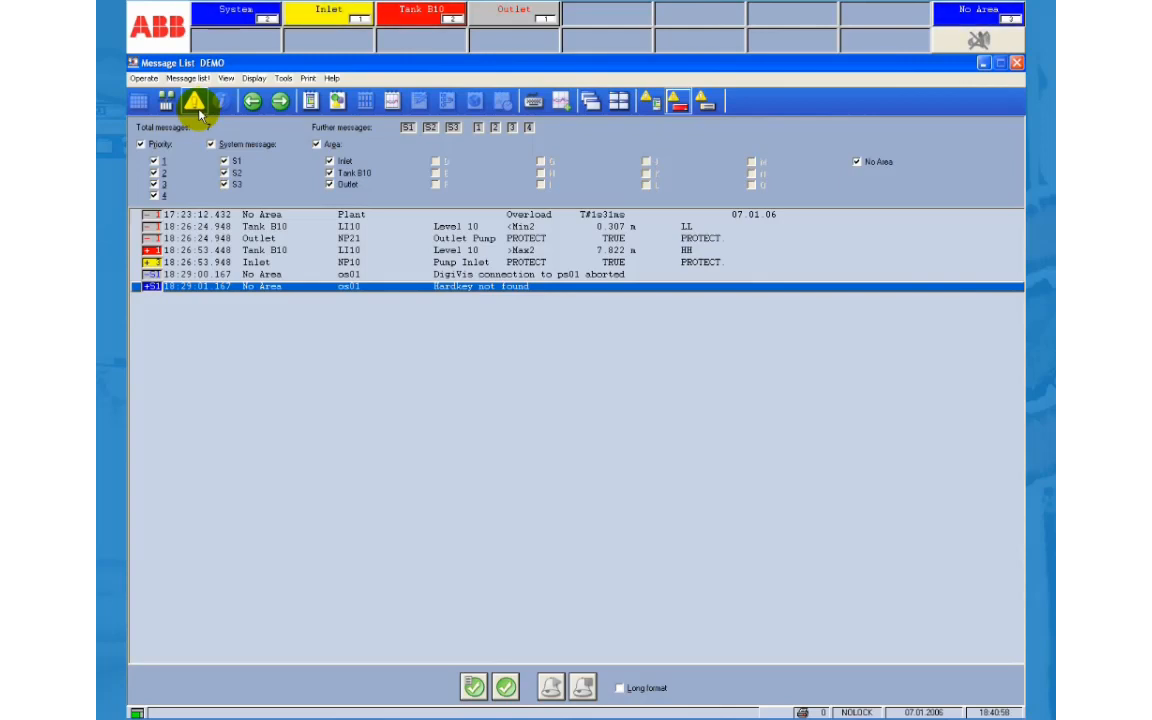
# Assign the WaterPlant process display to the first Quick Selection slot
pyautogui.click(531, 100)
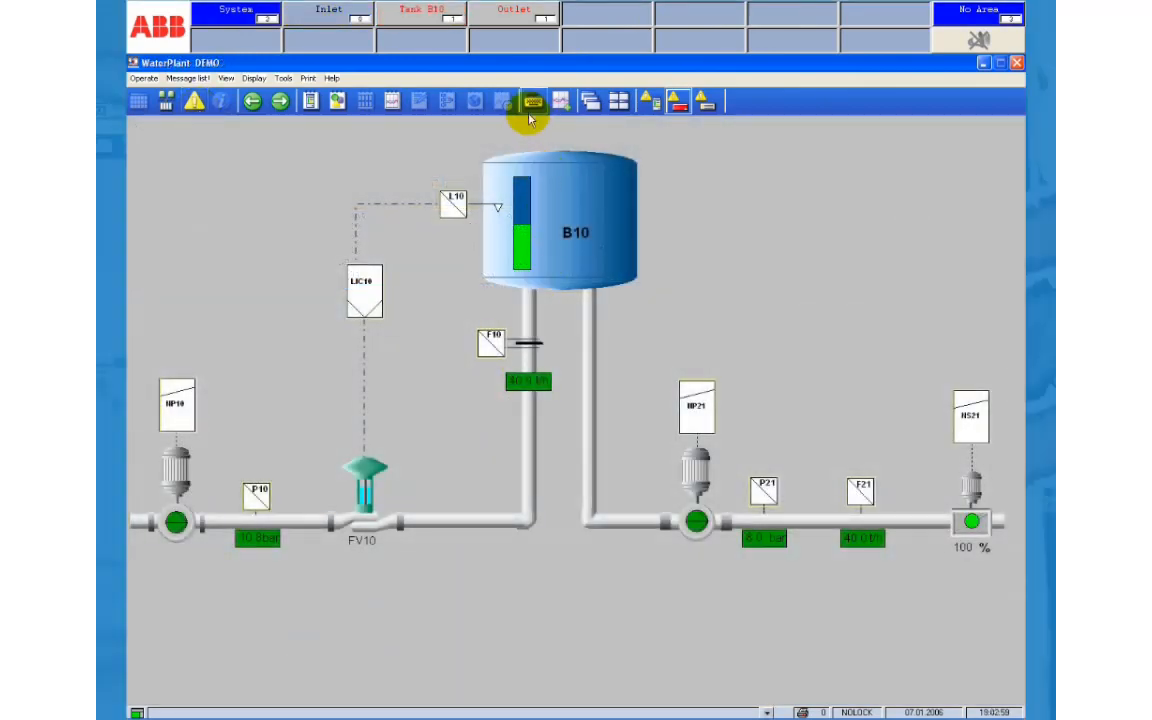
pyautogui.click(531, 100)
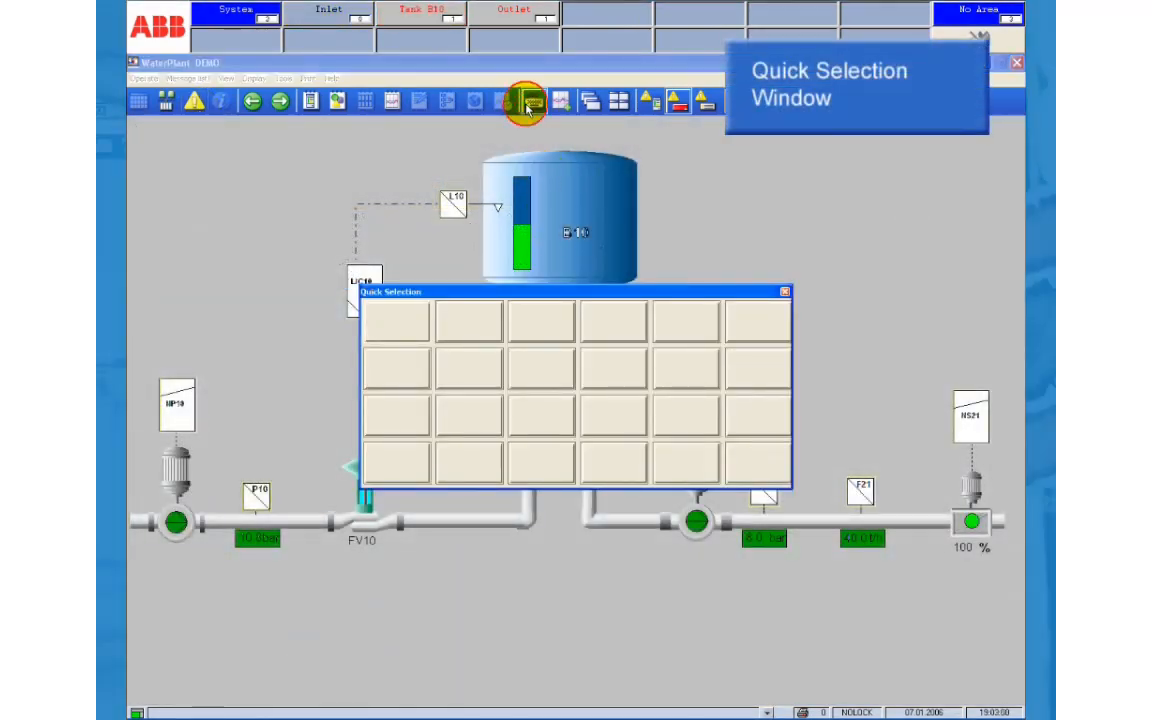
pyautogui.moveTo(387, 320)
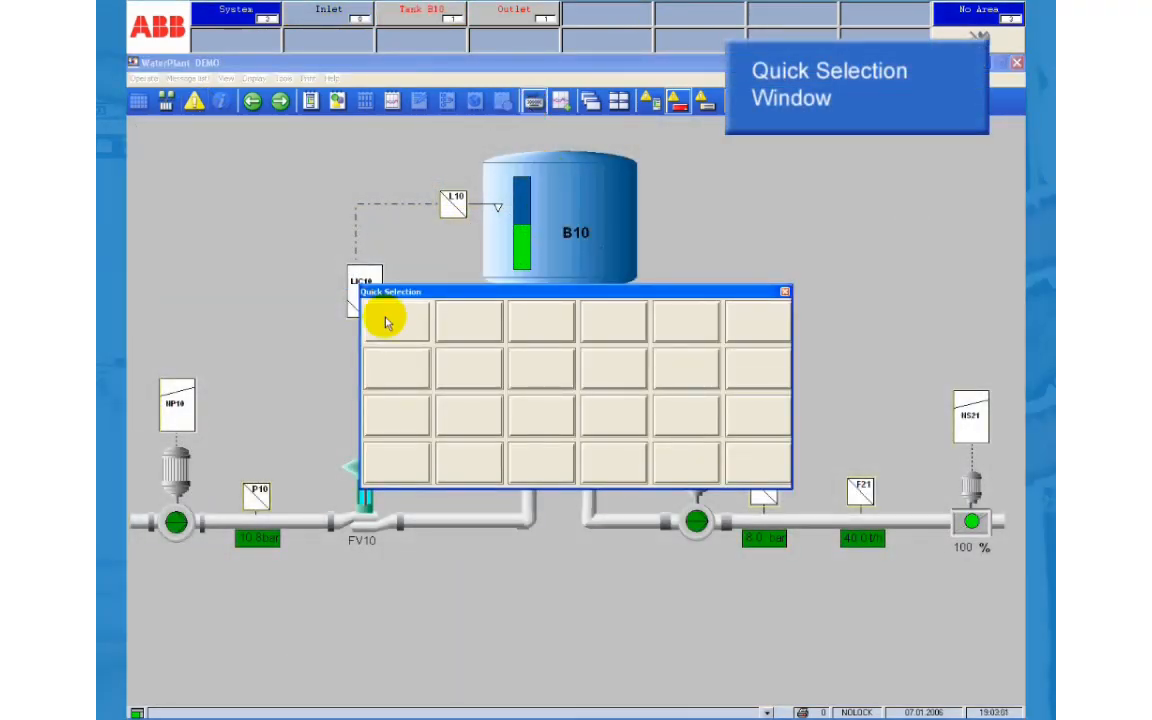
pyautogui.rightClick(388, 320)
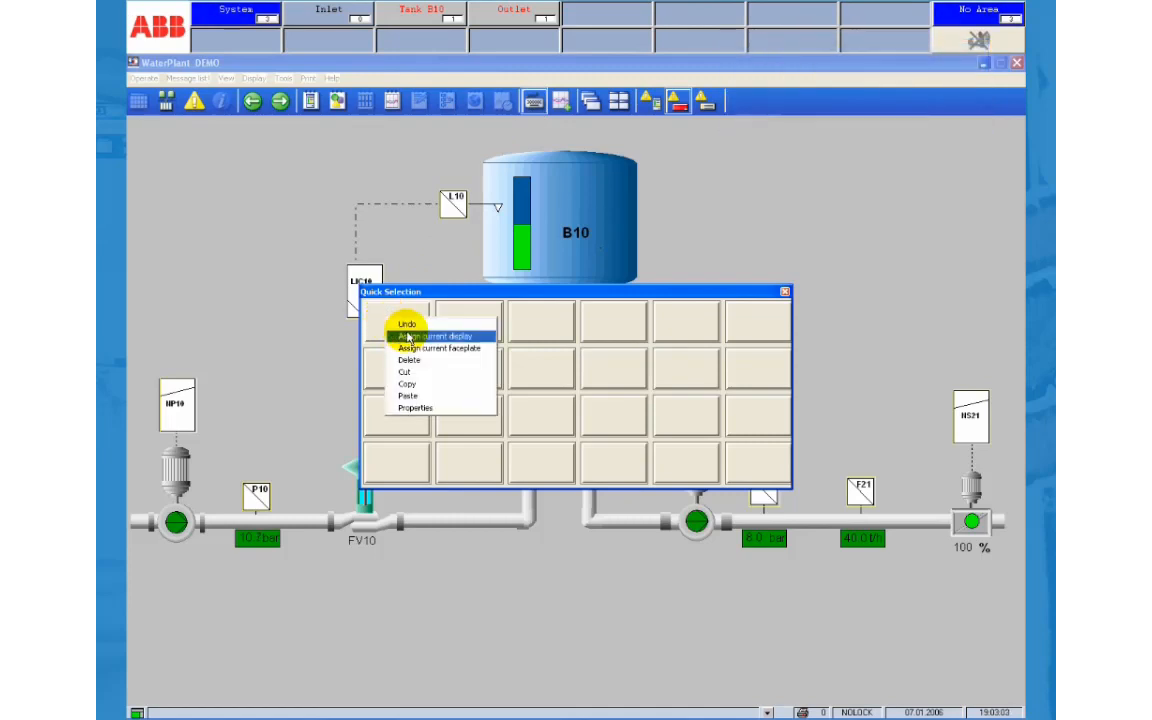
pyautogui.click(439, 334)
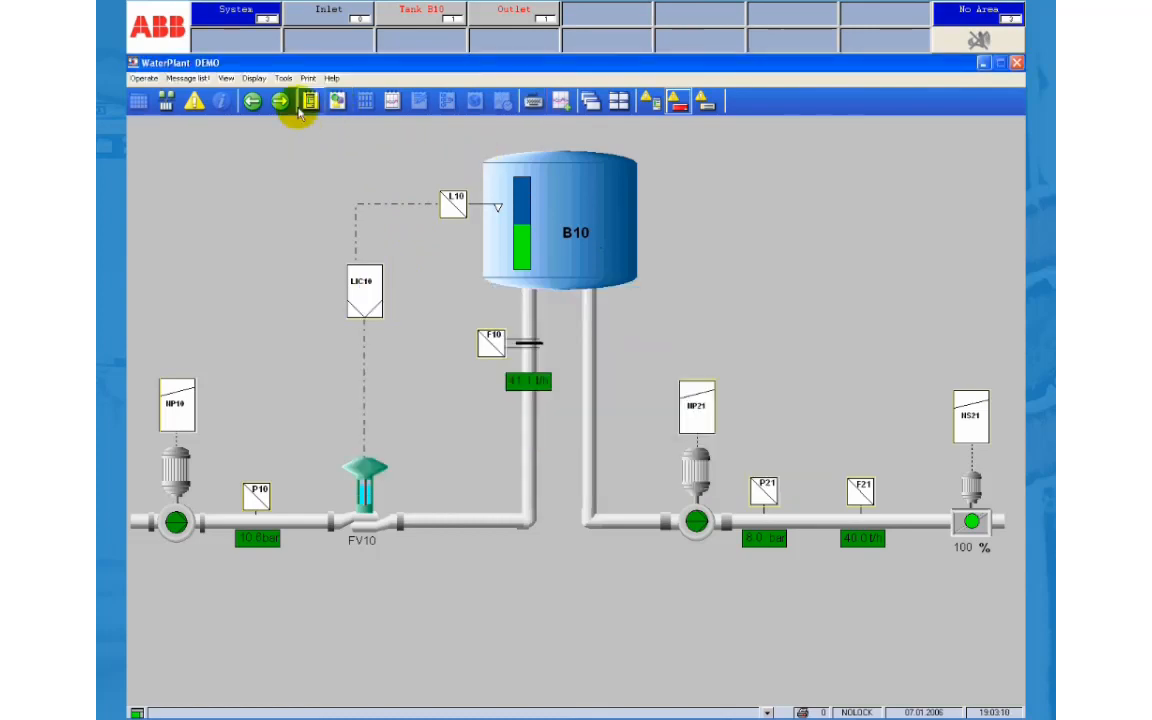
# Open the Trend1 trend display and assign it to the second Quick Selection slot
pyautogui.click(300, 100)
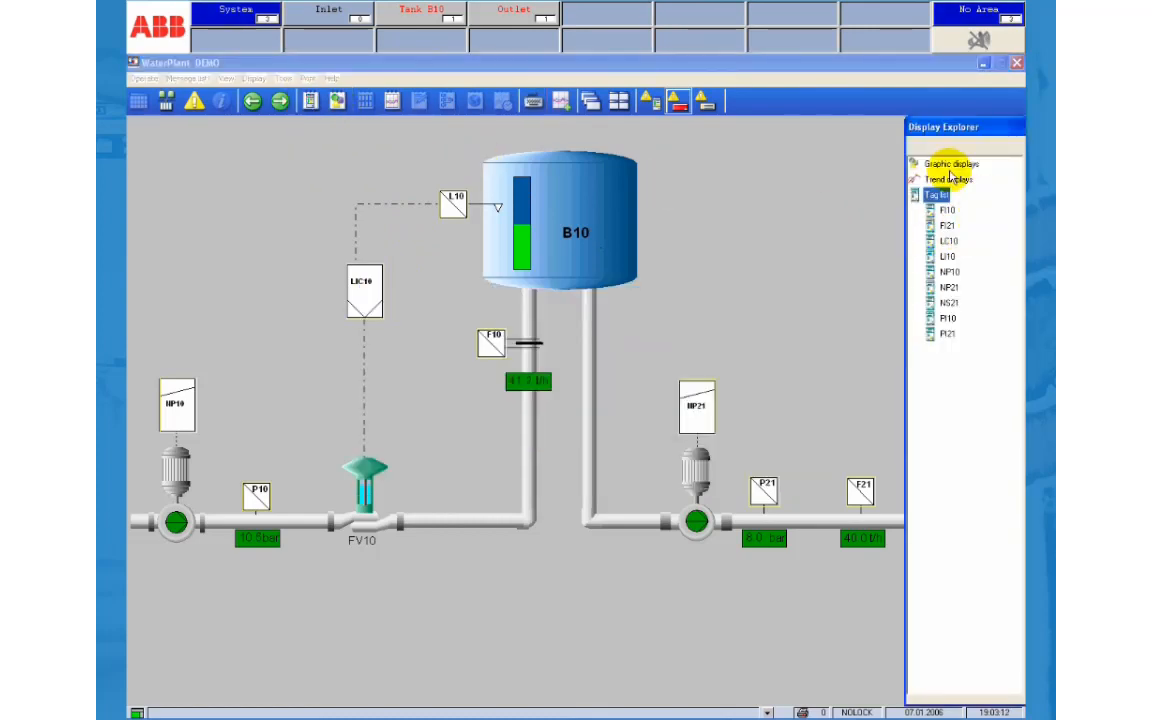
pyautogui.click(947, 179)
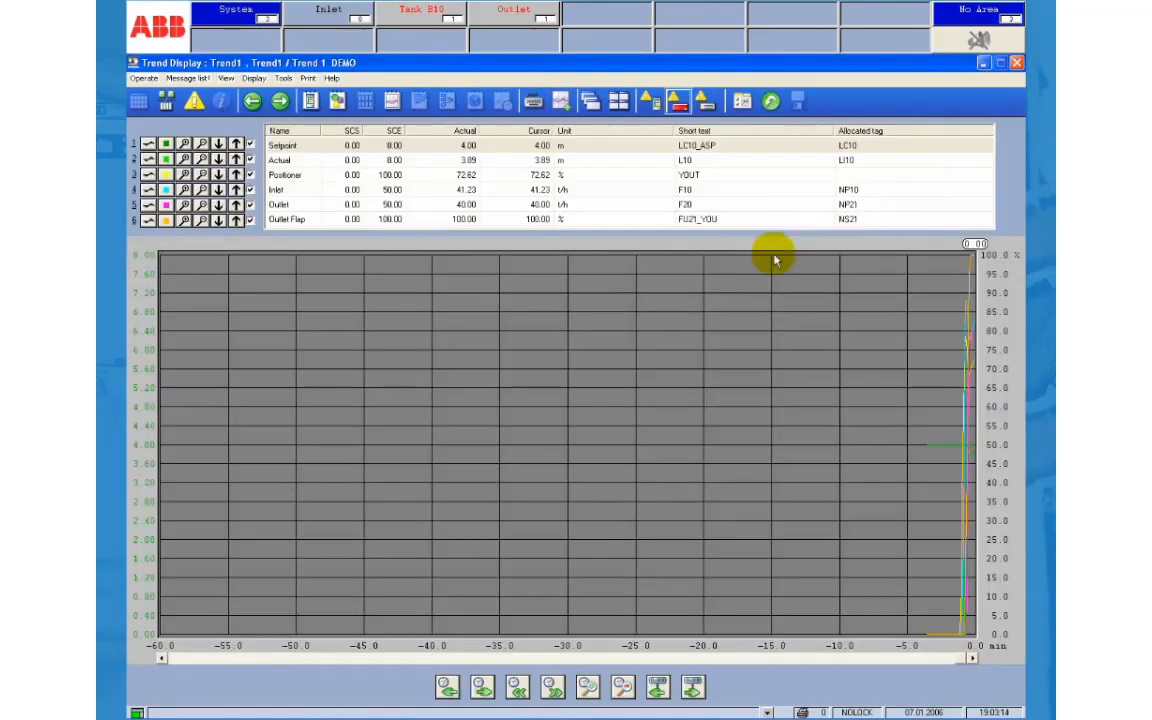
pyautogui.click(533, 100)
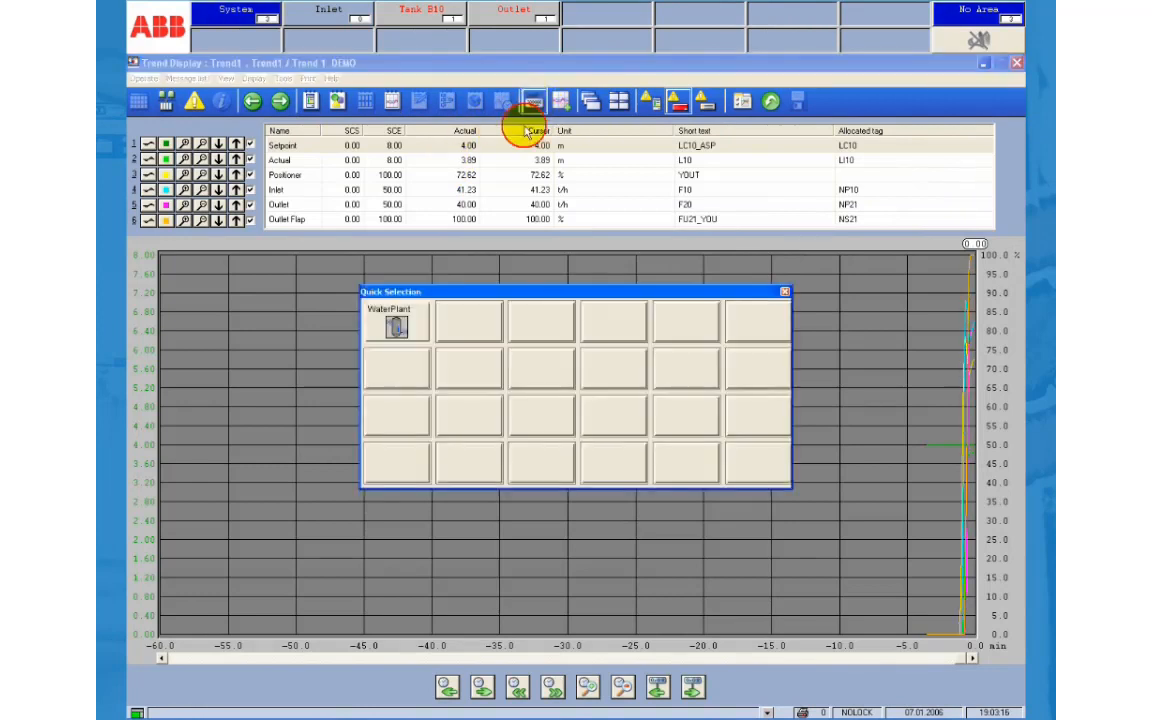
pyautogui.rightClick(468, 320)
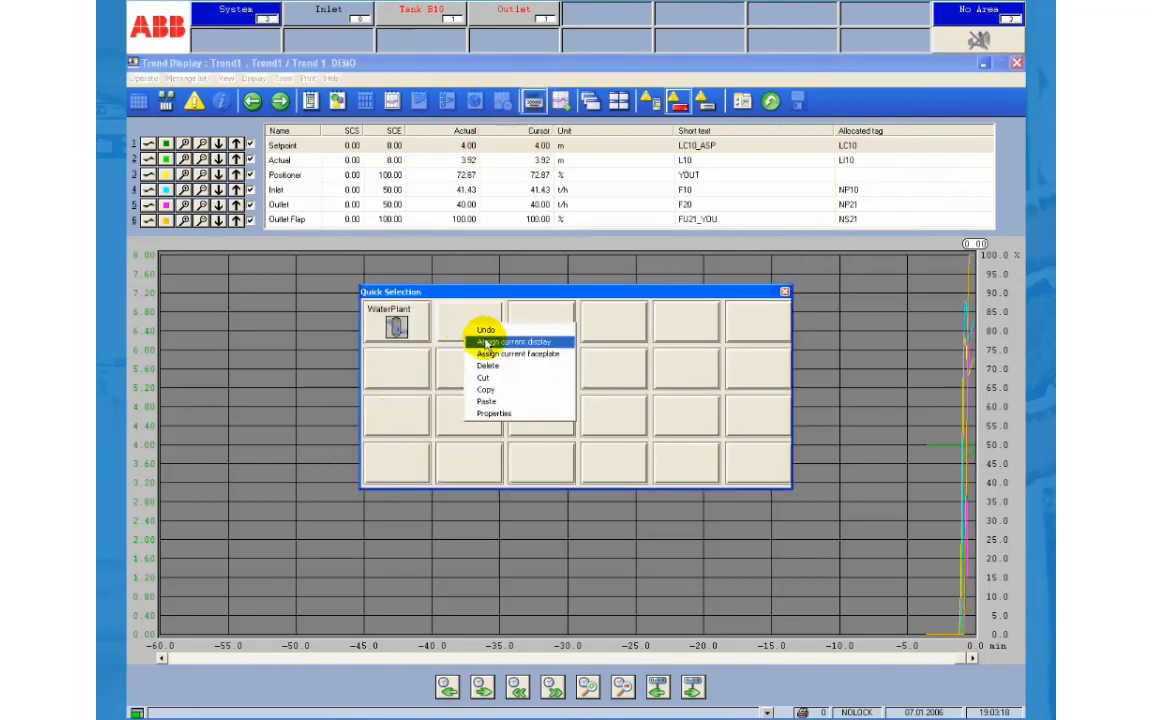
pyautogui.click(517, 341)
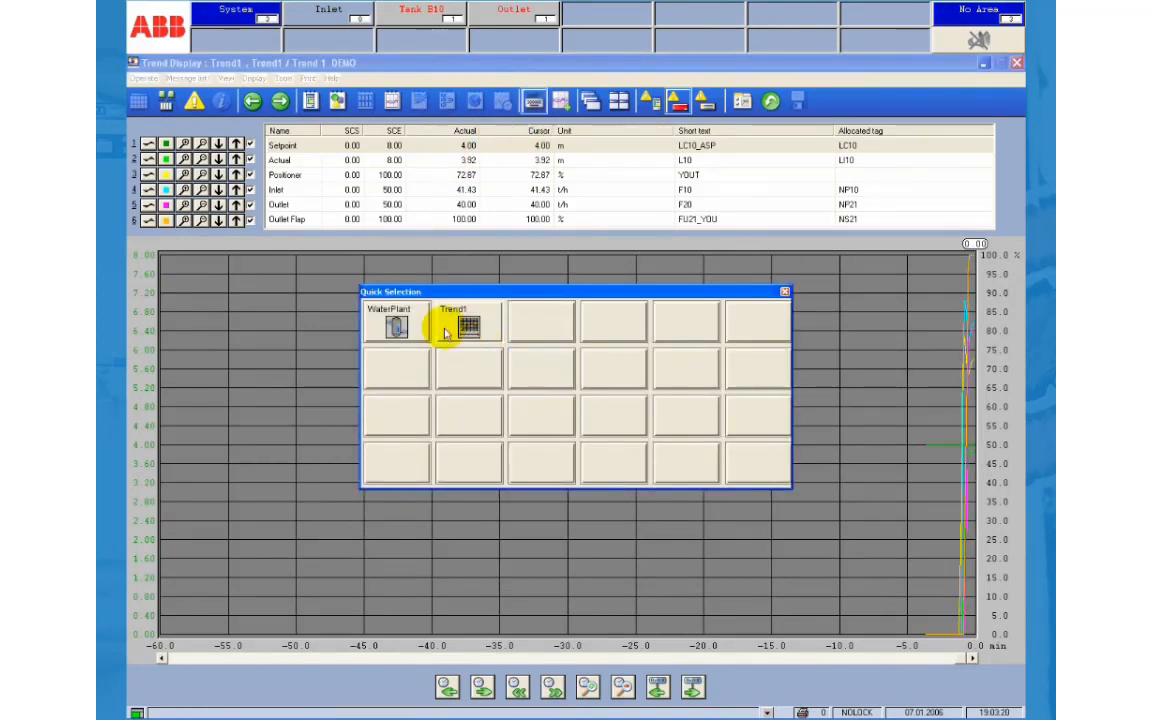
# Assign the NP10 faceplate to slot three and NS21 to slot four
pyautogui.click(396, 325)
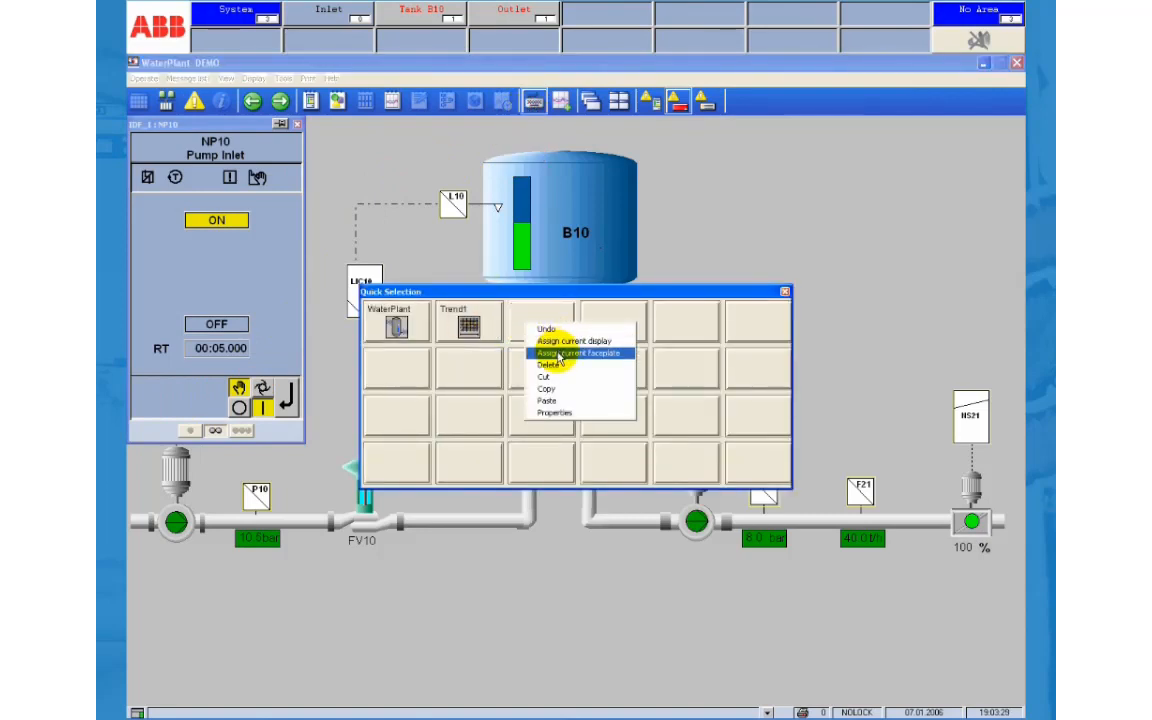
pyautogui.click(578, 352)
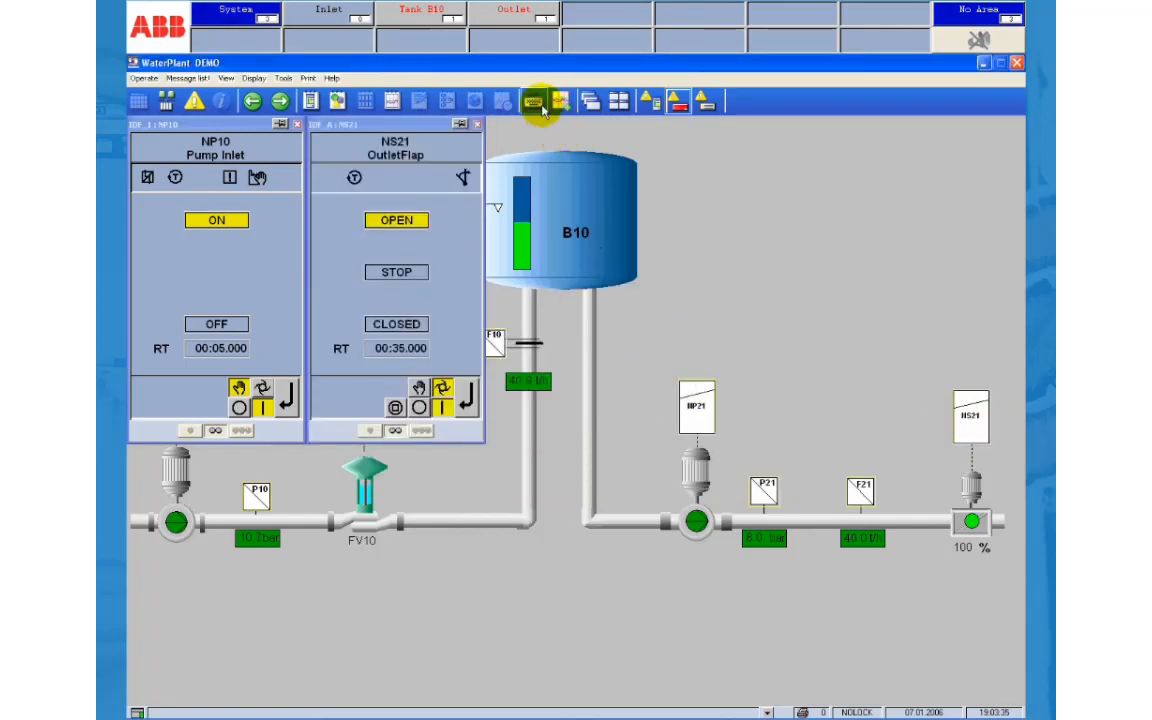
pyautogui.click(540, 100)
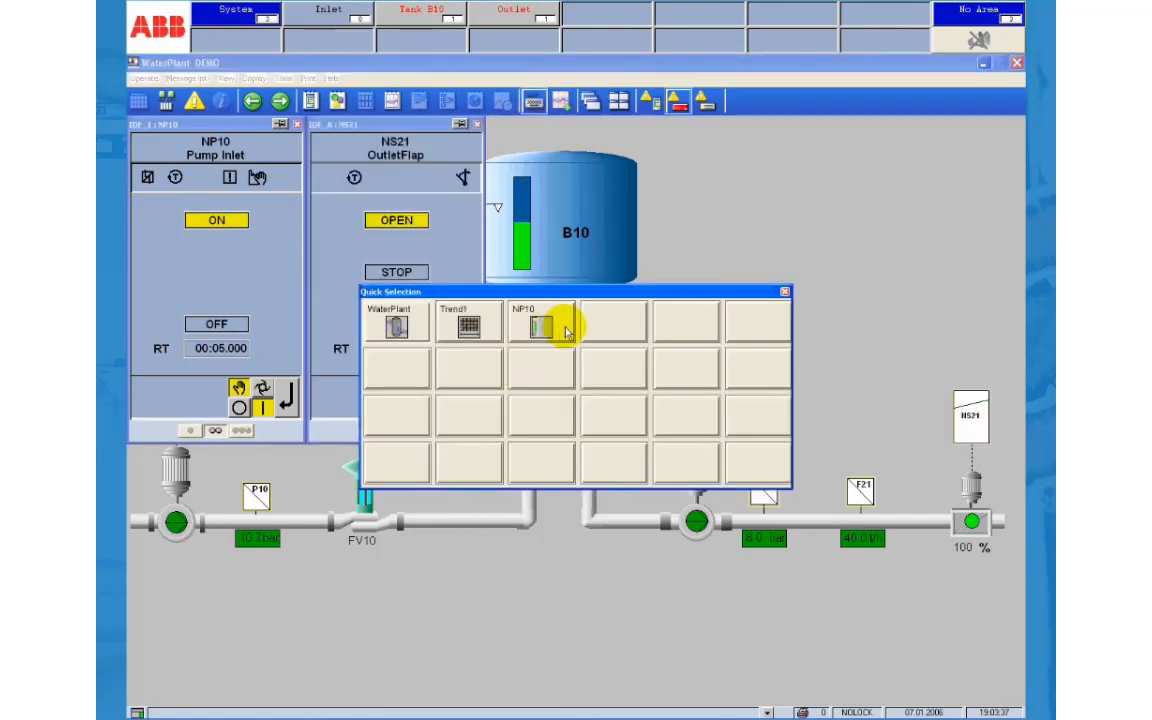
pyautogui.rightClick(540, 325)
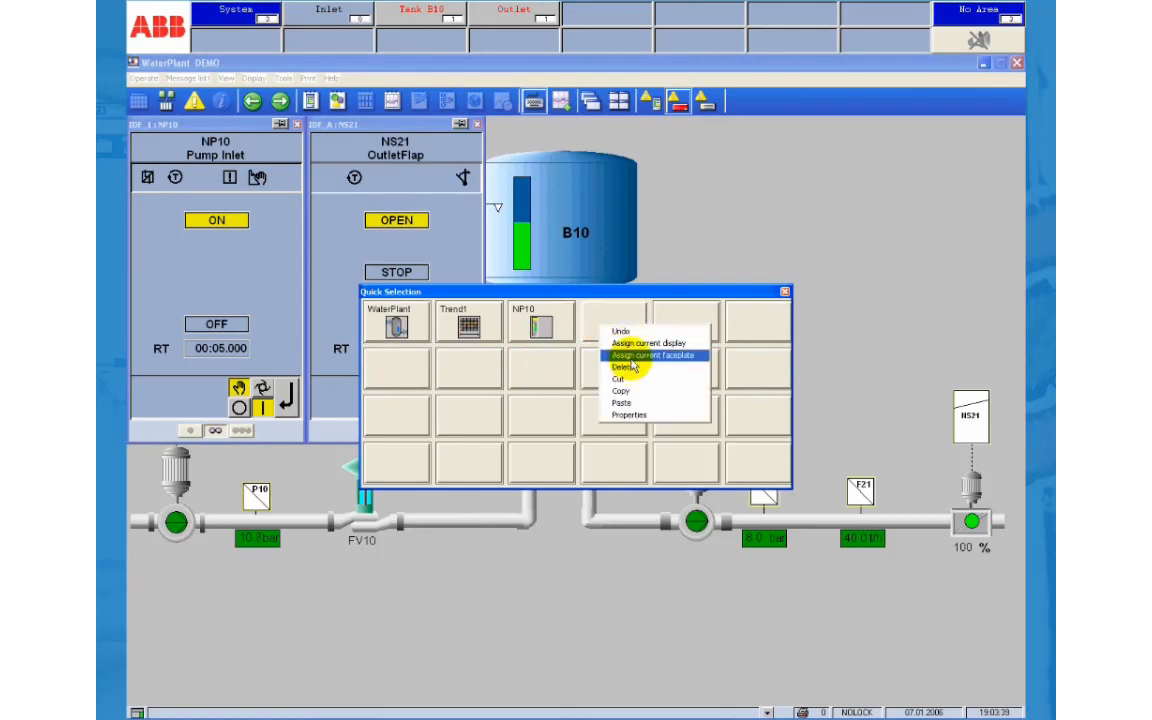
pyautogui.click(651, 355)
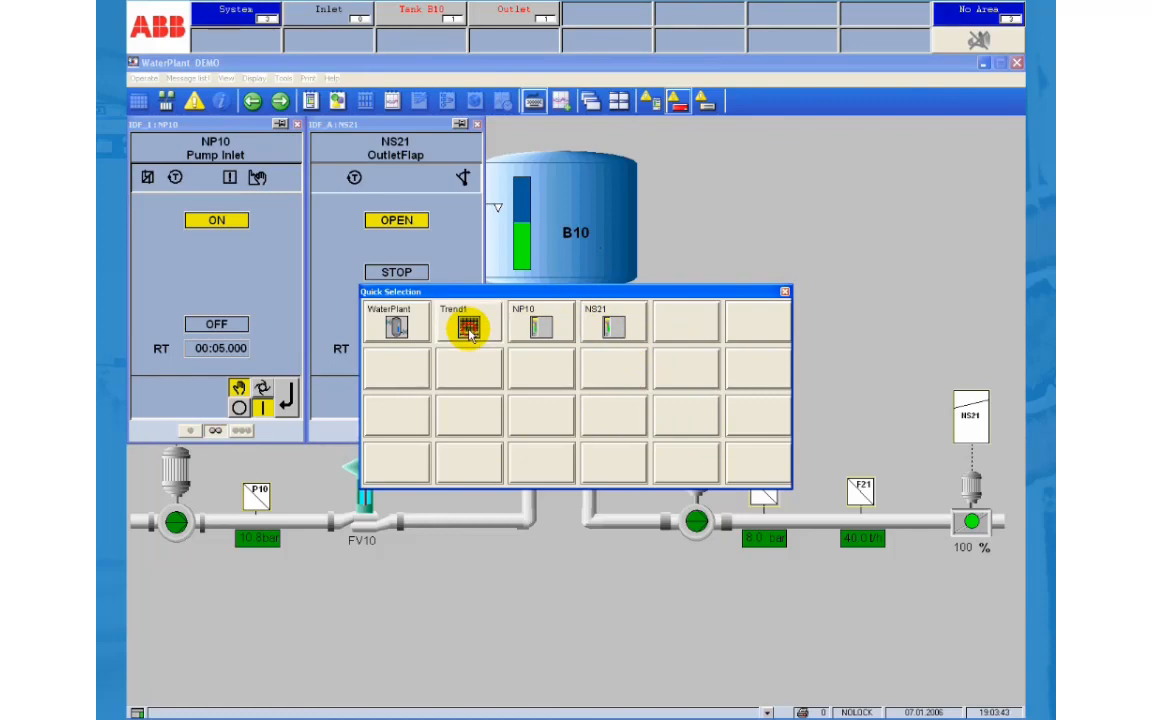
# Jump to Trend1 through Quick Selection, close the faceplates and zoom to the last 15 minutes
pyautogui.click(467, 322)
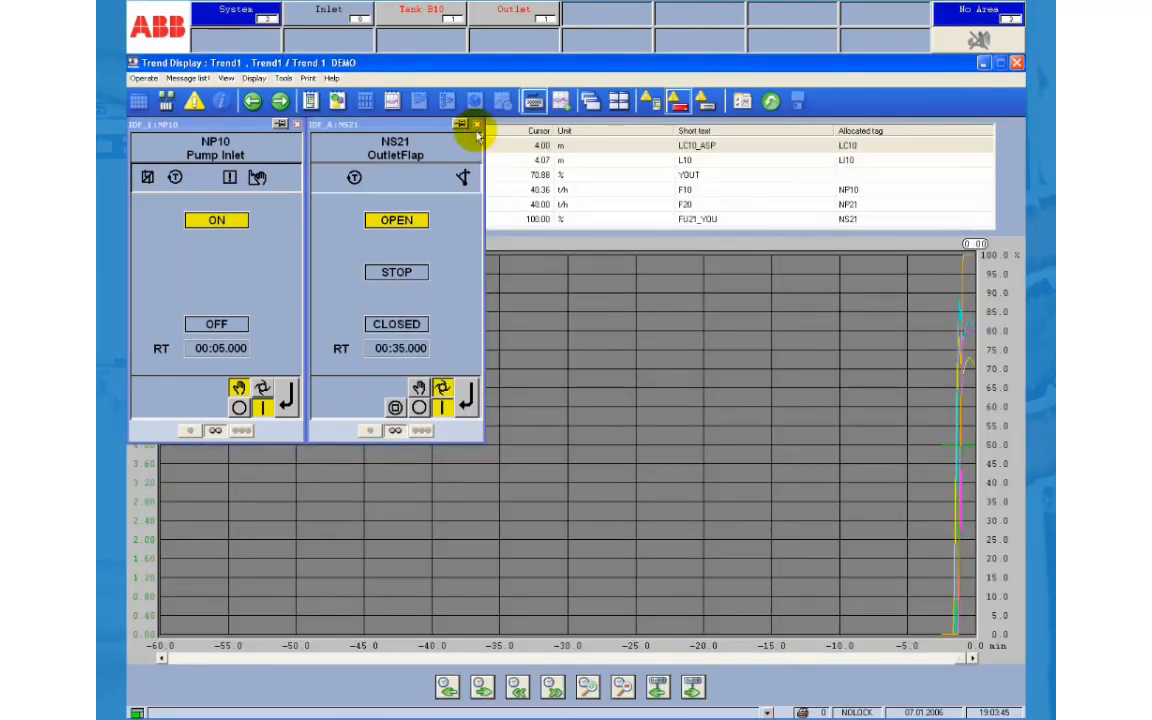
pyautogui.click(587, 687)
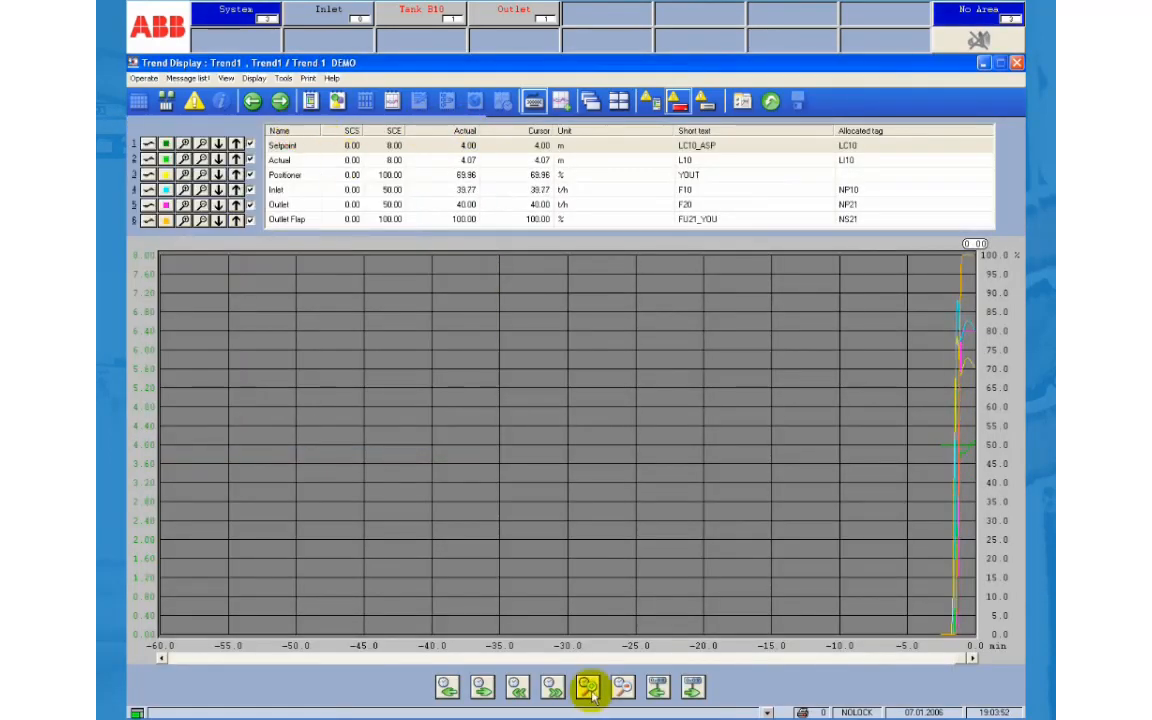
pyautogui.click(587, 687)
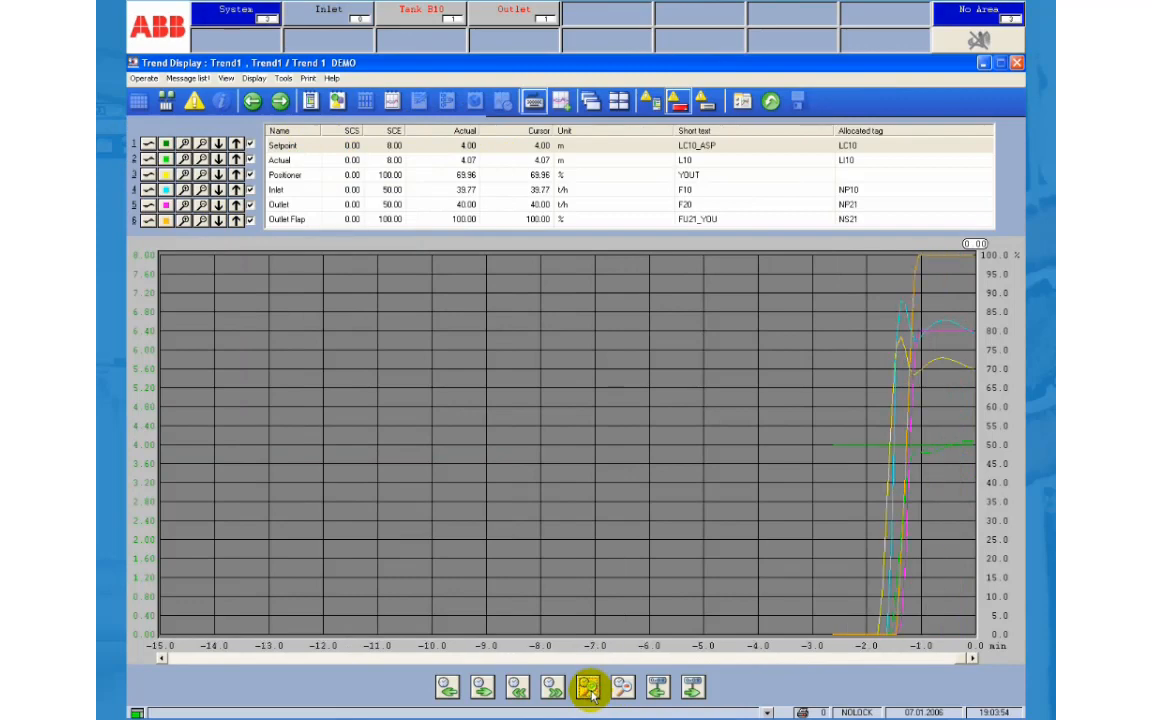